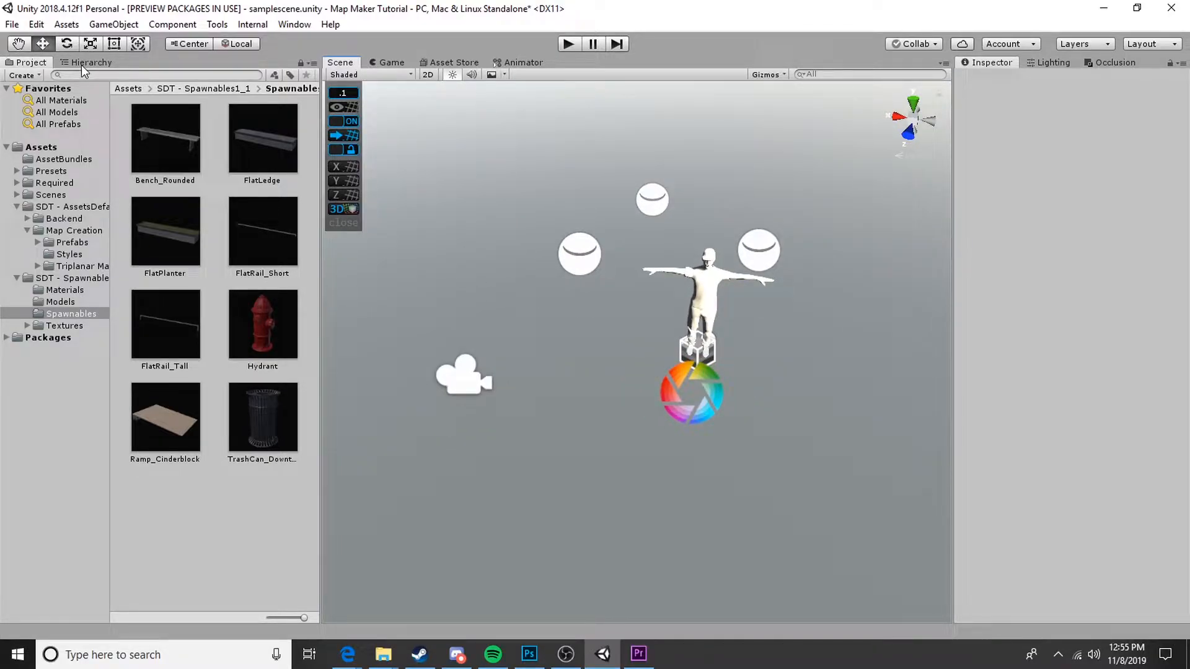
# Step: Reopen samplescene from Assets > Scenes, answering the save prompt, and show its objects in the Hierarchy
pyautogui.click(54, 182)
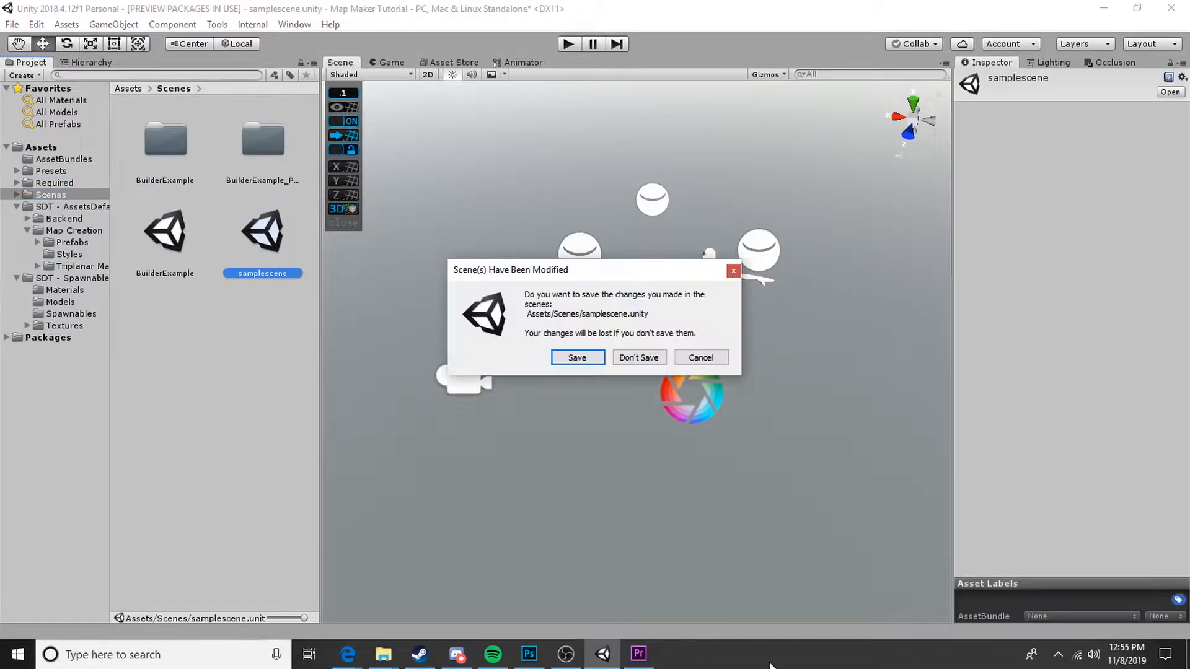
pyautogui.click(638, 357)
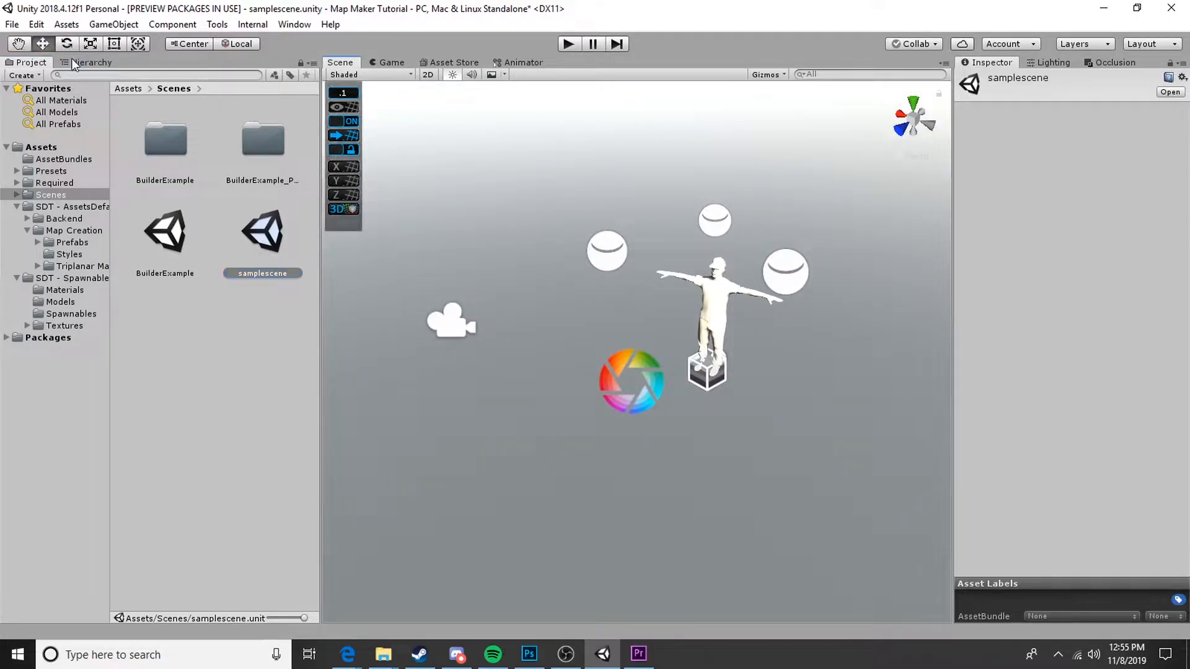
pyautogui.click(90, 62)
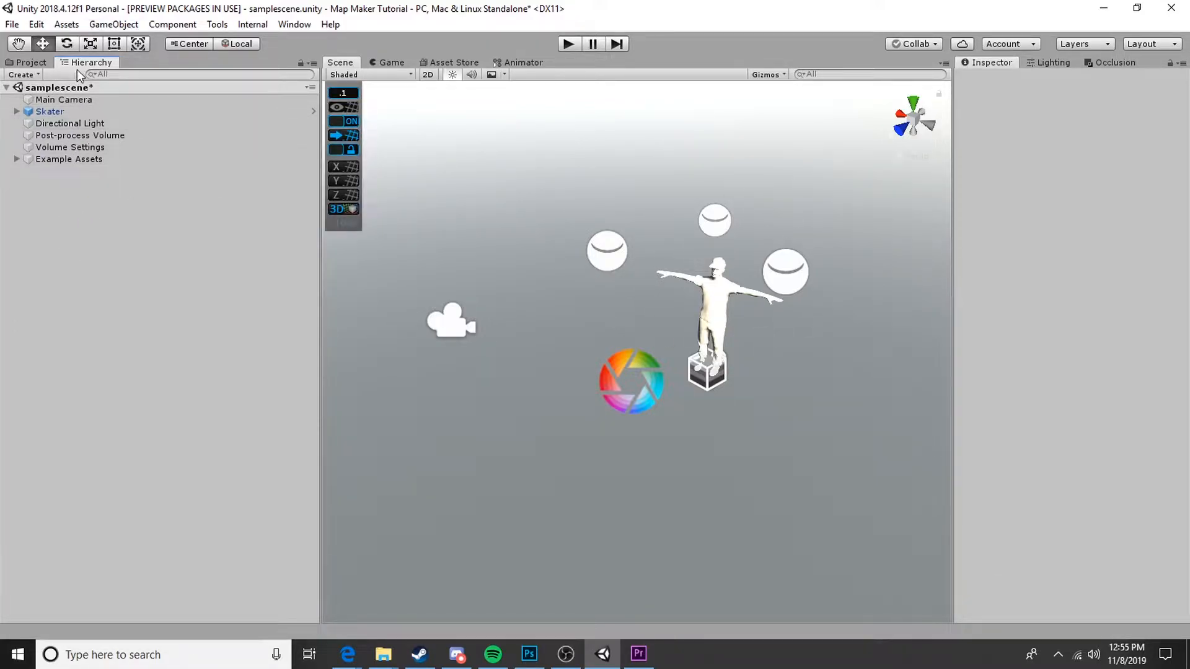
pyautogui.click(30, 62)
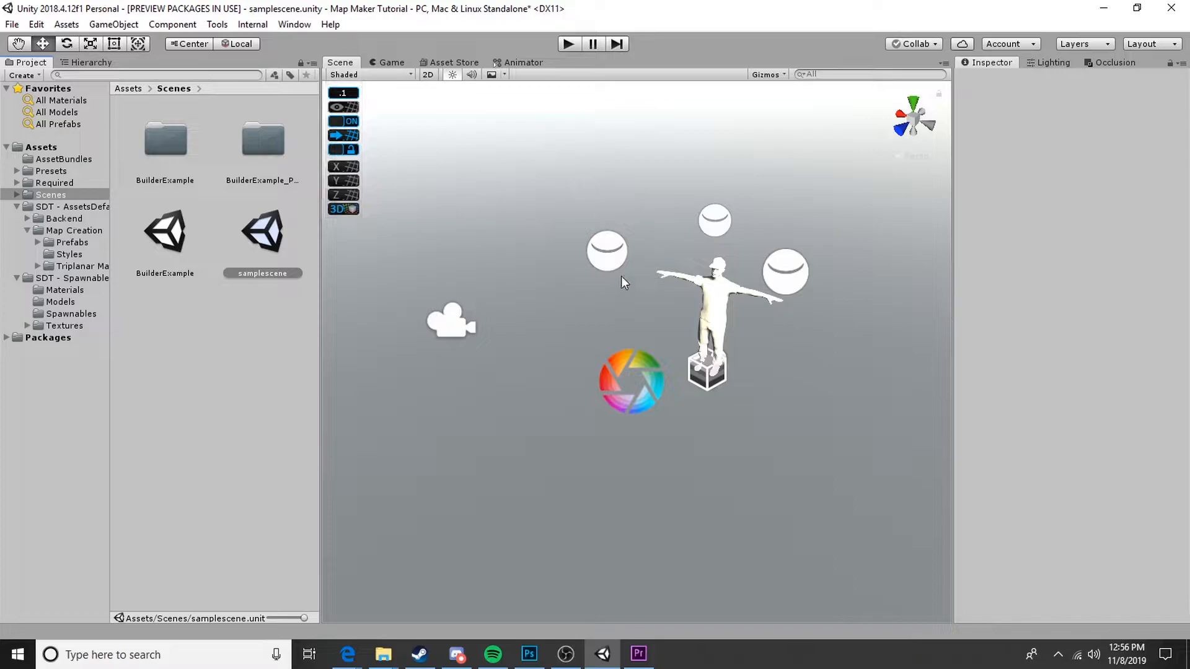
pyautogui.moveTo(810, 226)
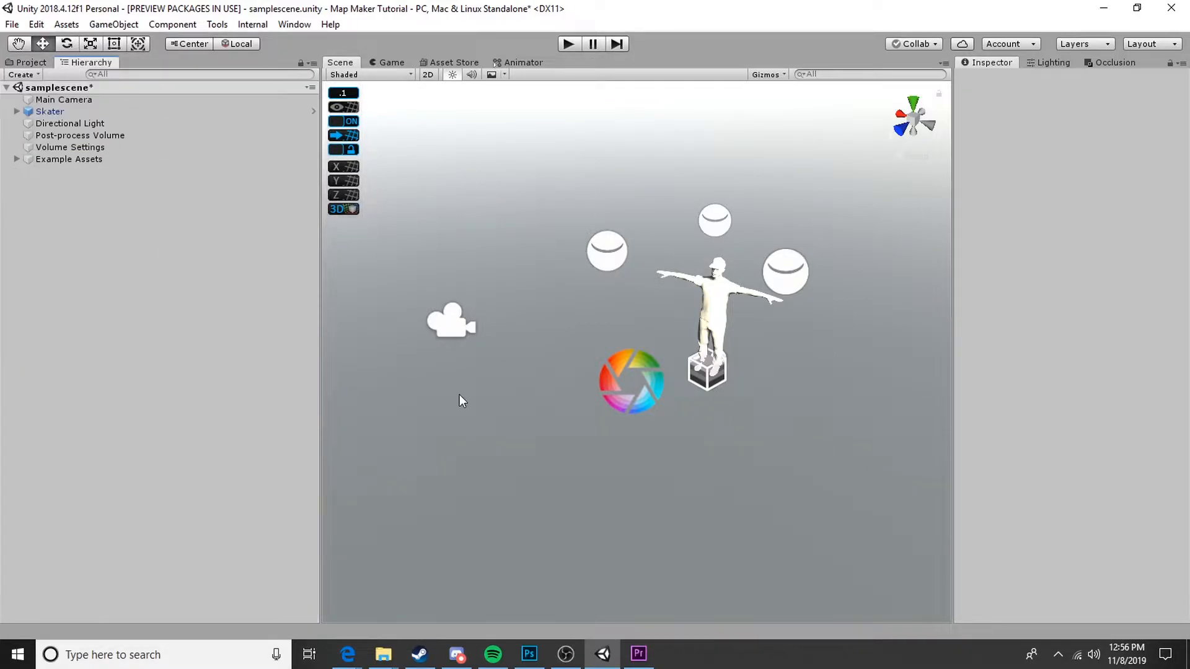
# Step: Delete Main Camera, Example Assets and Post-process Volume, keeping Skater, Directional Light and Volume Settings
pyautogui.click(63, 99)
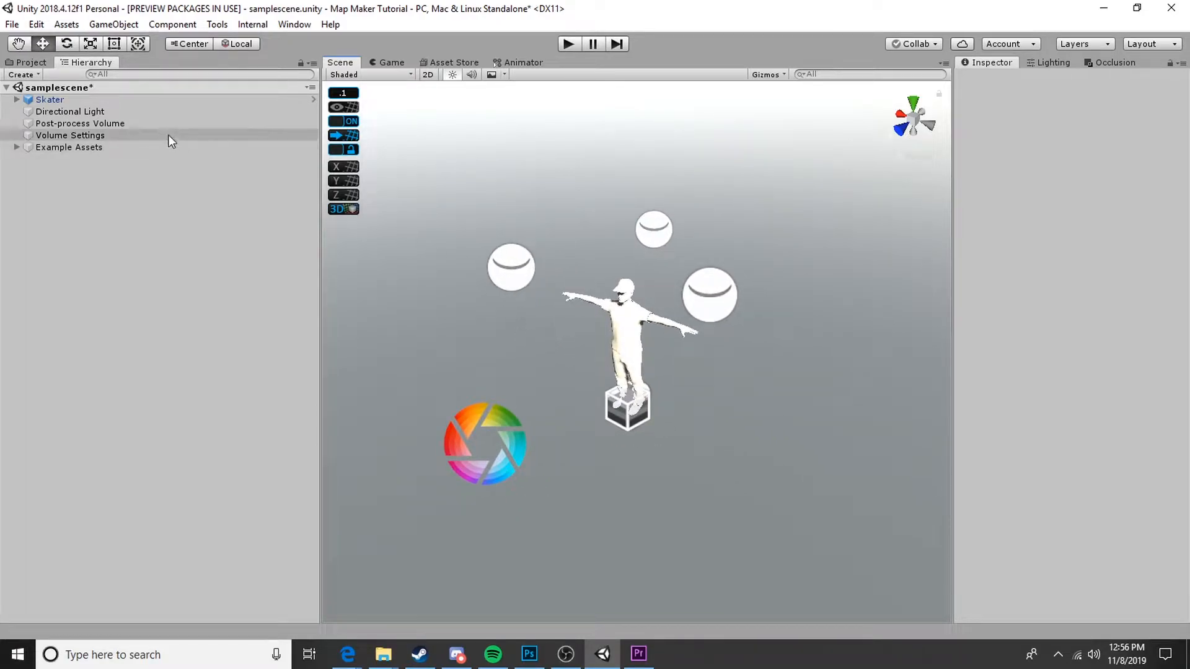
pyautogui.moveTo(89, 165)
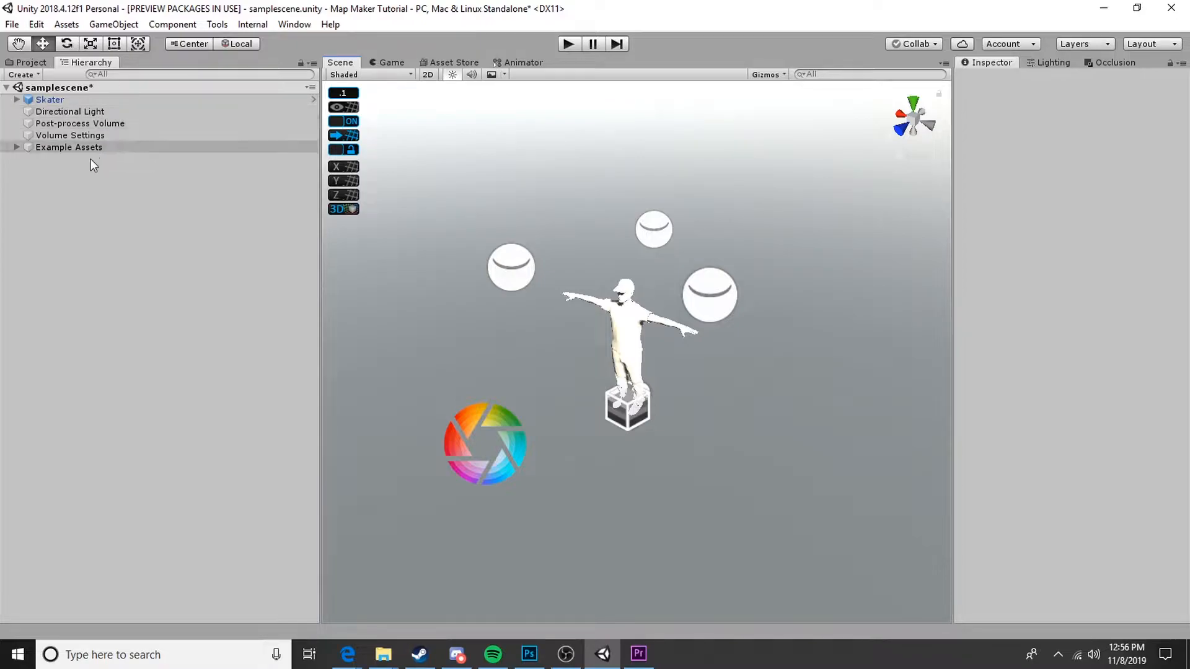
pyautogui.moveTo(40, 156)
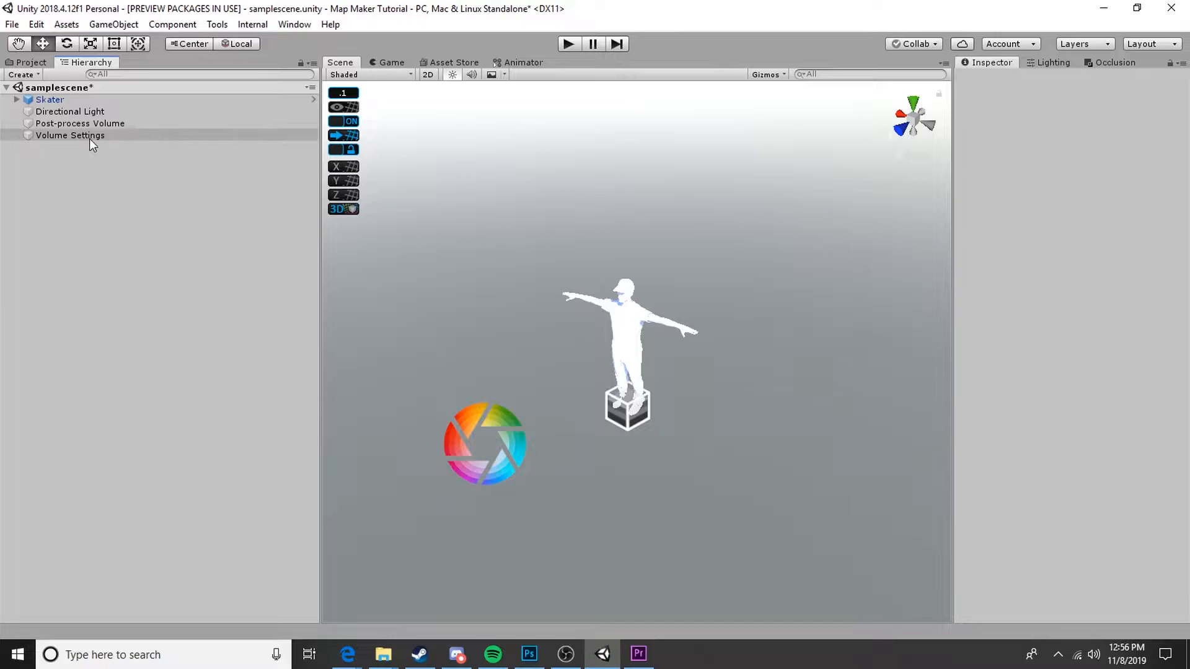
pyautogui.click(70, 135)
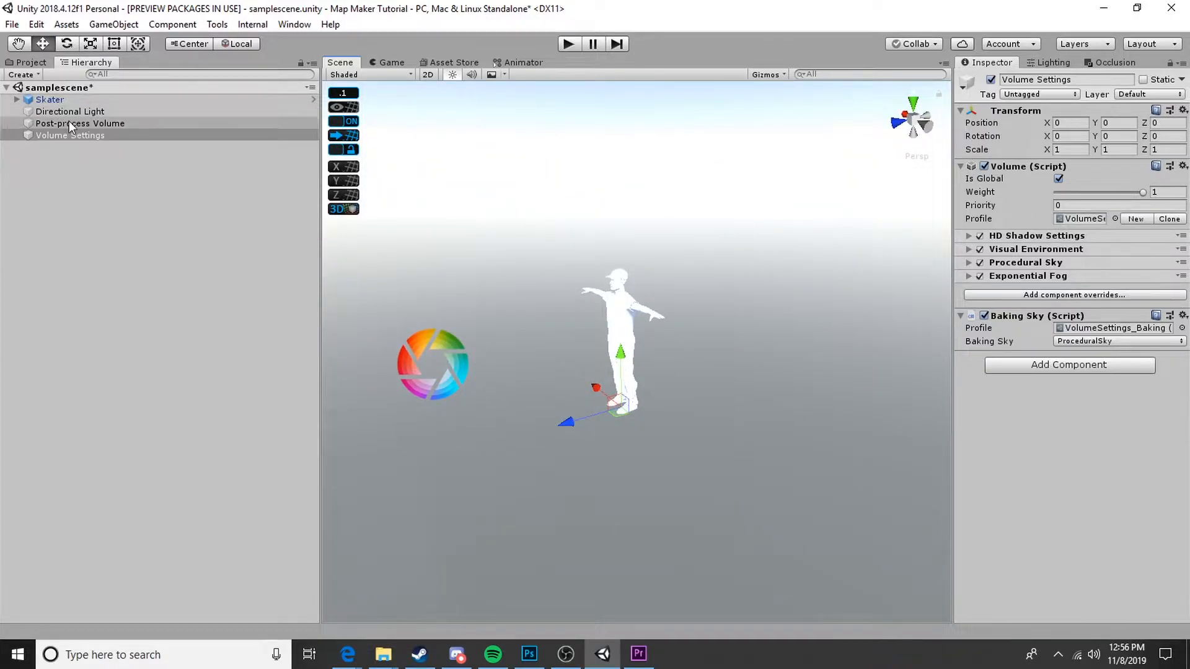
pyautogui.click(81, 123)
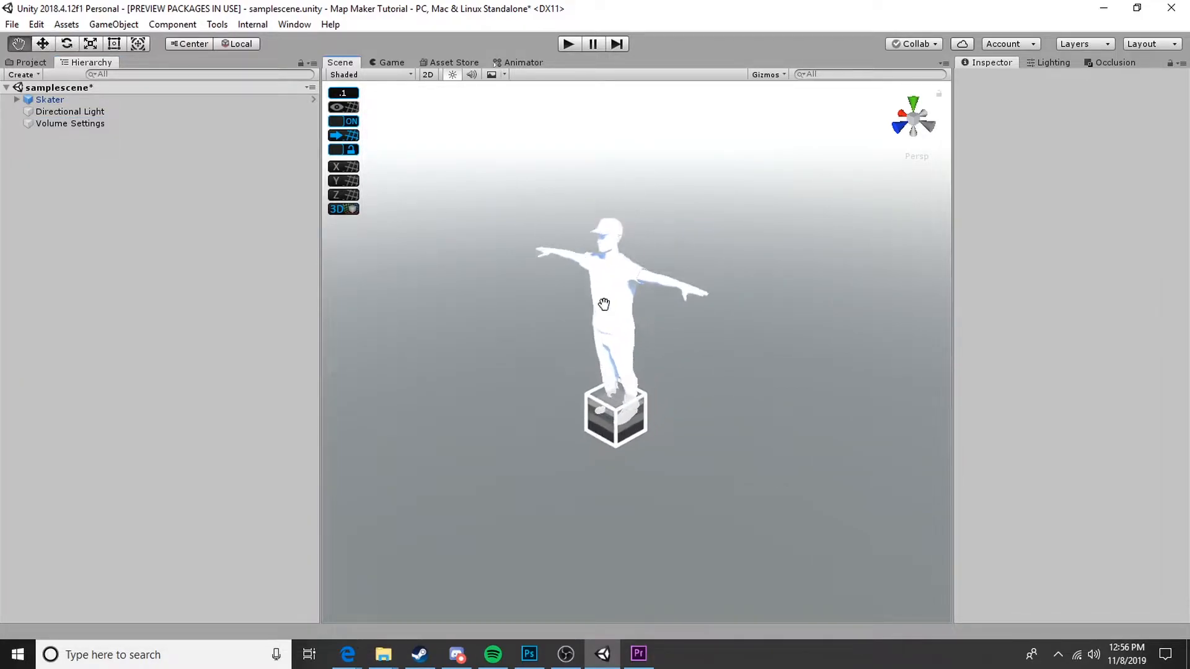
pyautogui.click(69, 123)
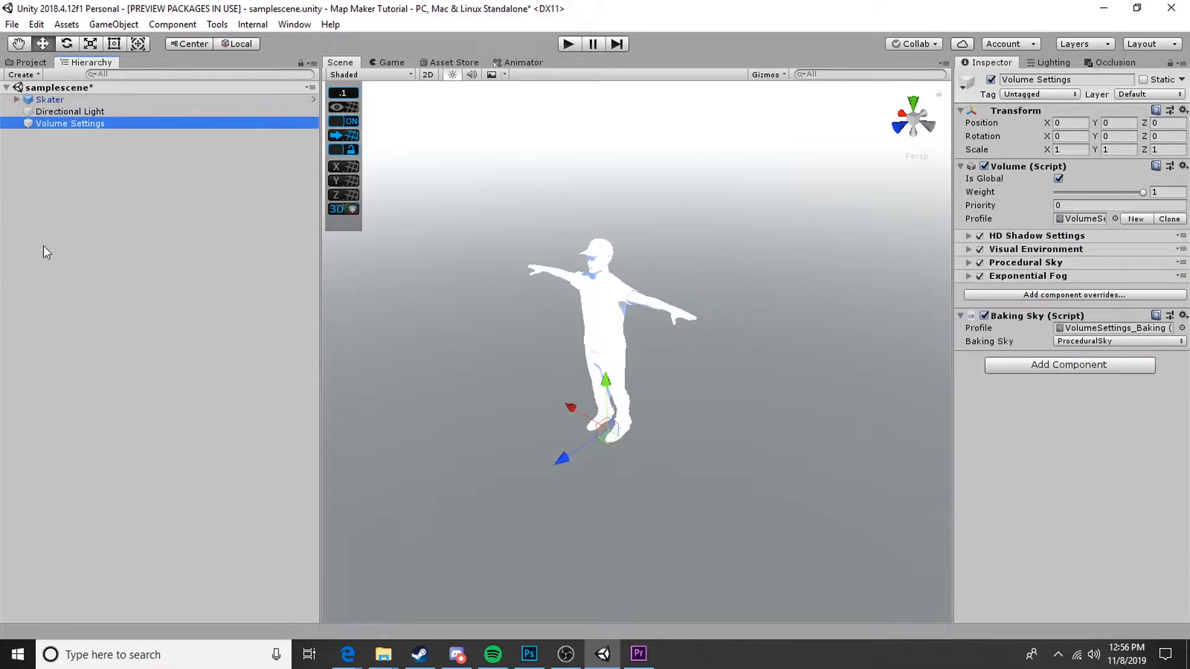
pyautogui.moveTo(554, 72)
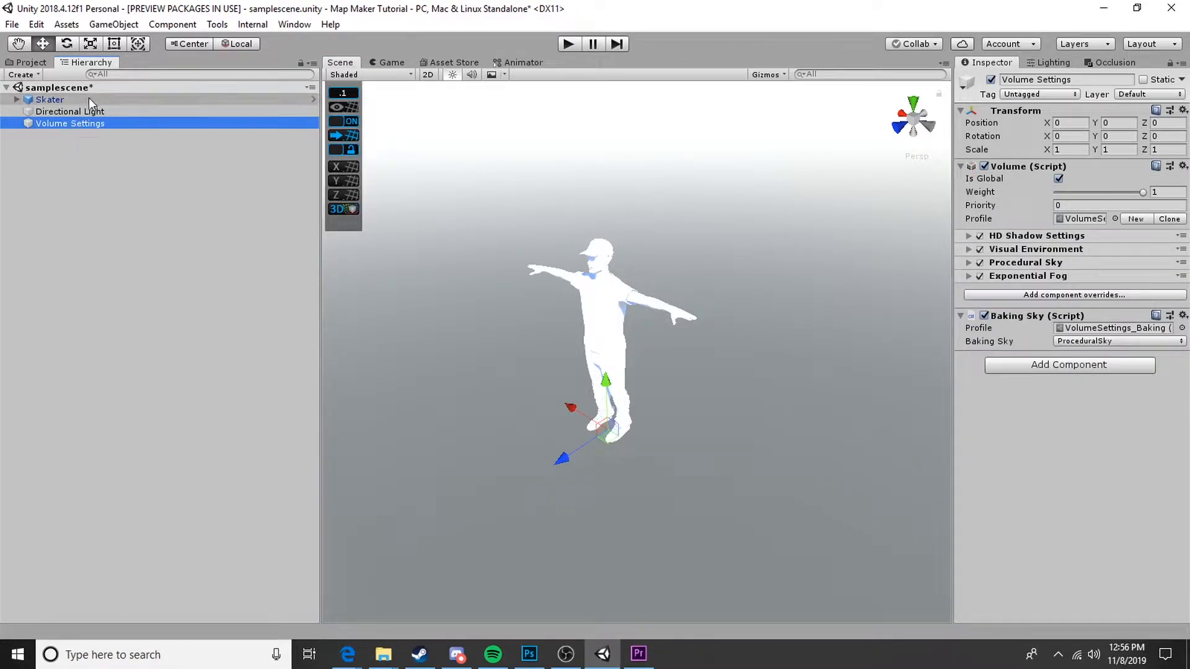
# Step: Set the Directional Light intensity to 3.5 and move Skater to the bottom of the Hierarchy
pyautogui.click(69, 112)
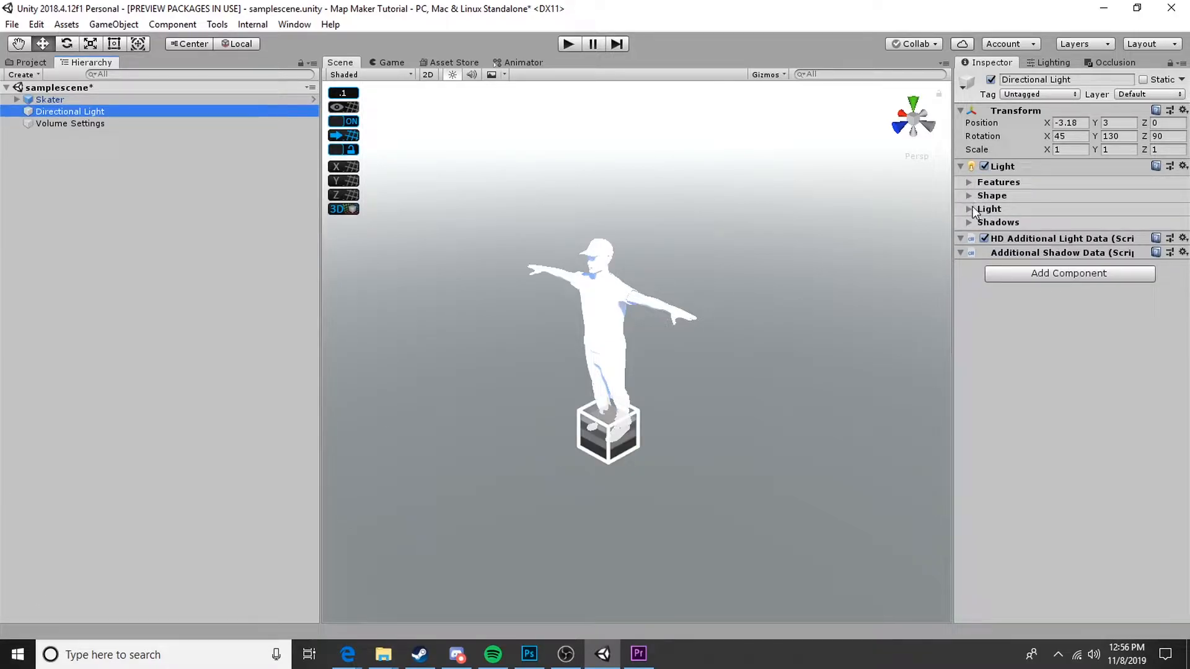
pyautogui.click(989, 208)
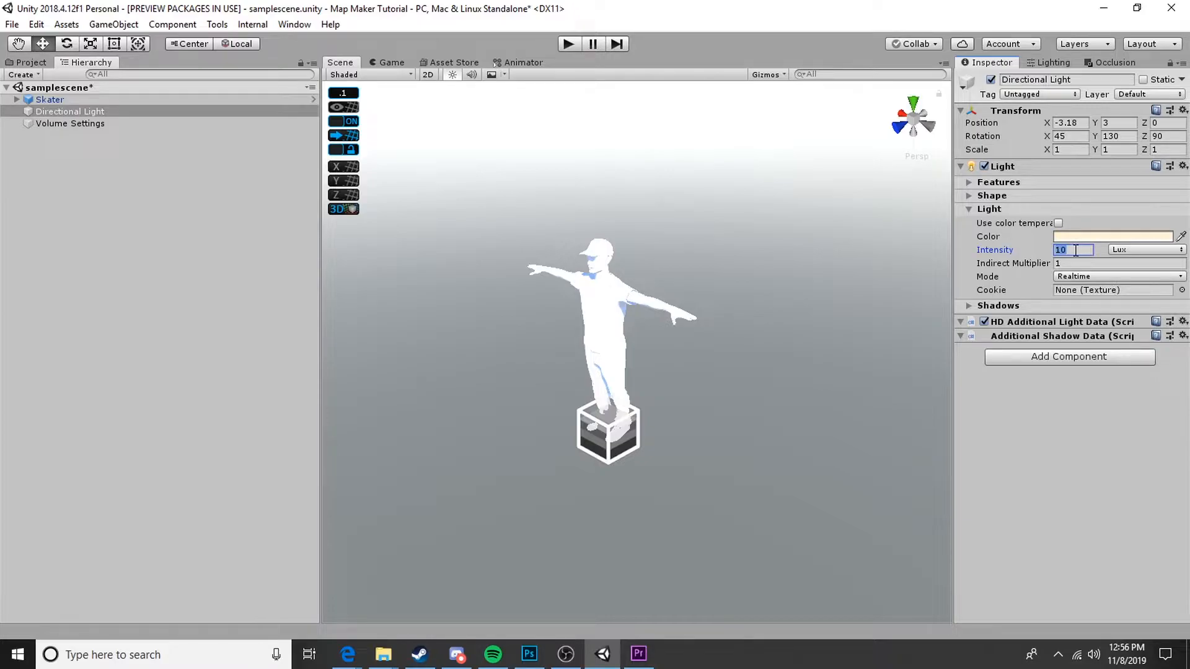
pyautogui.write('3.5')
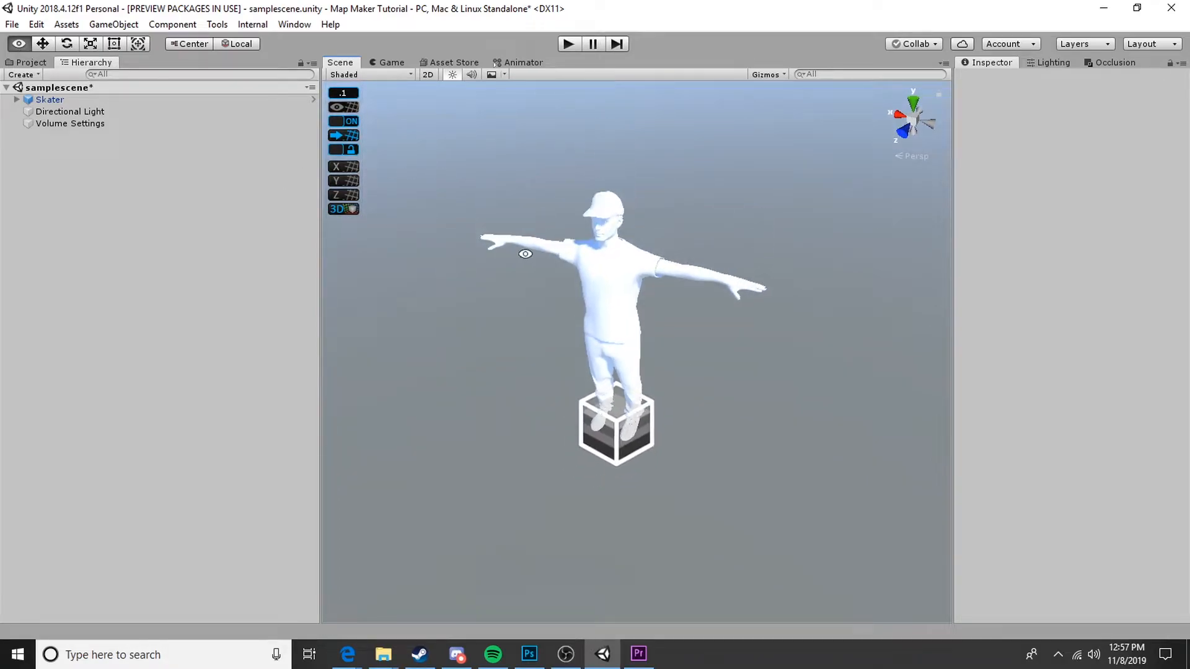
pyautogui.click(70, 111)
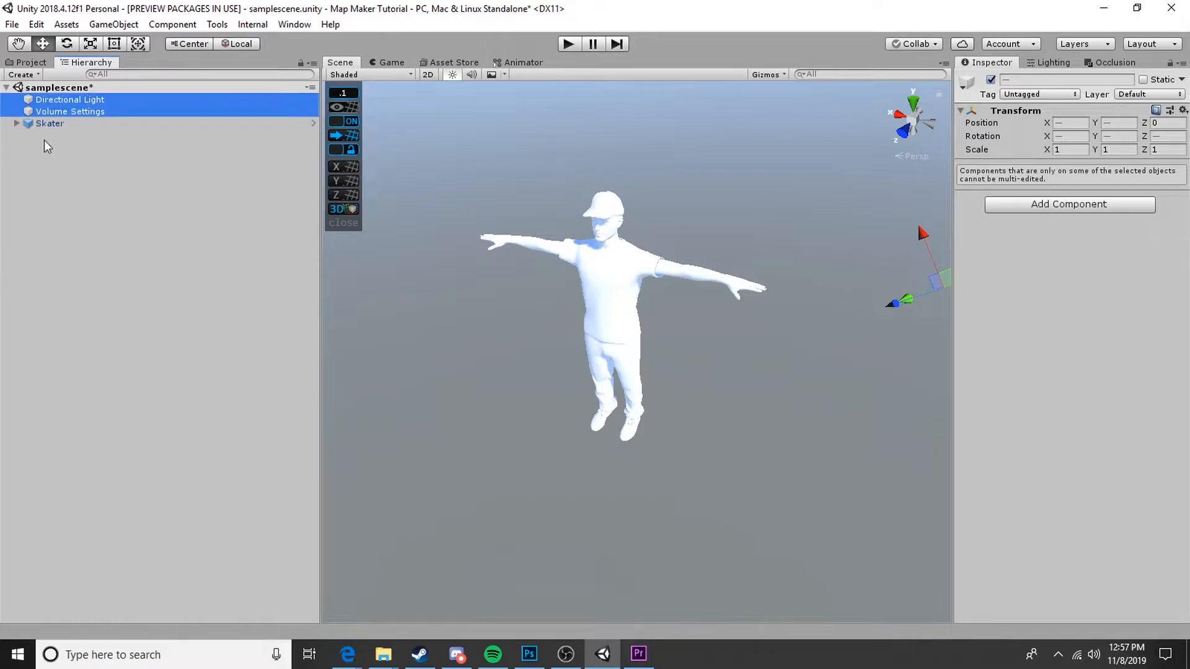
pyautogui.click(50, 123)
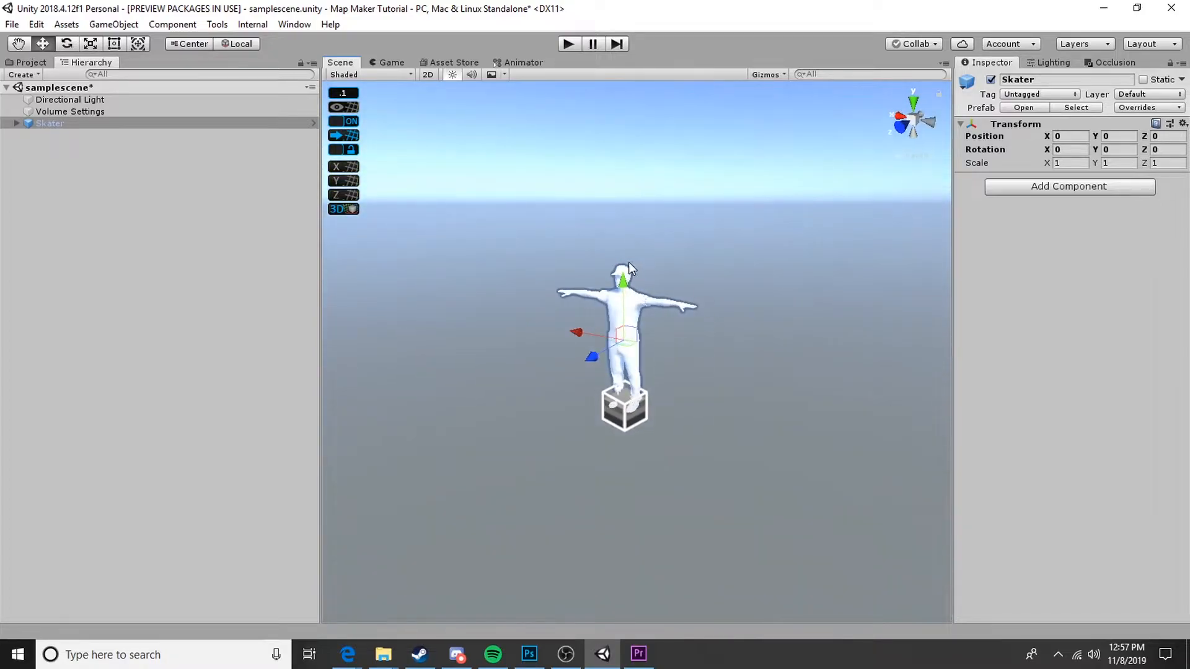
pyautogui.moveTo(526, 245)
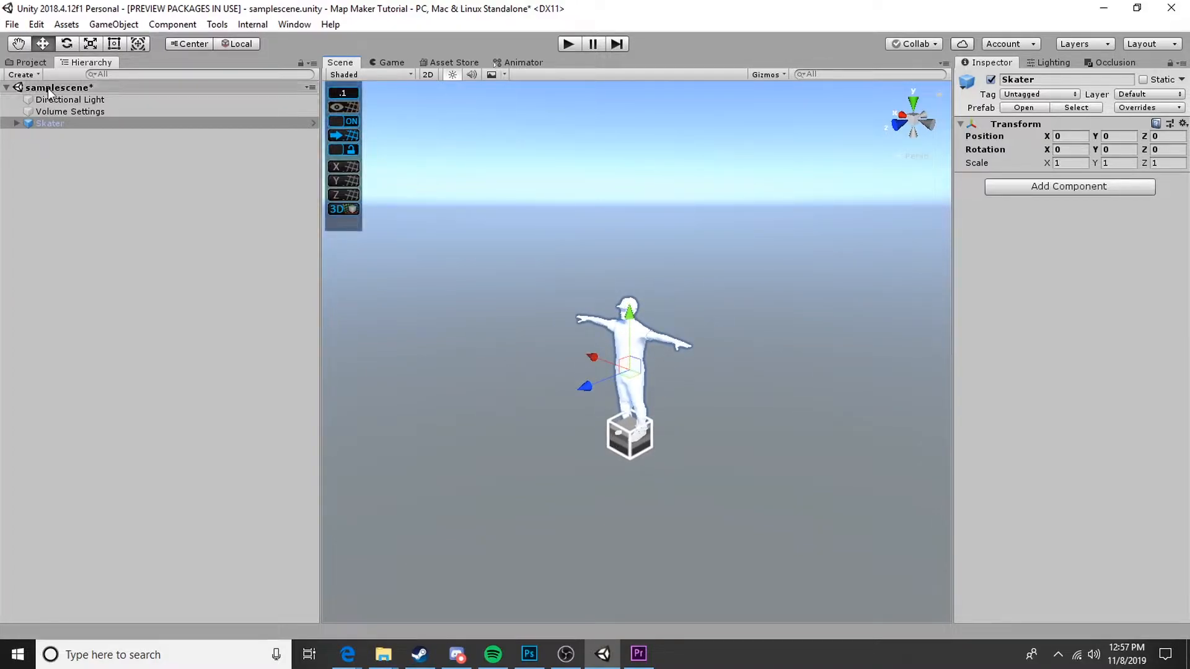
# Step: Drag the Pad_XL prefab from Map Creation > Prefabs > Pads into the scene under the skater
pyautogui.click(30, 62)
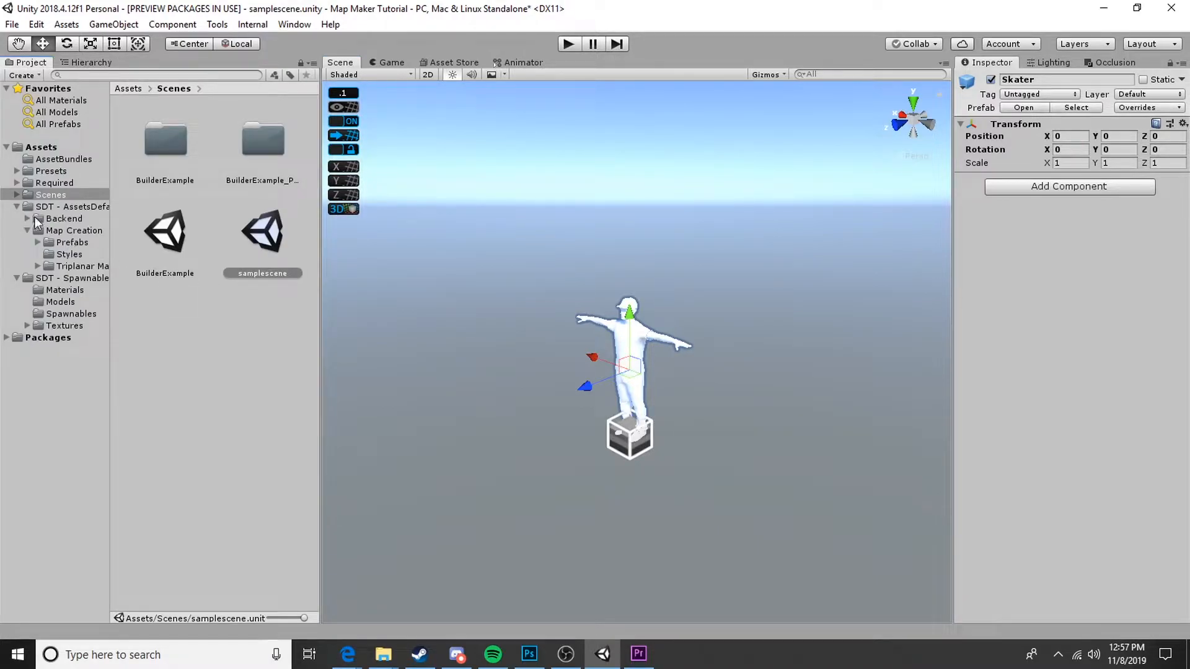
pyautogui.click(73, 231)
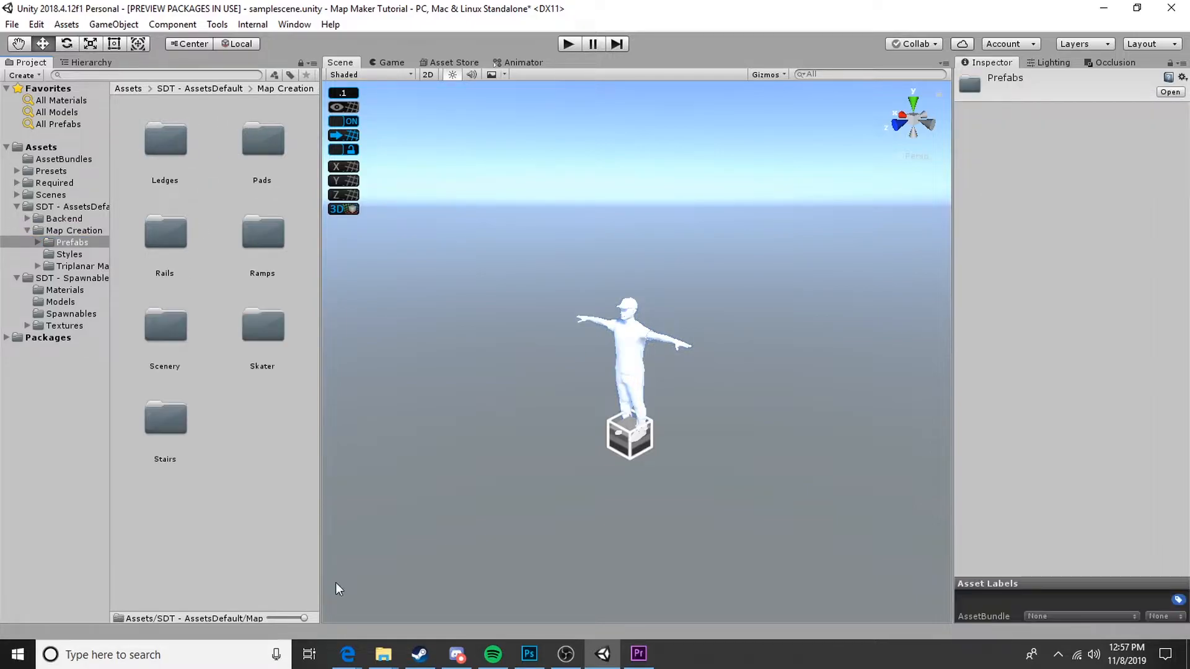
pyautogui.doubleClick(261, 138)
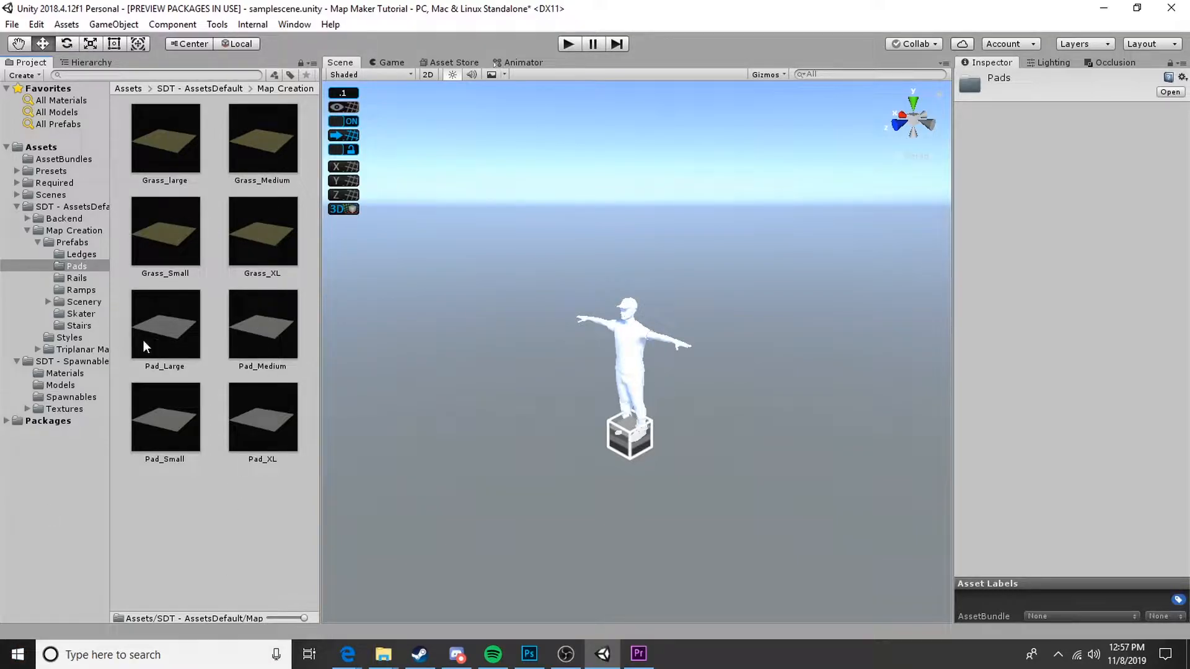
pyautogui.click(261, 416)
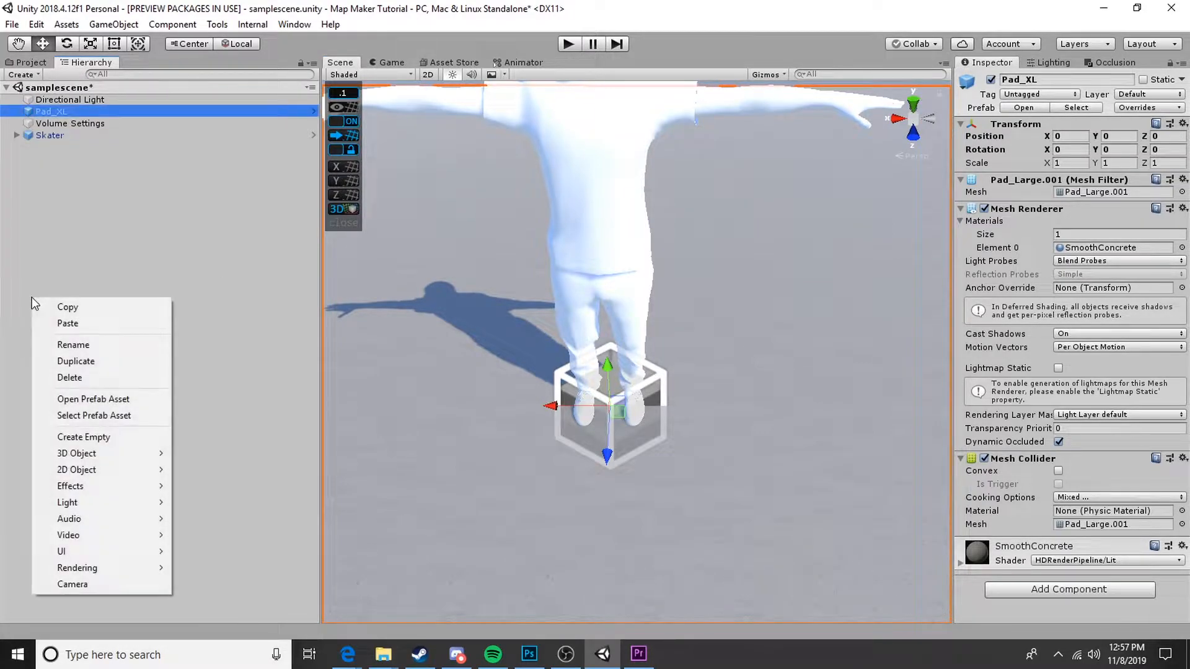
# Step: Create a SpawnPoint empty object, give it a custom texture icon and adjust the scene gizmo display
pyautogui.click(83, 436)
pyautogui.write('SpawnPoint')
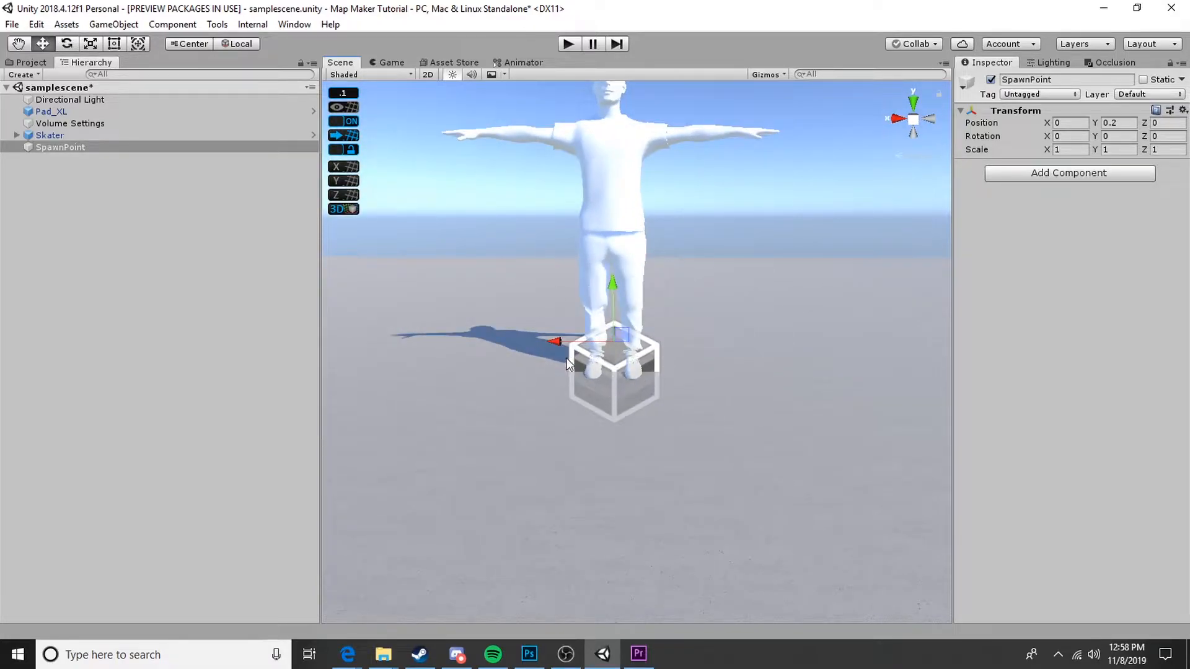
pyautogui.moveTo(967, 90)
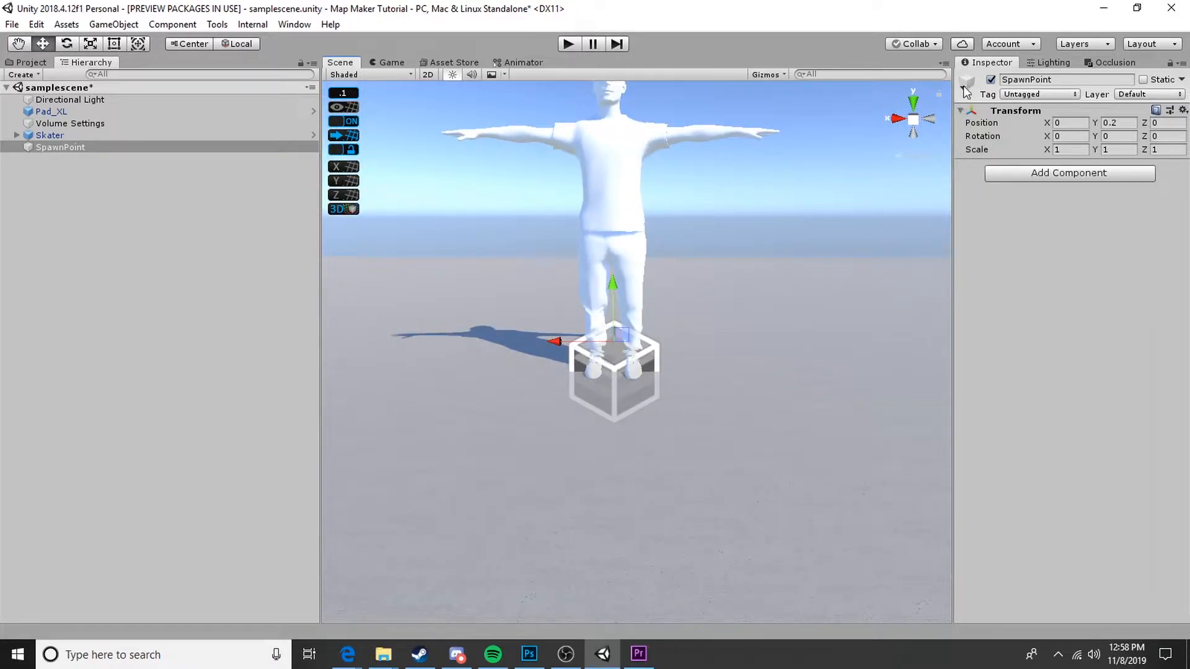
pyautogui.click(967, 79)
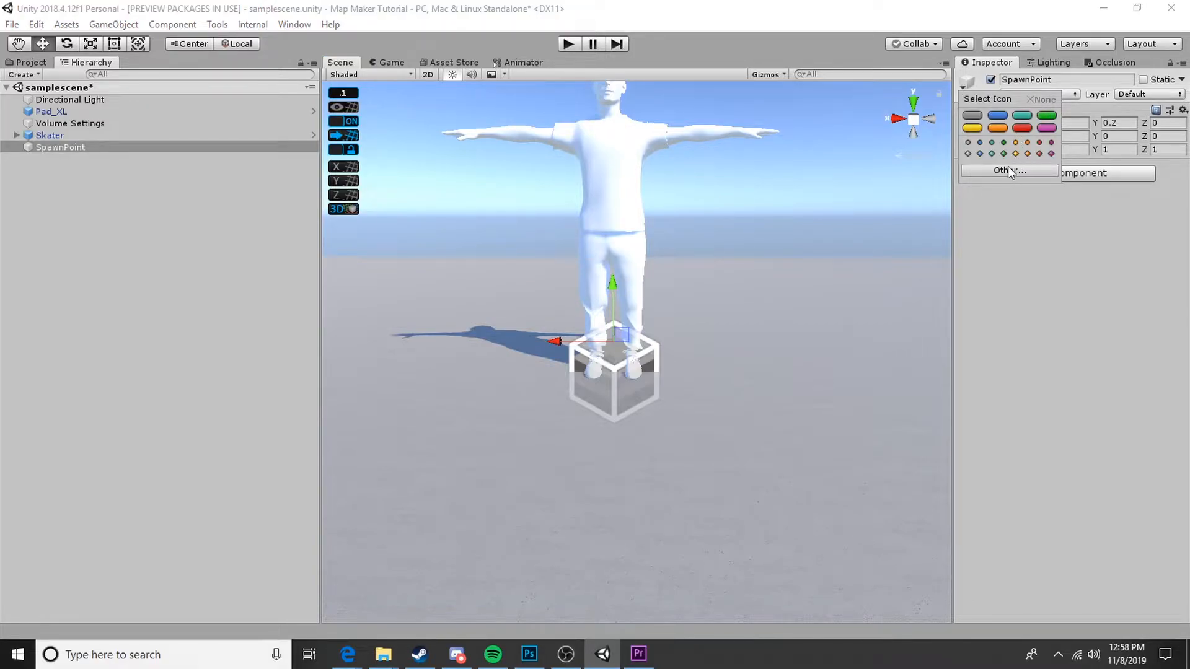
pyautogui.click(1009, 170)
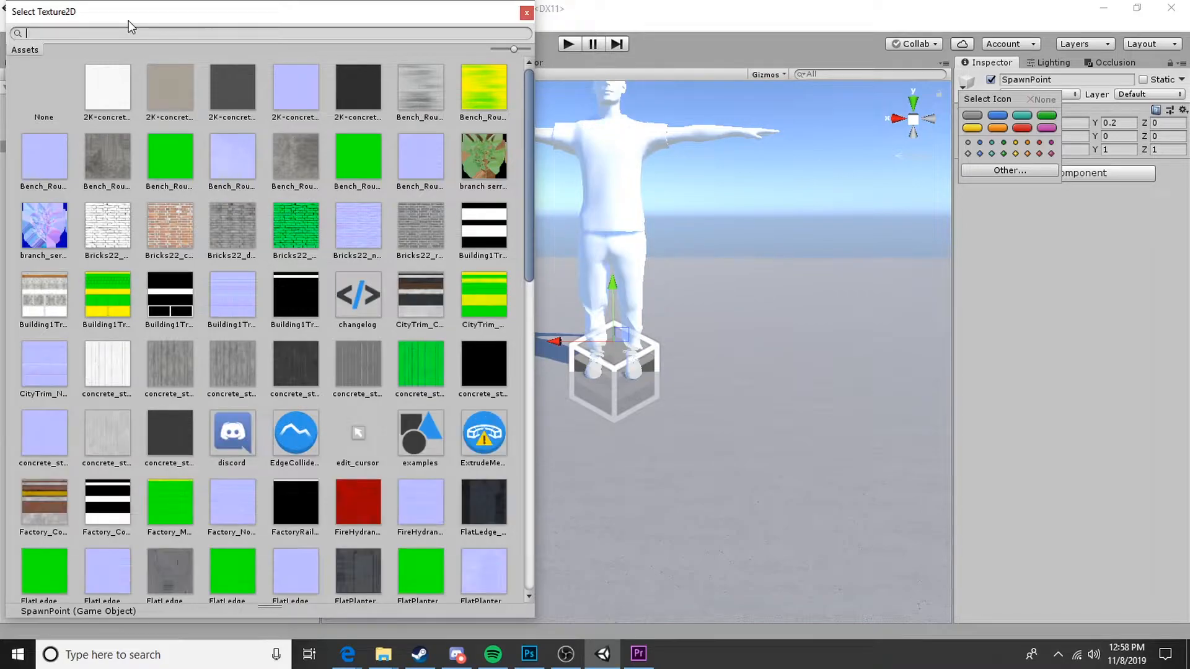
pyautogui.click(526, 12)
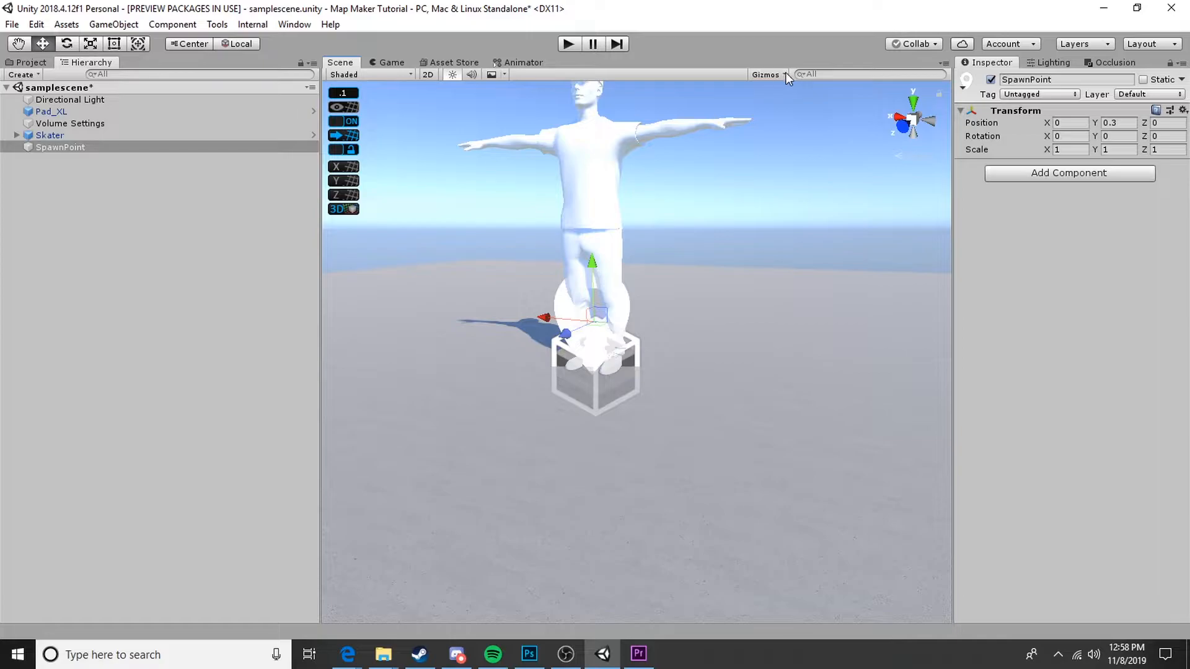
pyautogui.click(766, 75)
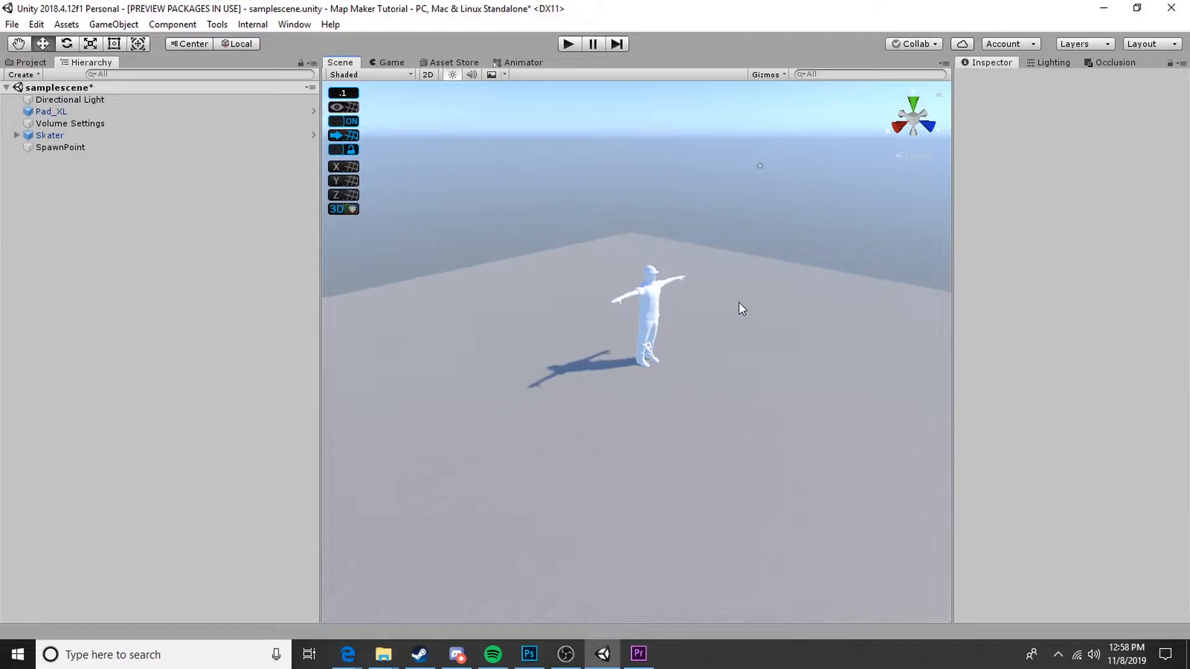
# Step: Nudge SpawnPoint under the skater's feet and reset its Y rotation to 0
pyautogui.click(59, 148)
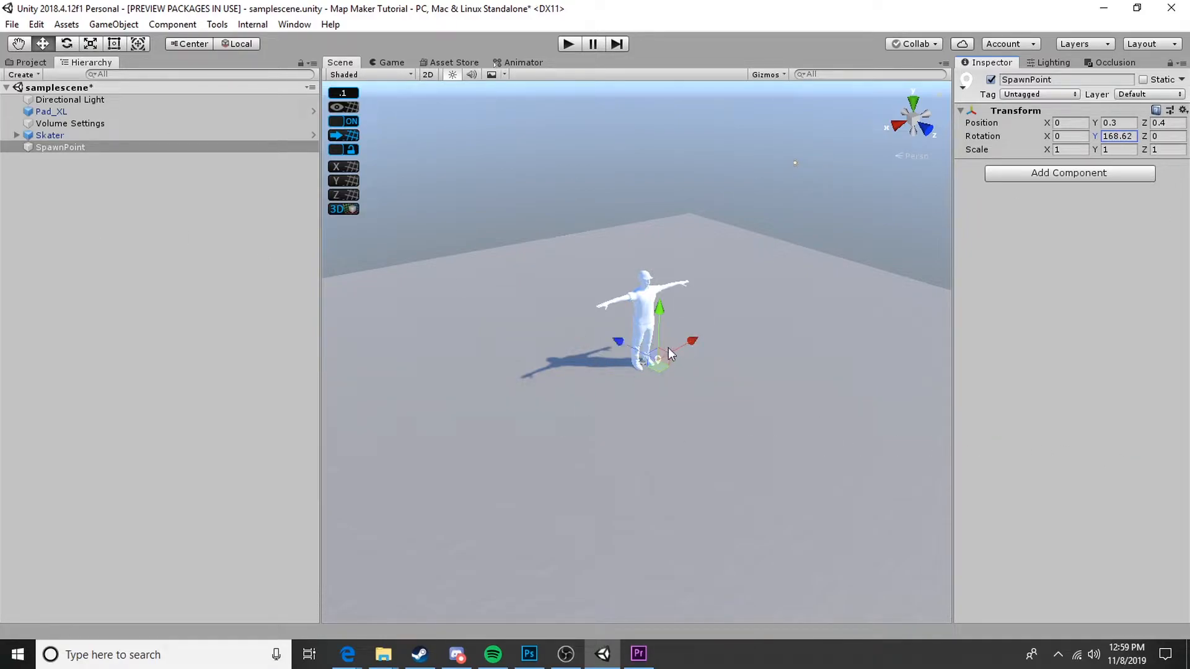
pyautogui.doubleClick(1116, 137)
pyautogui.write('0')
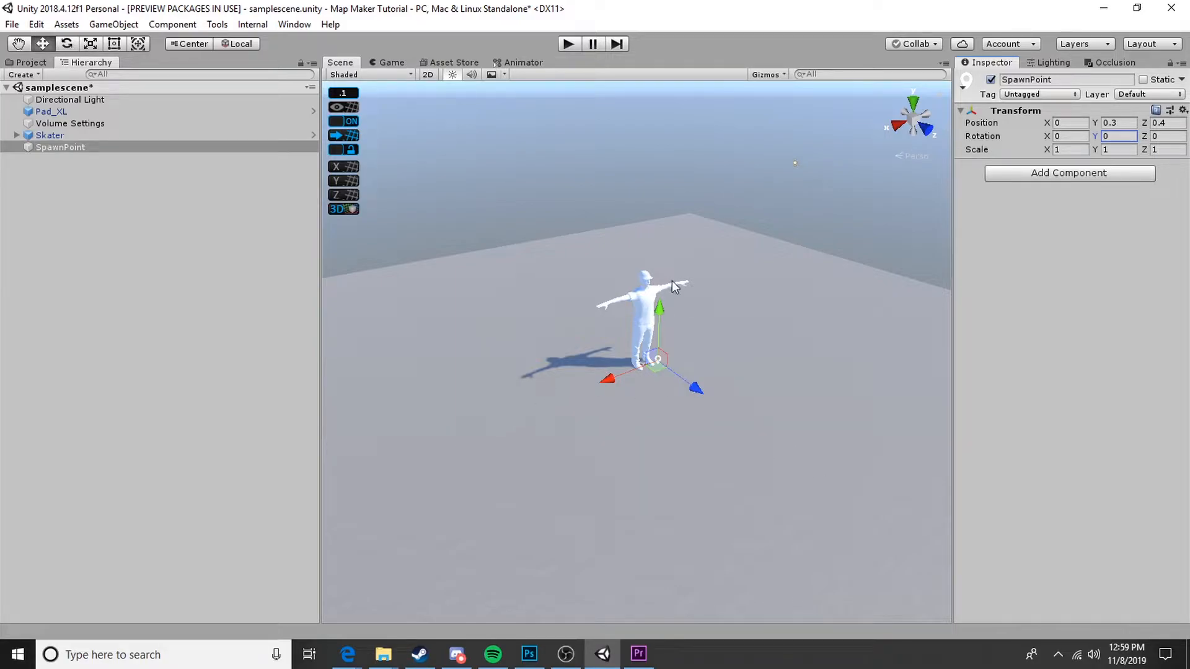
pyautogui.moveTo(78, 172)
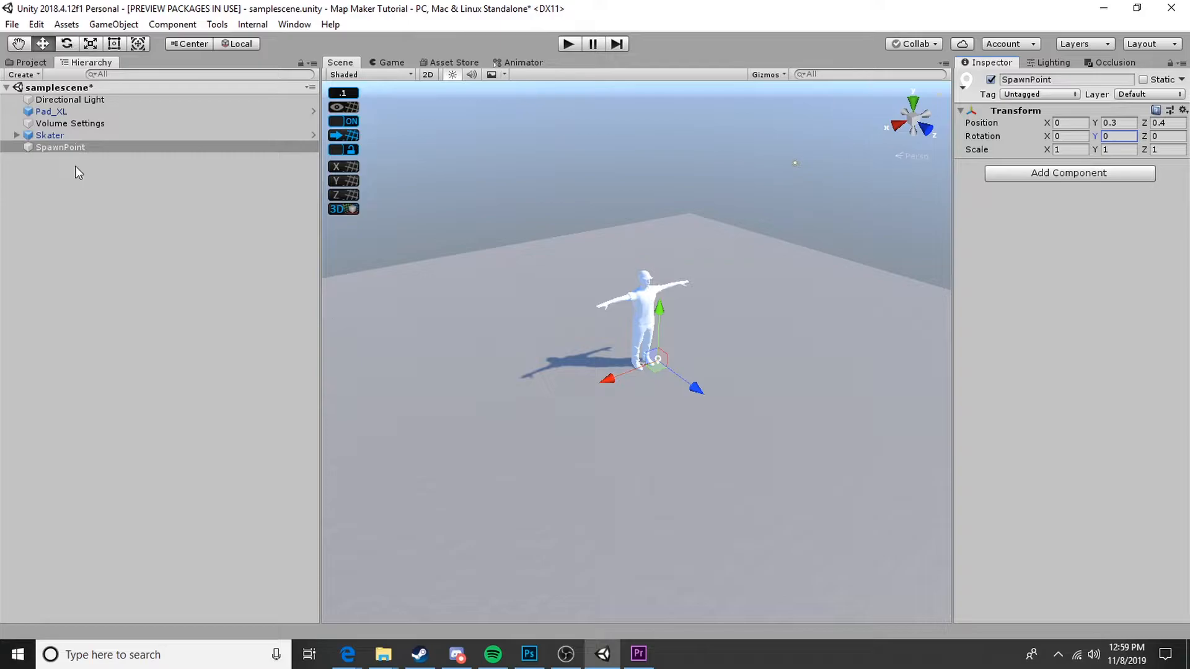
pyautogui.click(59, 146)
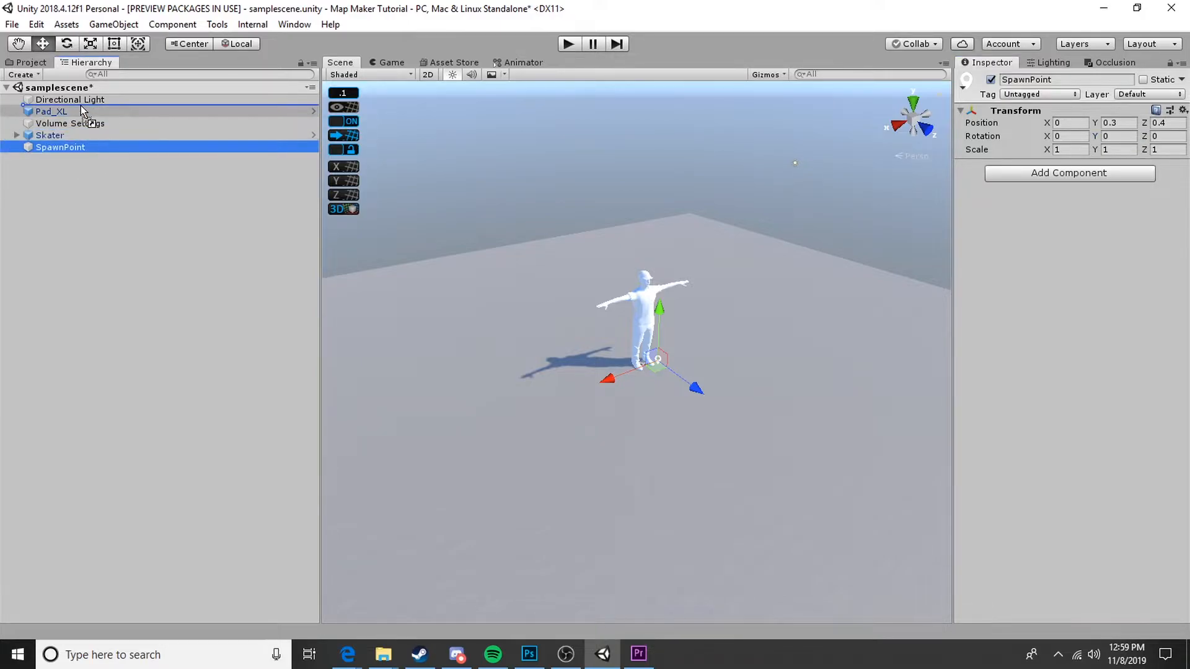
# Step: Create an empty object named Required containing Directional Light, SpawnPoint and Volume Settings, then collapse it
pyautogui.click(69, 123)
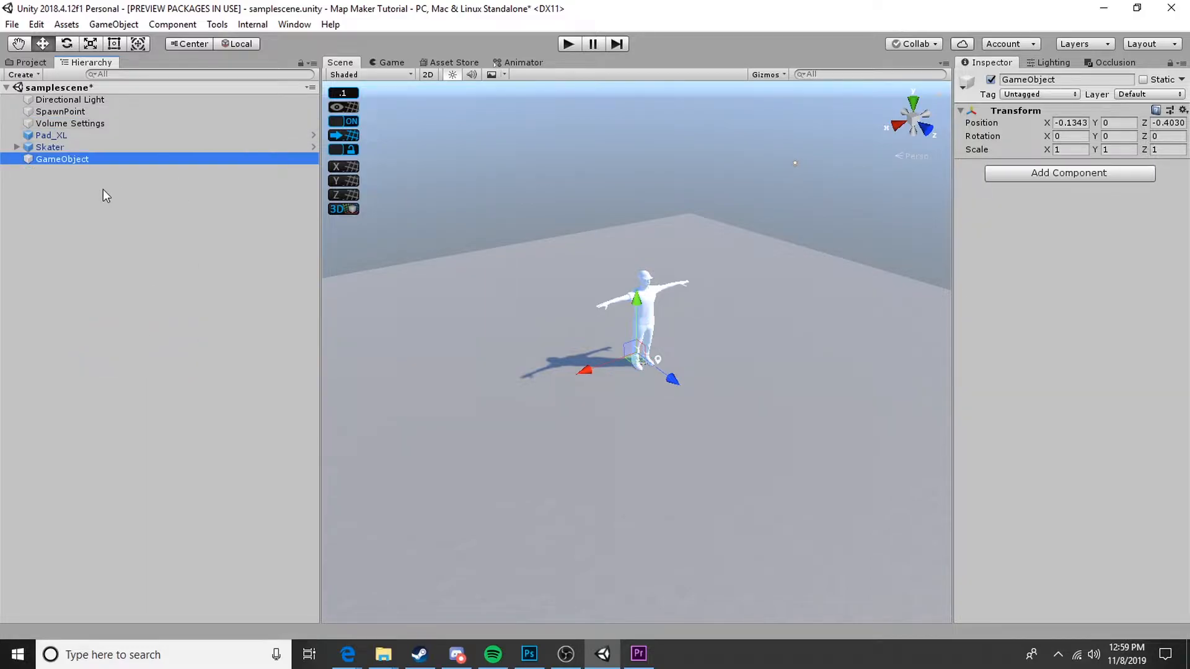
pyautogui.doubleClick(1048, 79)
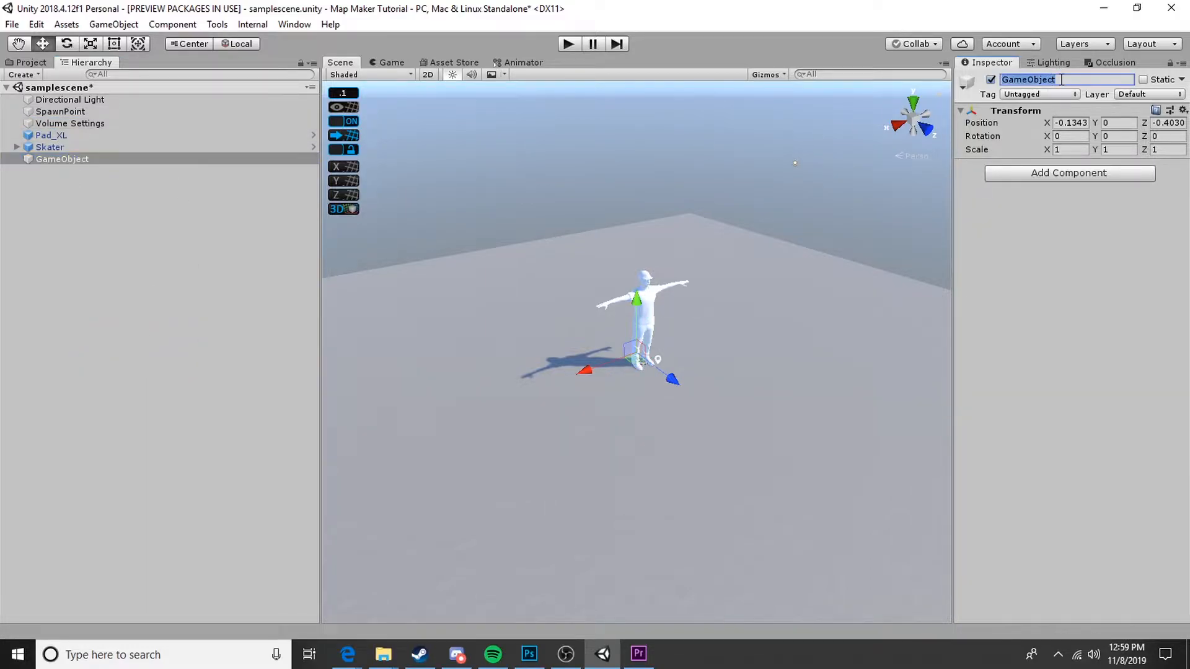
pyautogui.write('Required')
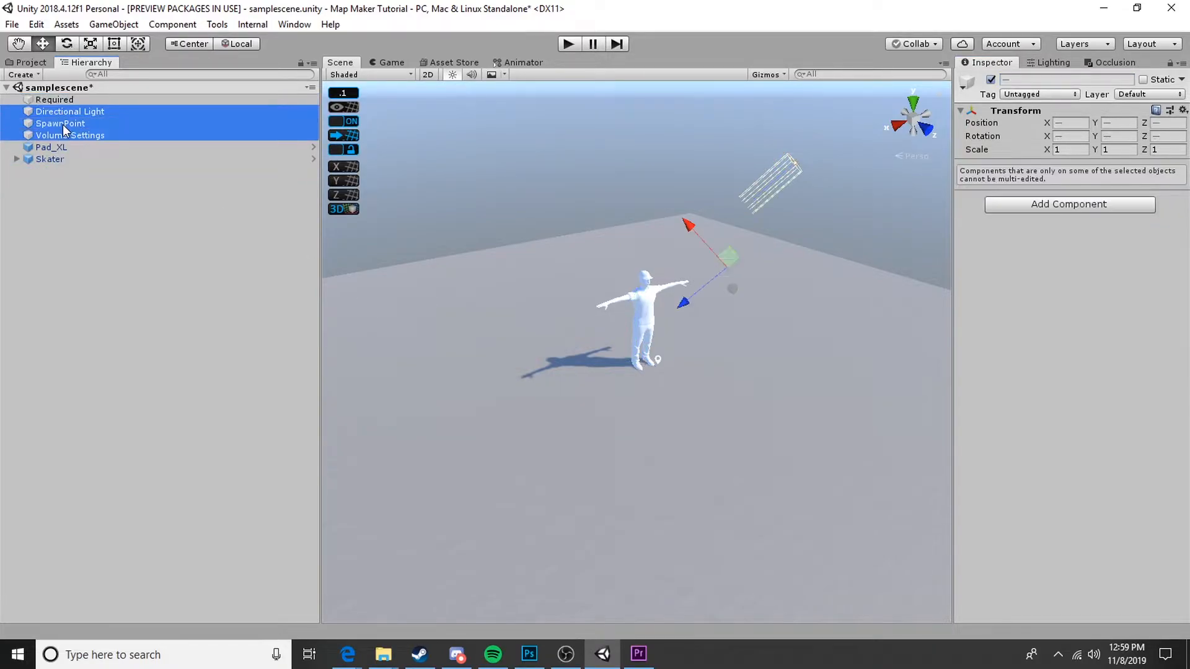
pyautogui.click(53, 99)
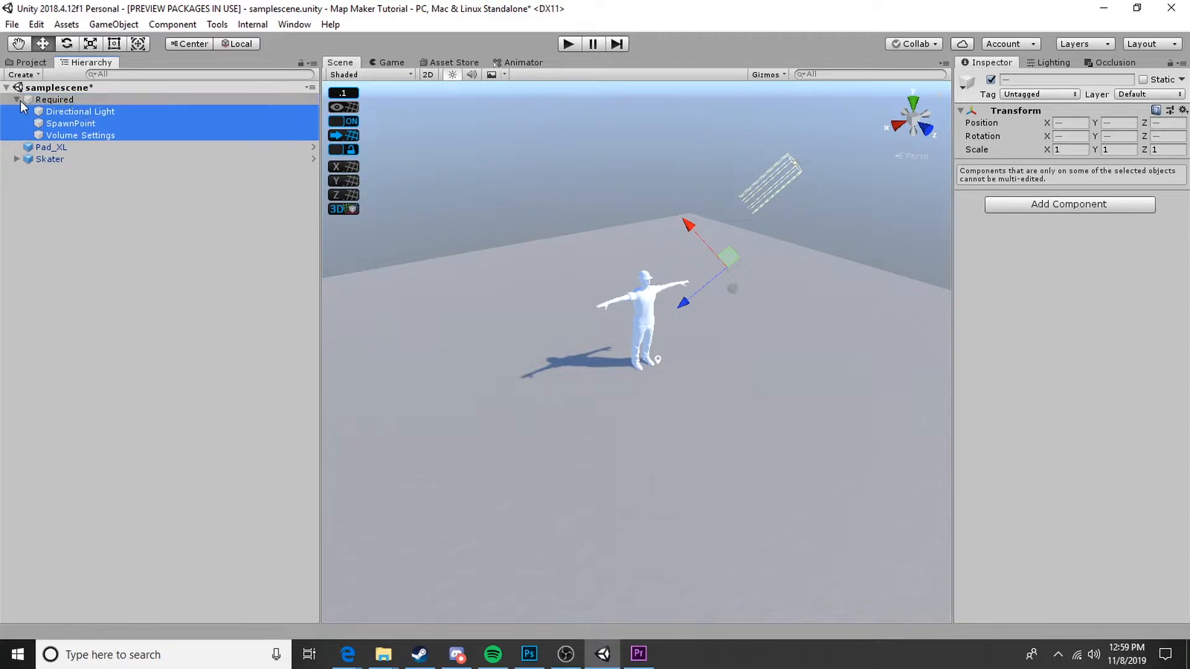
pyautogui.click(5, 99)
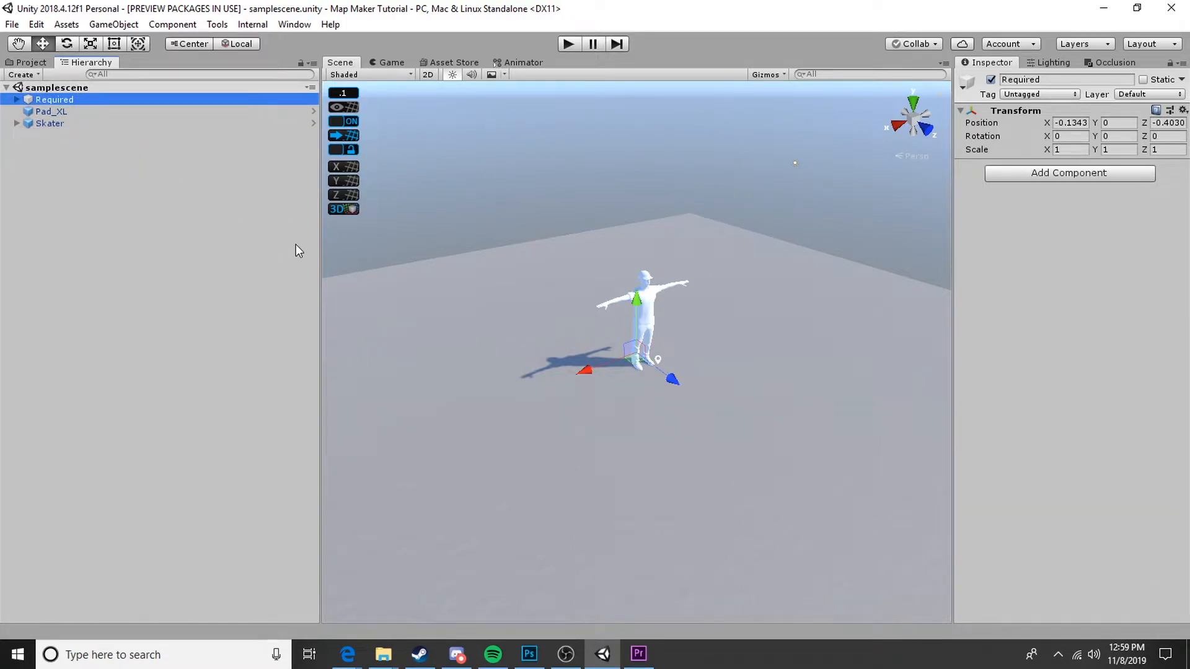
pyautogui.moveTo(151, 330)
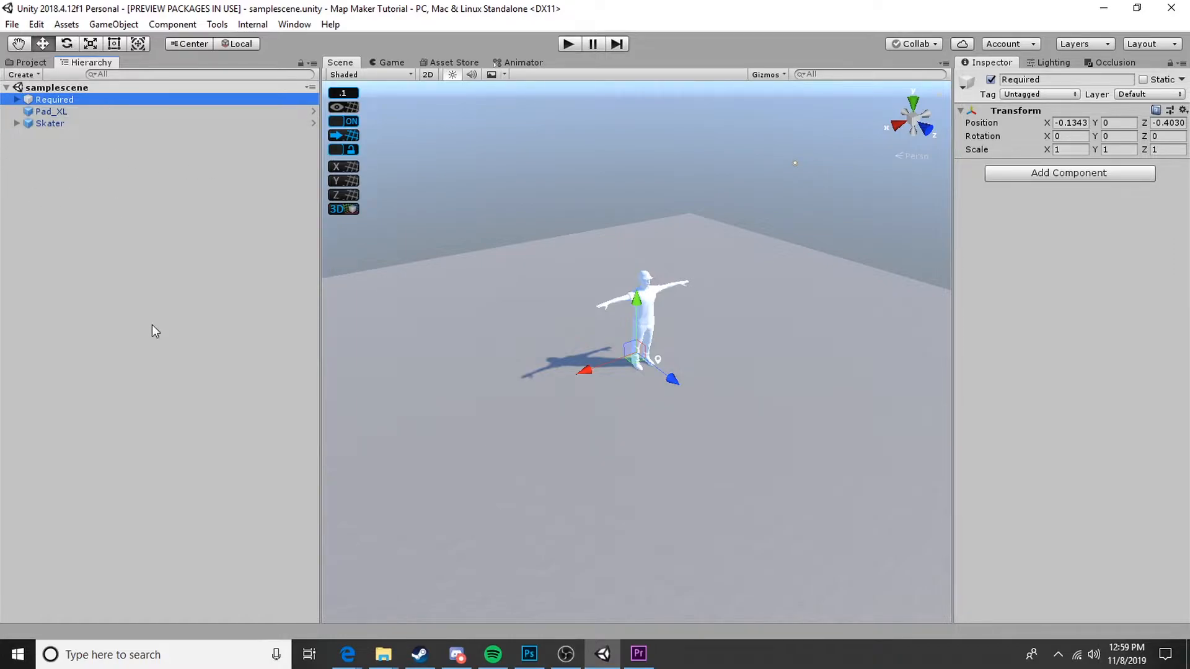
# Step: Save the scene with Required, Pad_XL and Skater at the top level and clear the selection
pyautogui.click(49, 123)
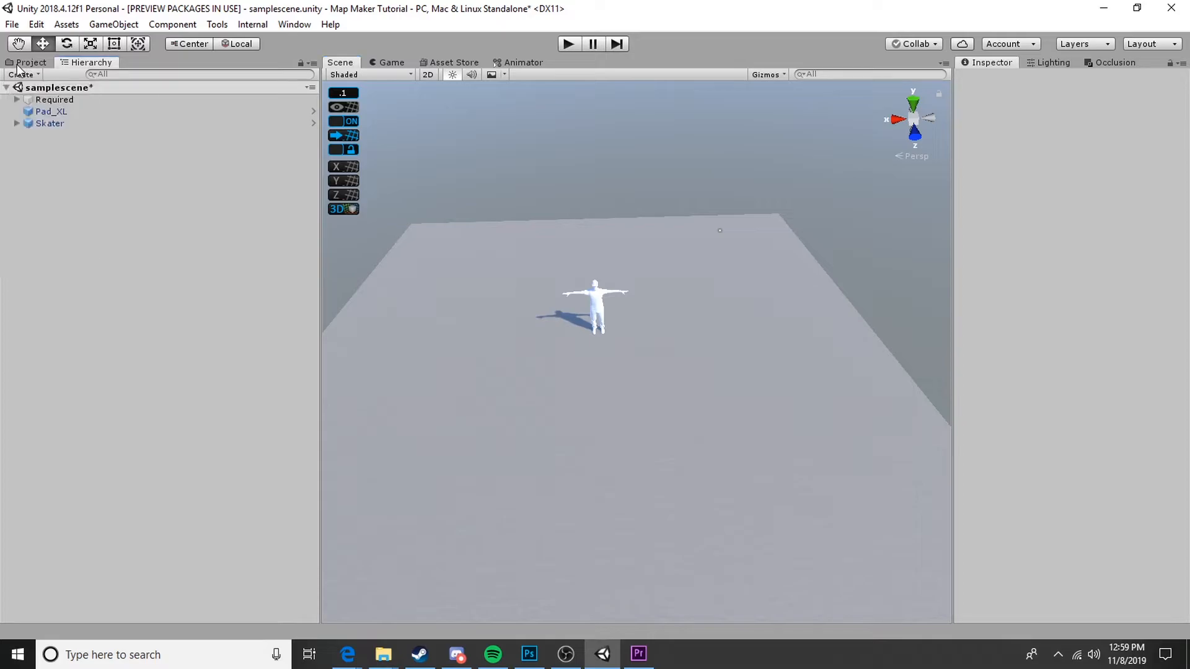
# Step: Add Rail_Round_Down_Small from Prefabs > Rails to the scene and inspect its Grind part inside the prefab
pyautogui.click(30, 62)
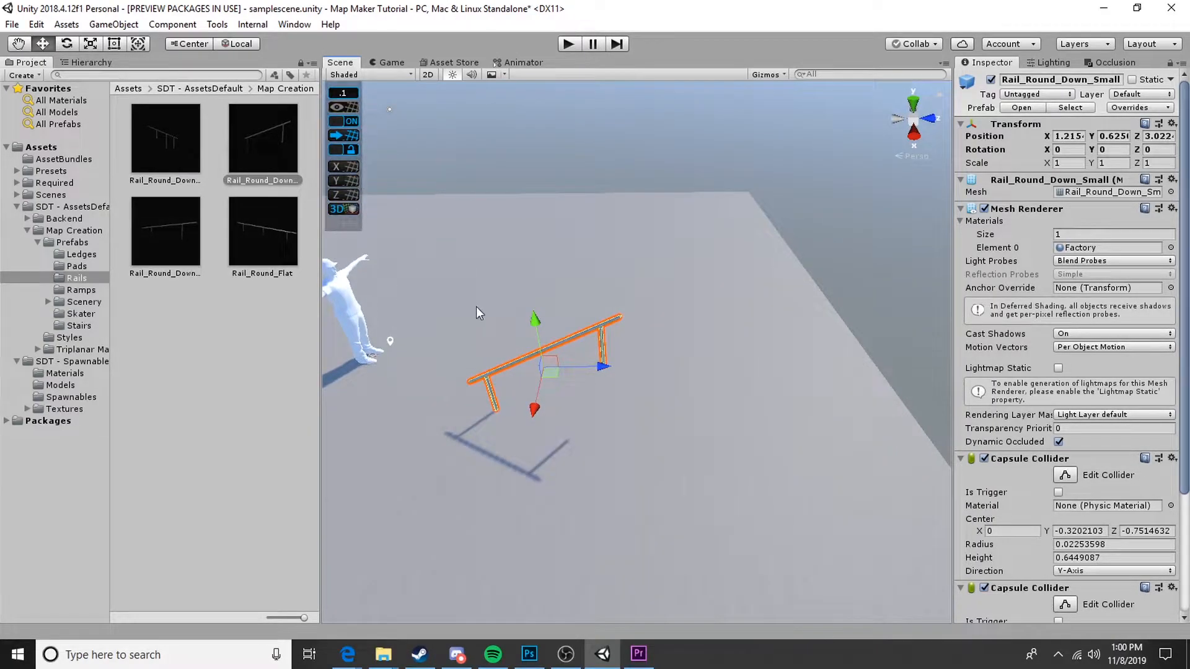
pyautogui.click(263, 136)
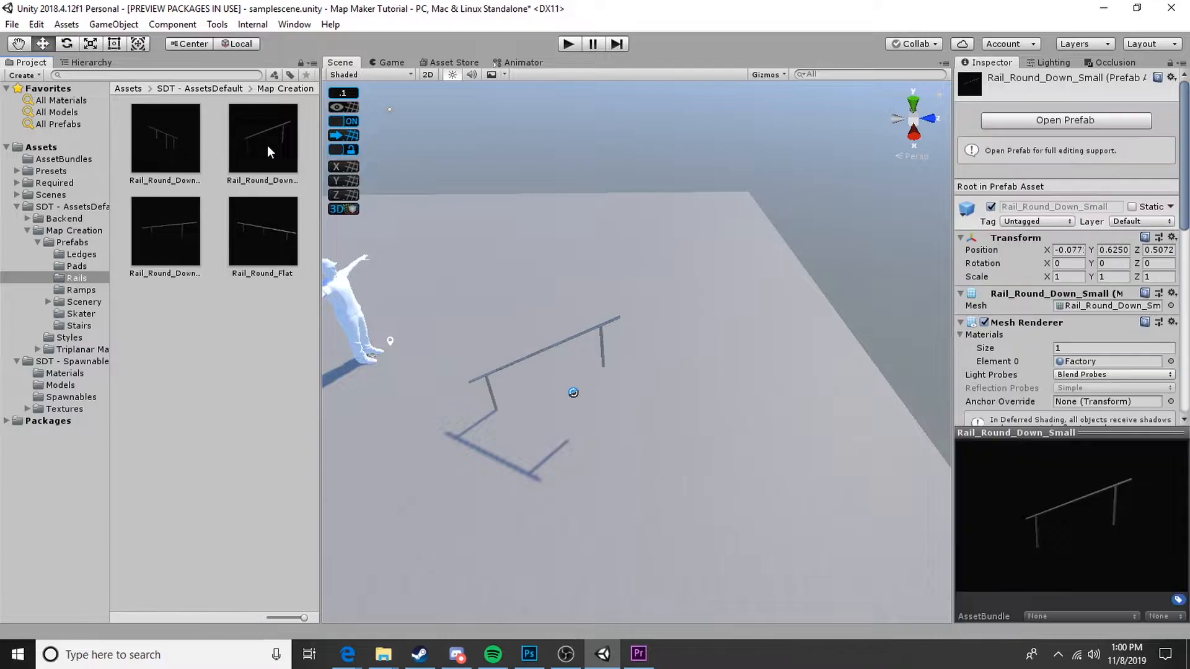
pyautogui.click(1065, 120)
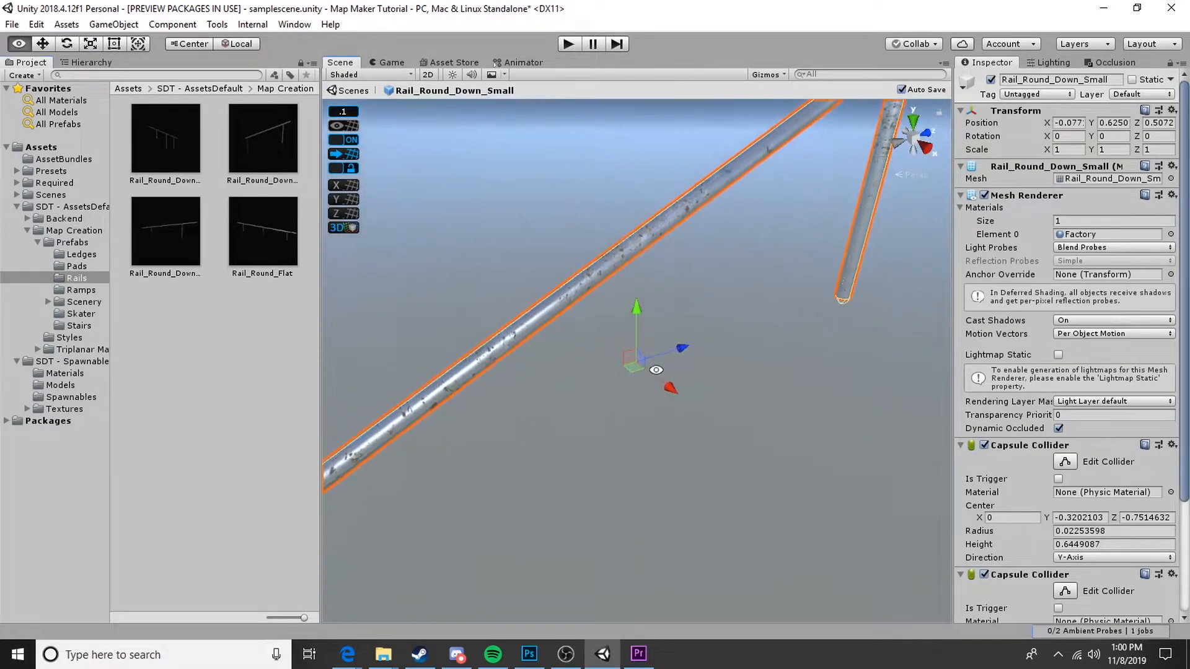
pyautogui.click(91, 62)
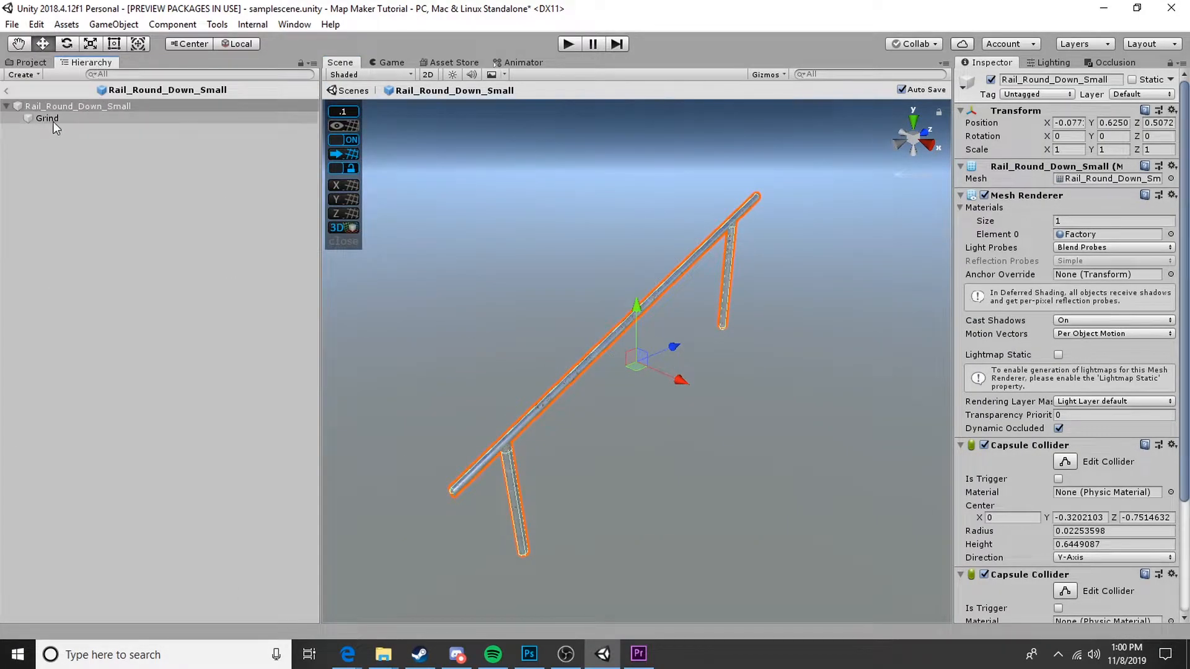
pyautogui.click(47, 119)
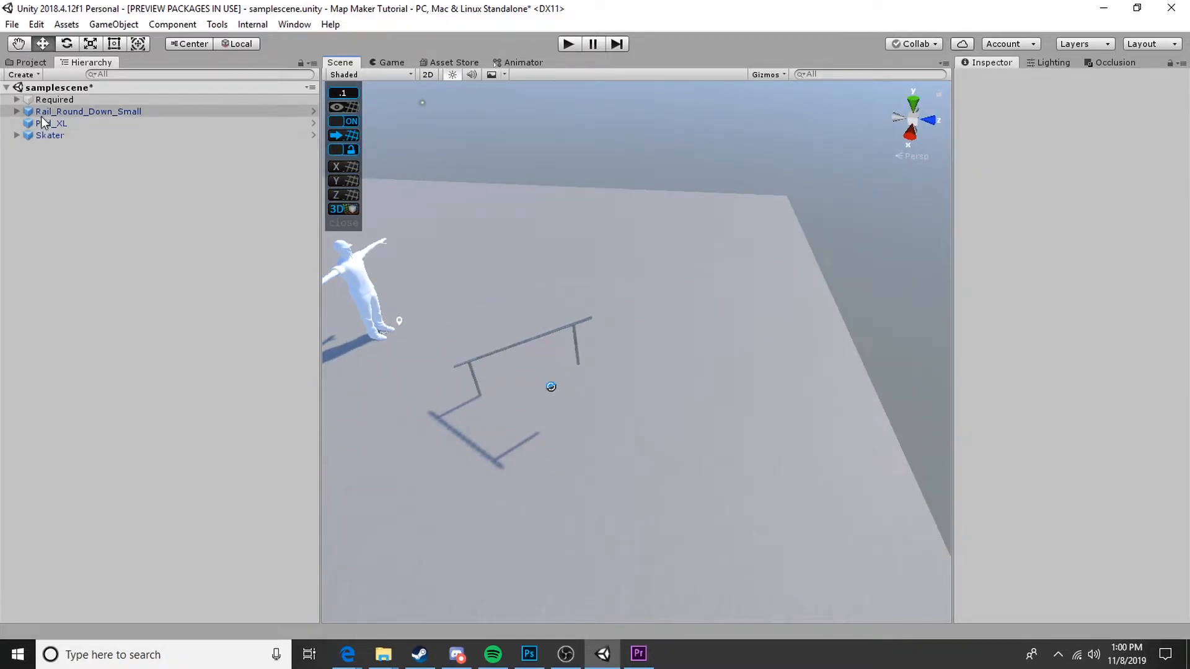
# Step: Rotate the rail to Y -180 and bring in Stairs_Medium from Prefabs > Stairs beneath it
pyautogui.click(88, 111)
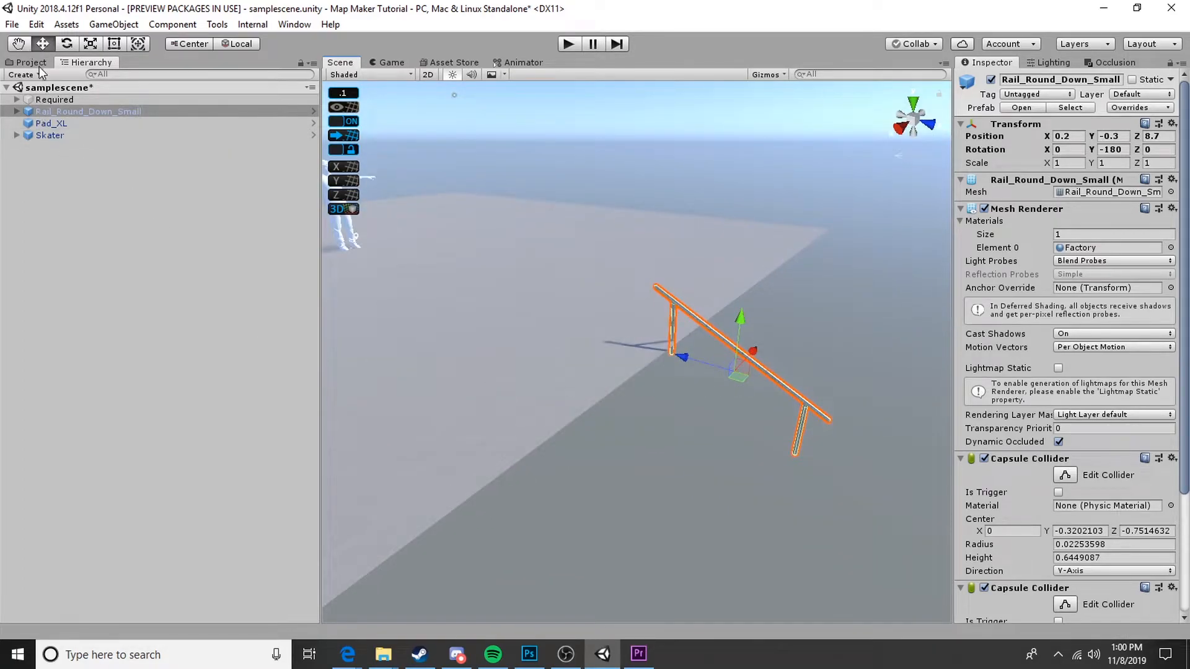
pyautogui.click(28, 62)
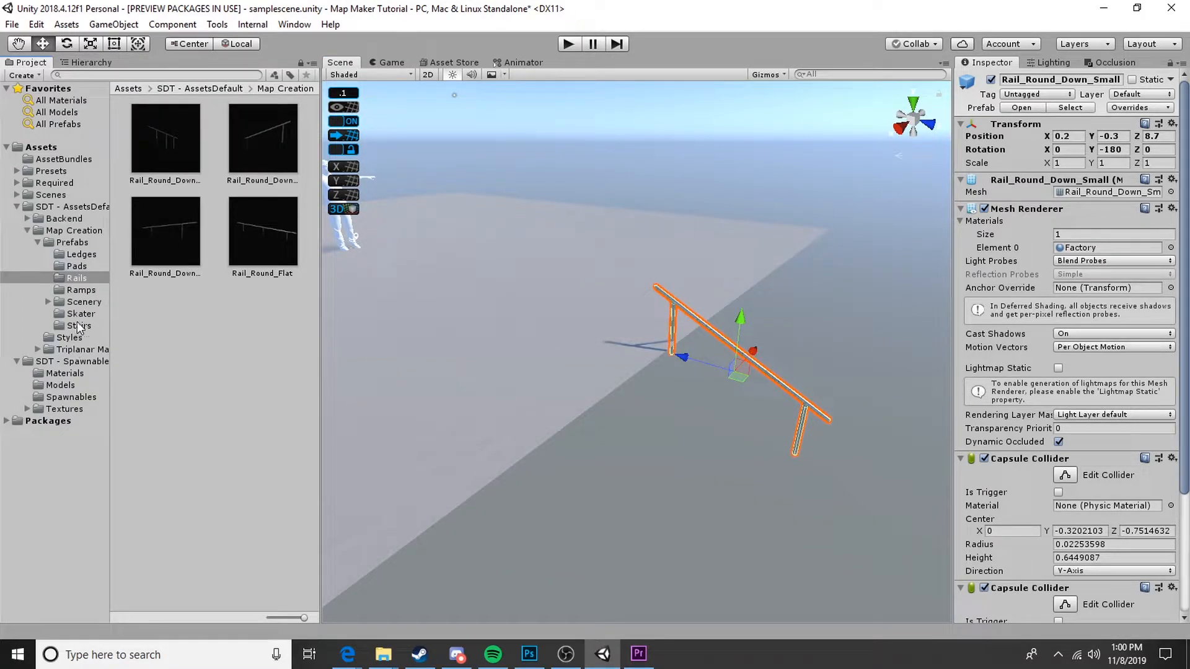
pyautogui.click(80, 325)
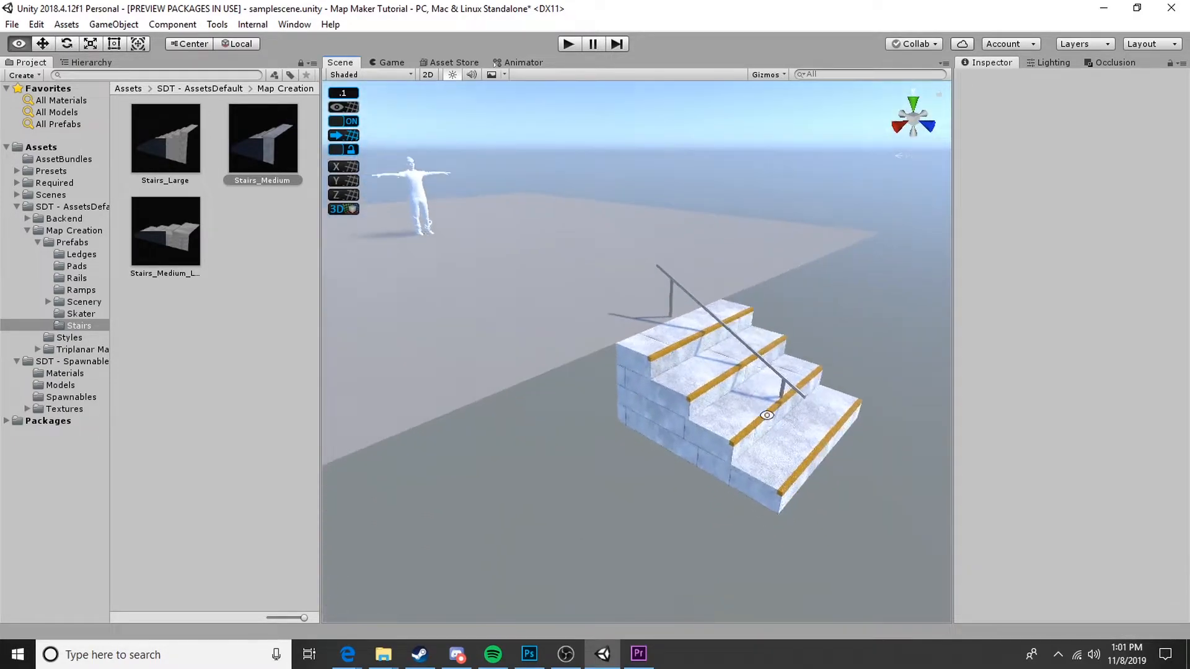
# Step: Place Ramp_Small with Rotation Y 180 beside the stairs and duplicate it to the other side
pyautogui.click(683, 319)
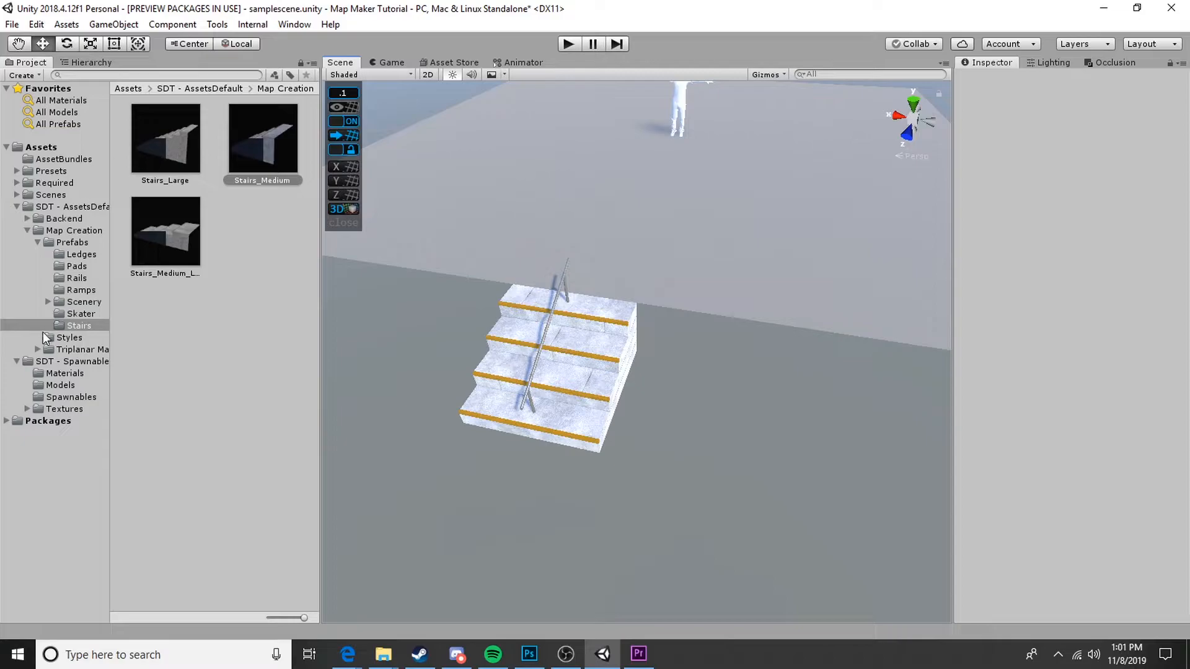
pyautogui.click(80, 290)
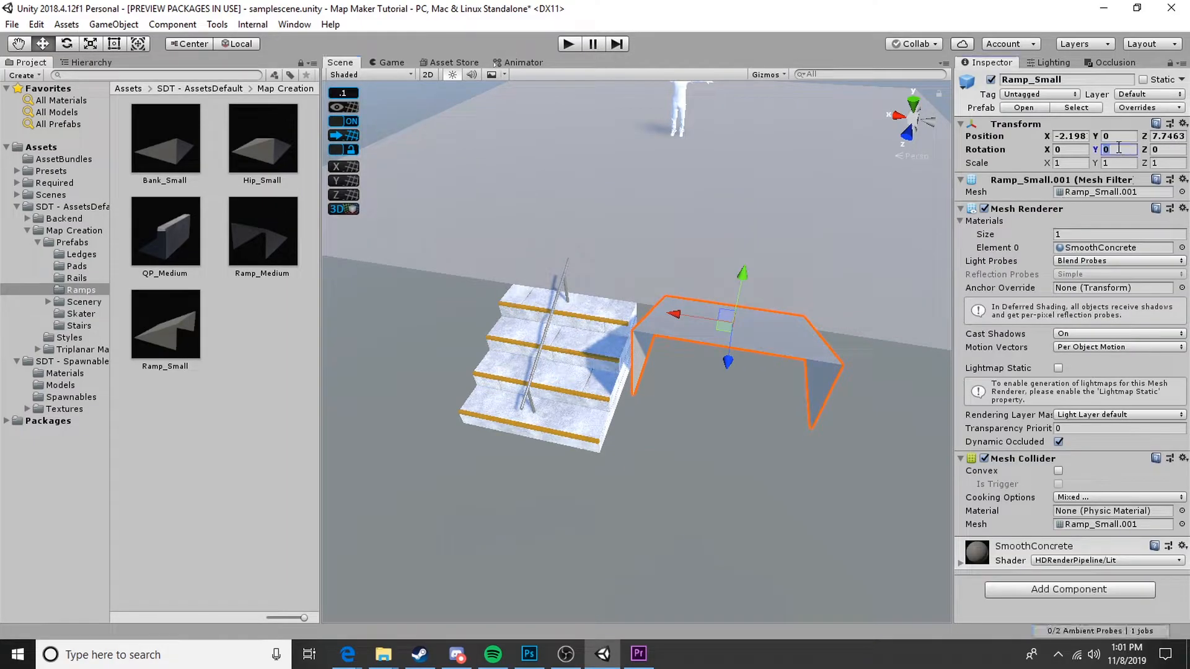
pyautogui.write('180')
pyautogui.click(1071, 135)
pyautogui.write('-1.8')
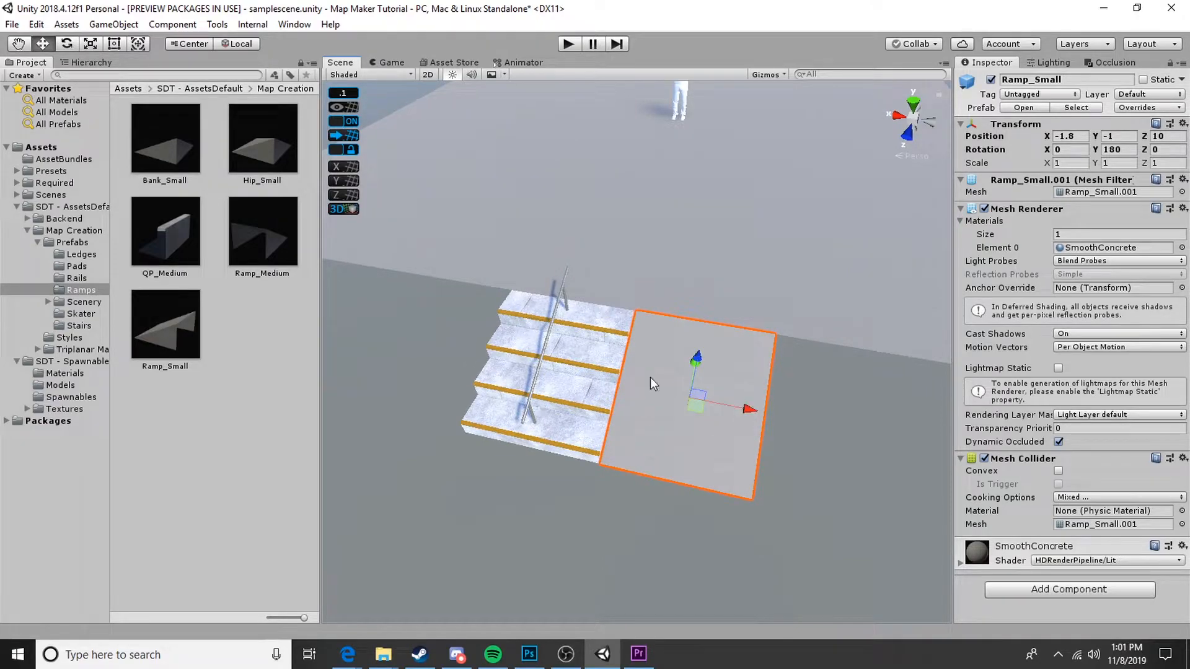
pyautogui.moveTo(741, 453)
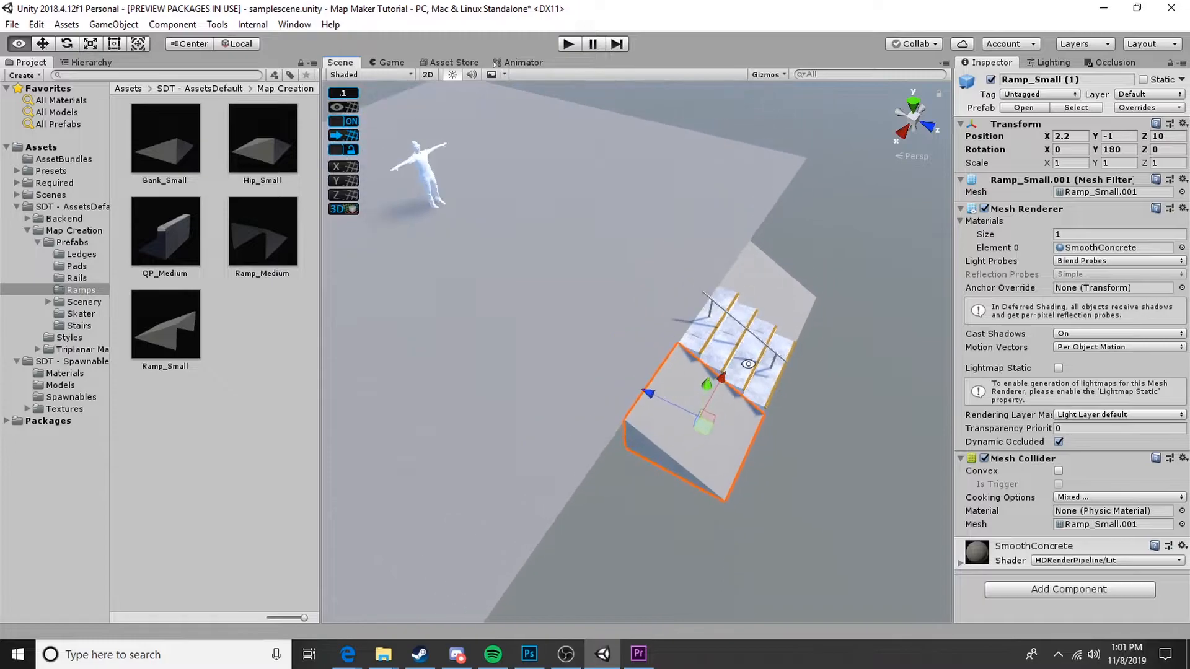
pyautogui.click(603, 228)
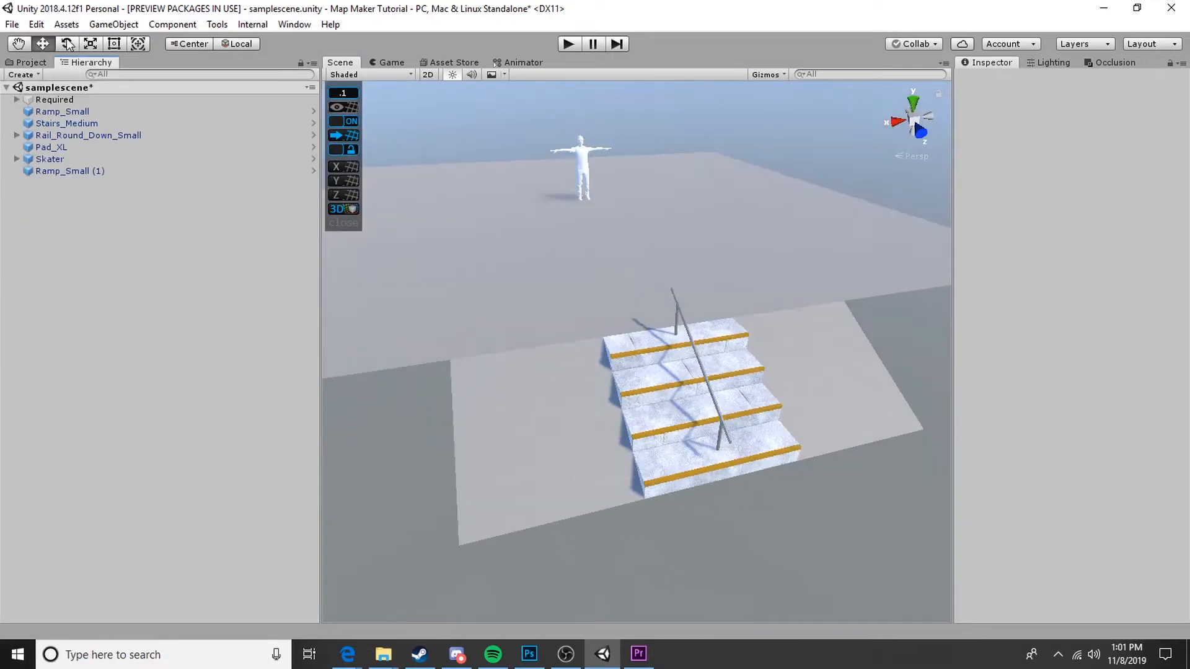
# Step: Create empty grouping objects named Ramps and Stairs in the hierarchy
pyautogui.click(127, 394)
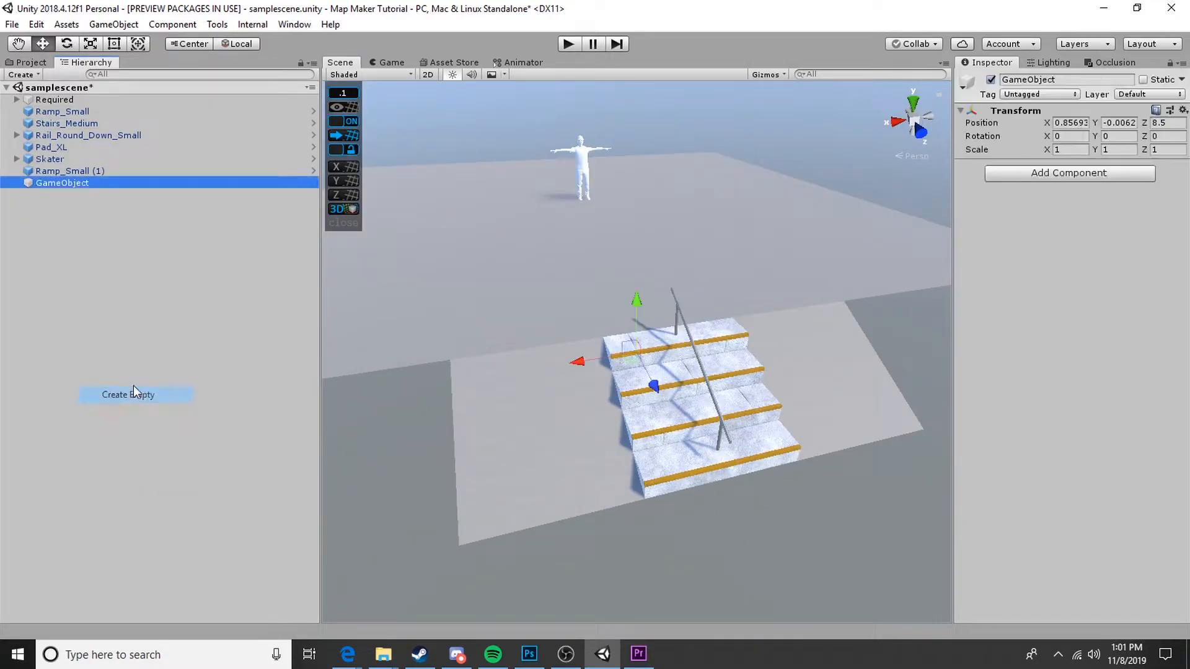
pyautogui.doubleClick(62, 183)
pyautogui.write('Ramps')
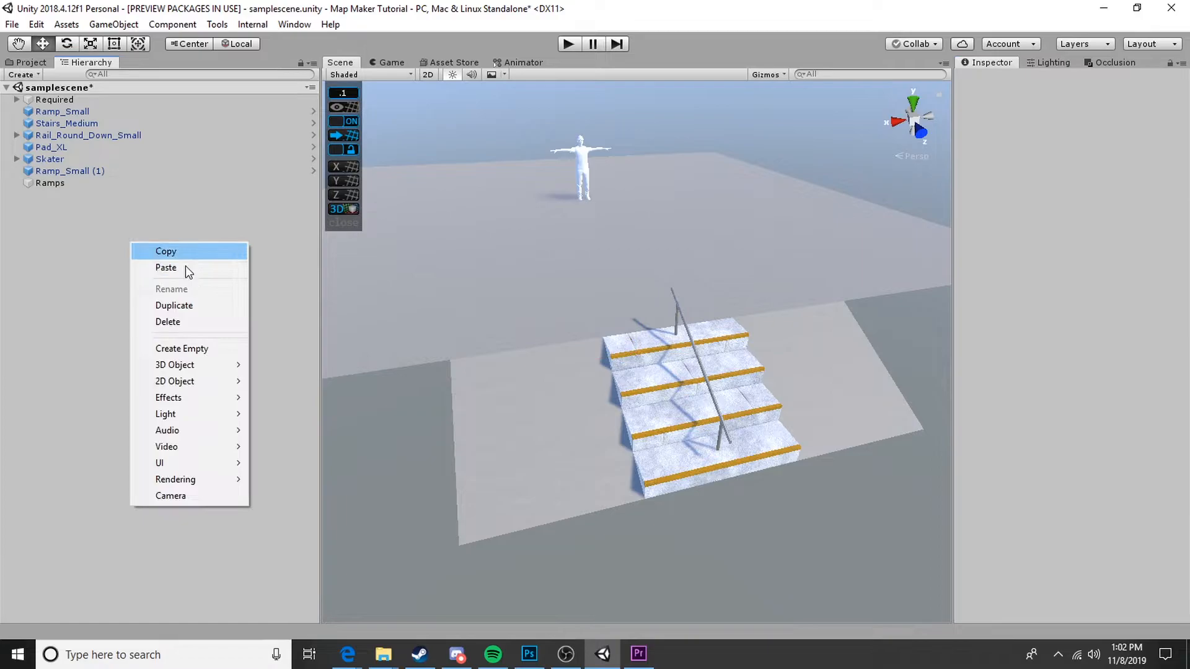
pyautogui.click(181, 348)
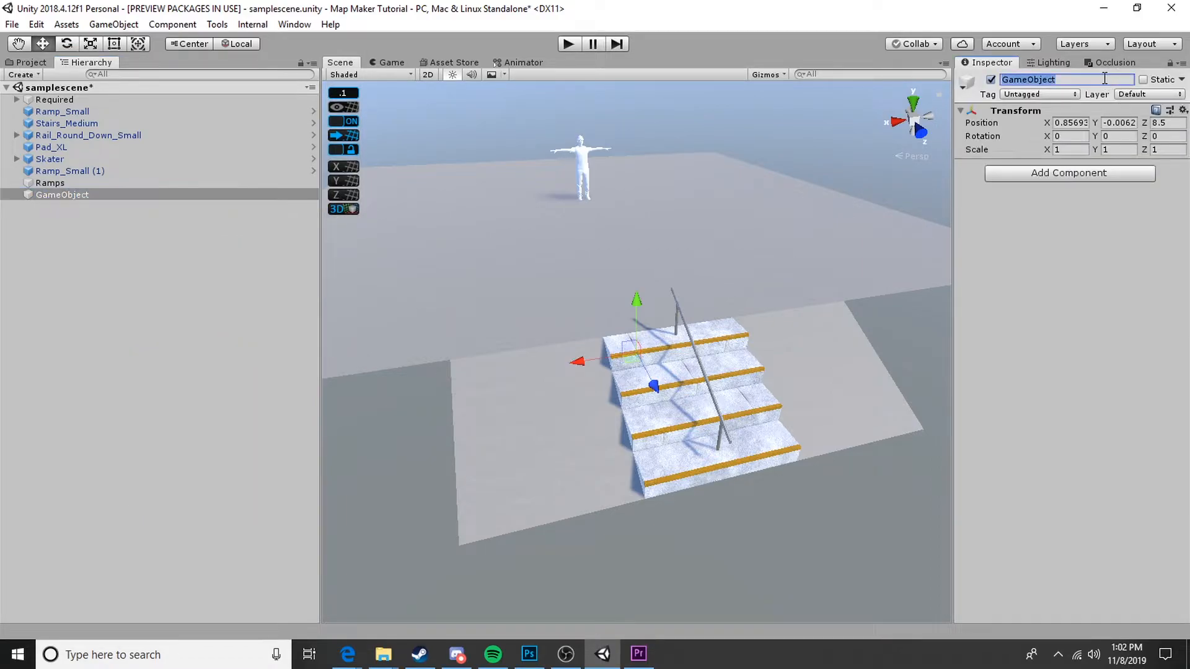
pyautogui.write('Stairs')
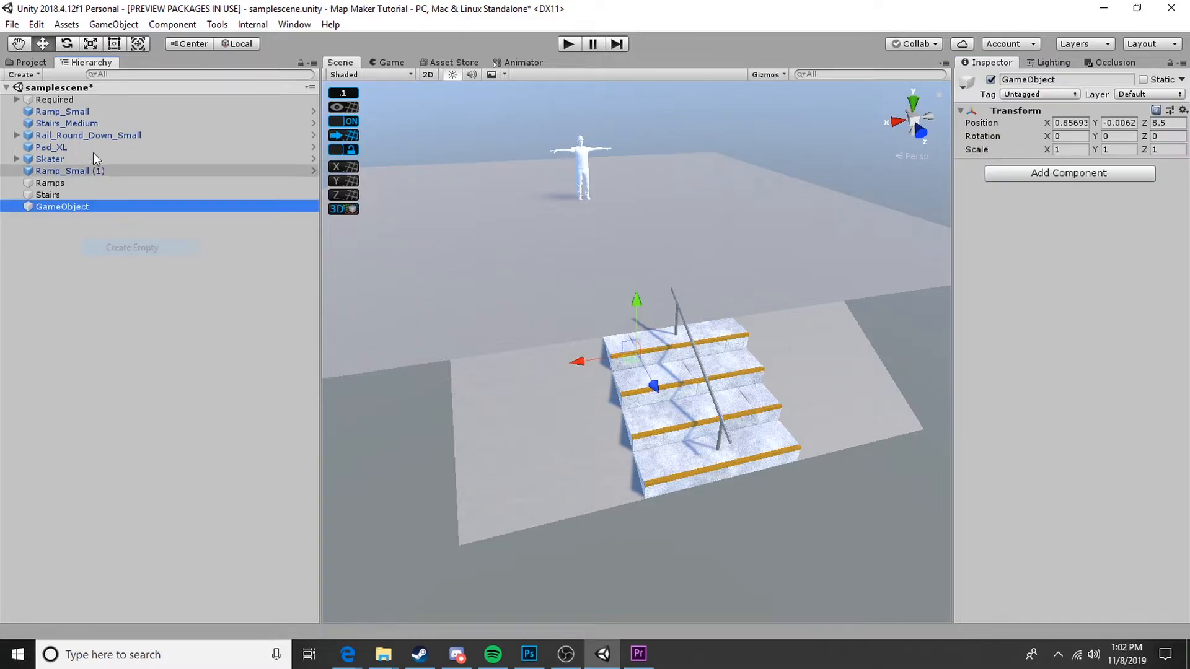
# Step: Create a third empty grouping object named Rails and return to the Project assets
pyautogui.doubleClick(1062, 79)
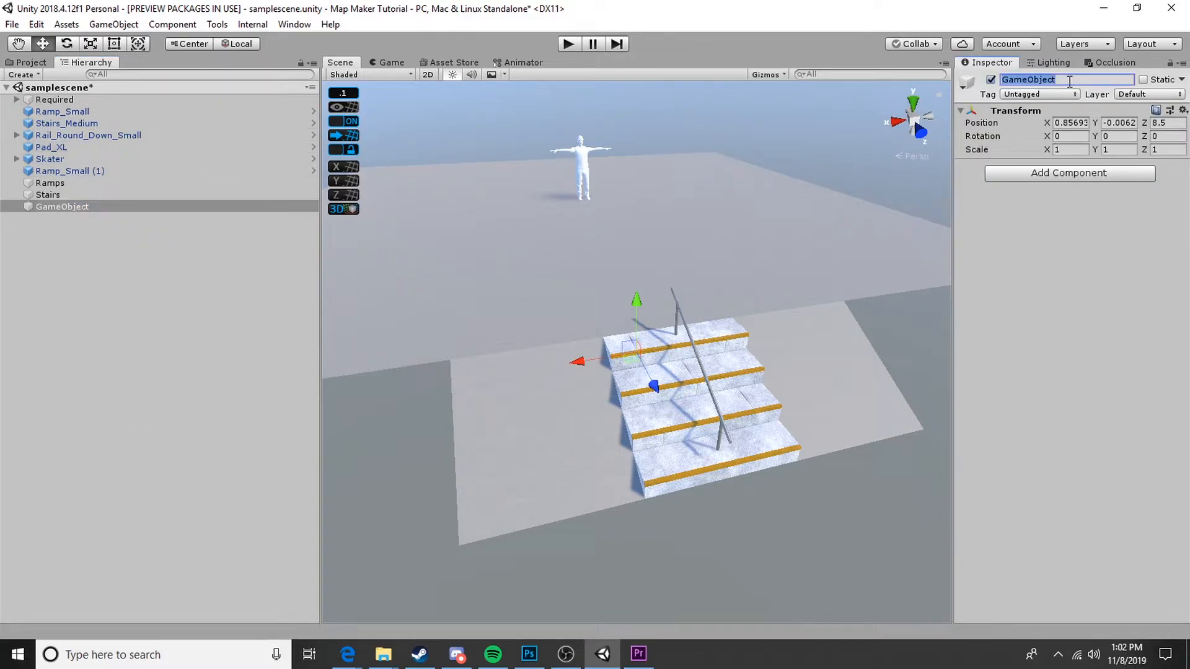
pyautogui.write('Rails')
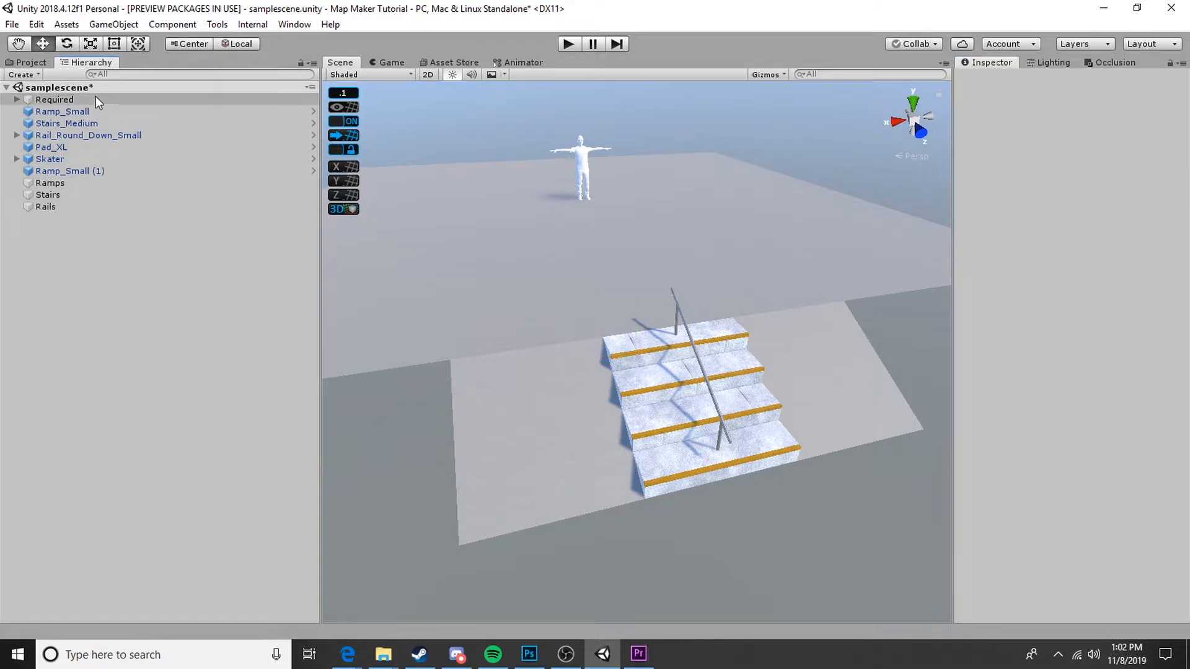
pyautogui.click(29, 62)
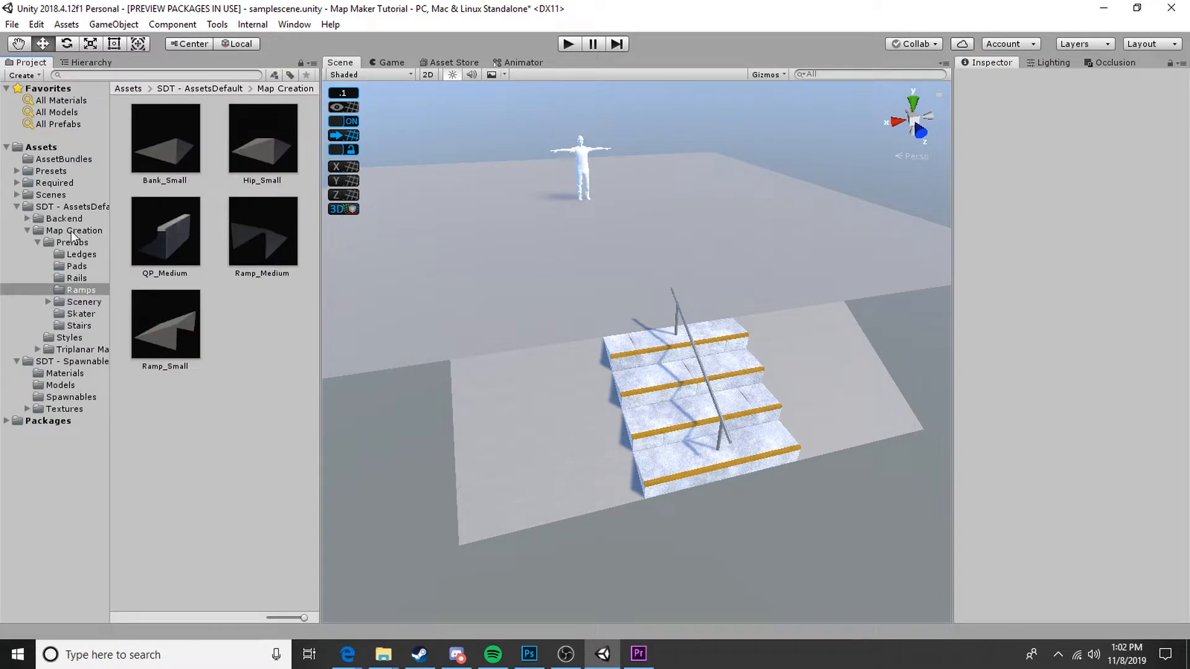
# Step: Load BuilderExample from the Scenes folder and scroll through its organiser groups in the Hierarchy
pyautogui.click(49, 195)
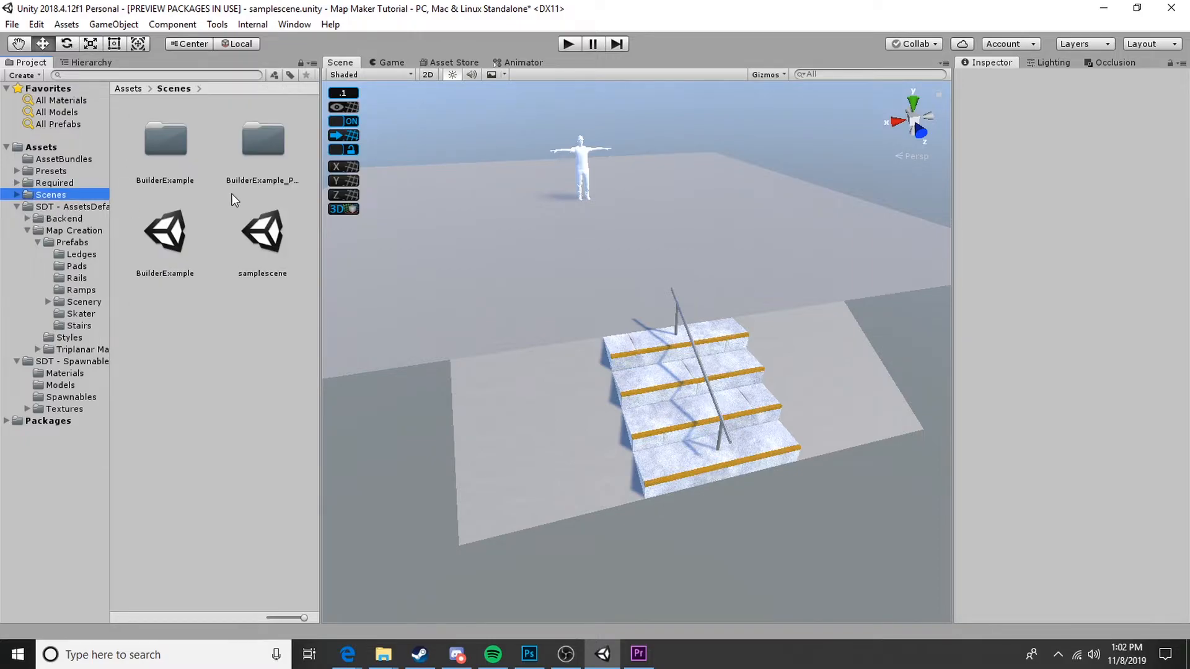
pyautogui.doubleClick(165, 231)
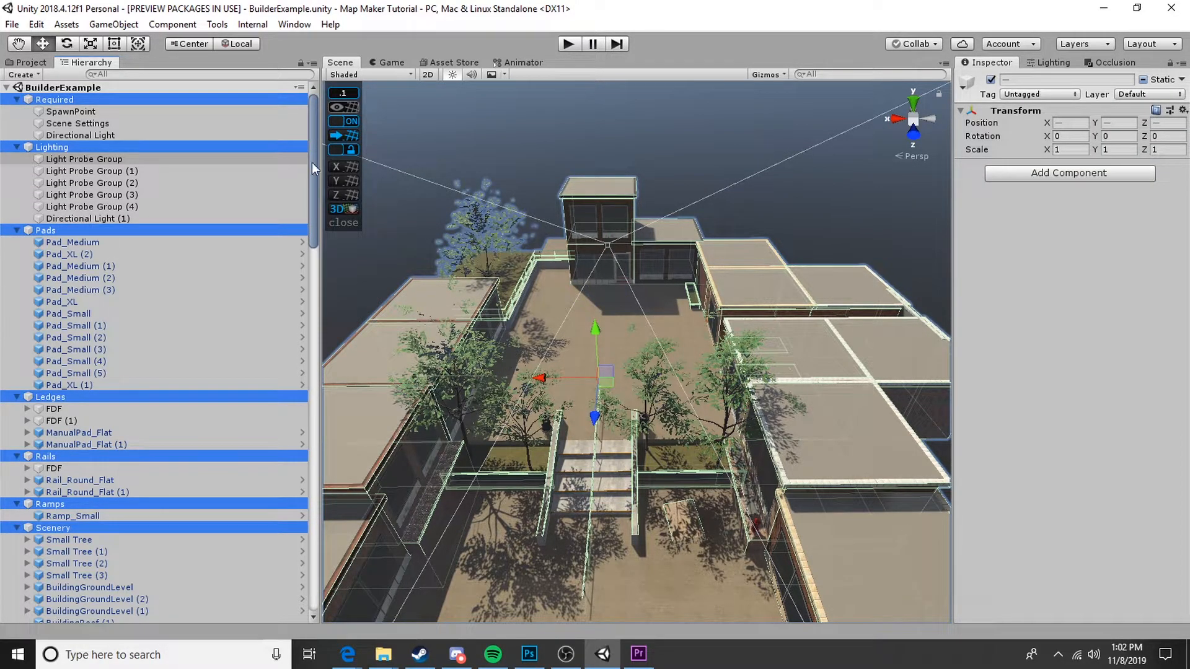
pyautogui.scroll(-3)
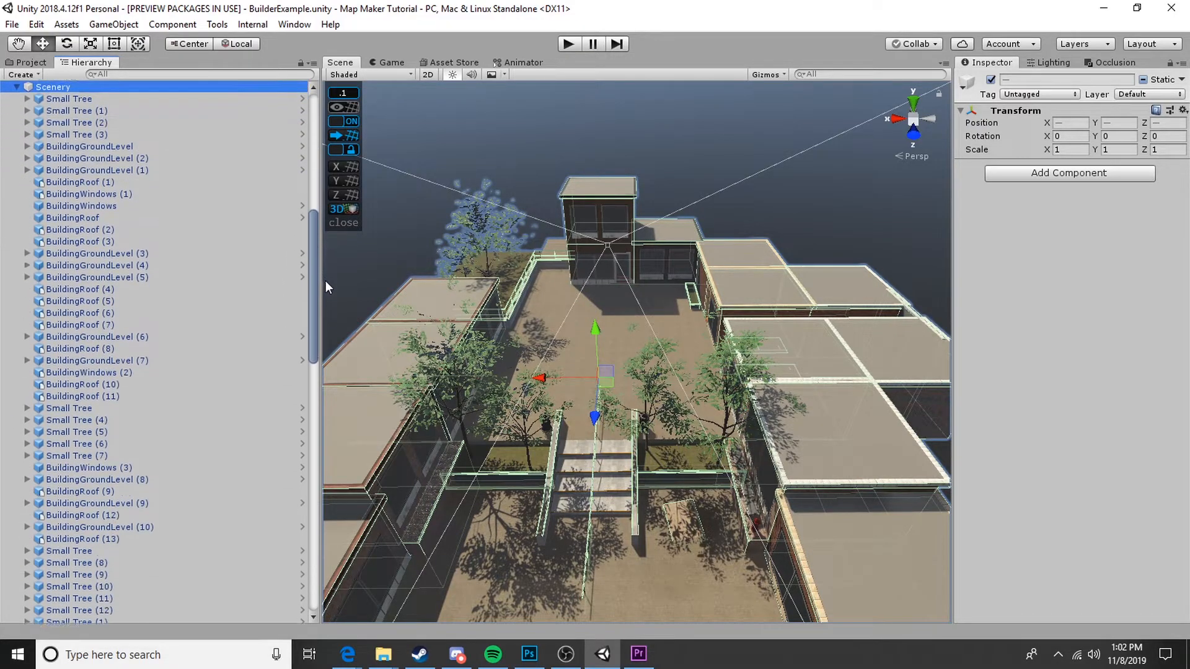
pyautogui.scroll(-3)
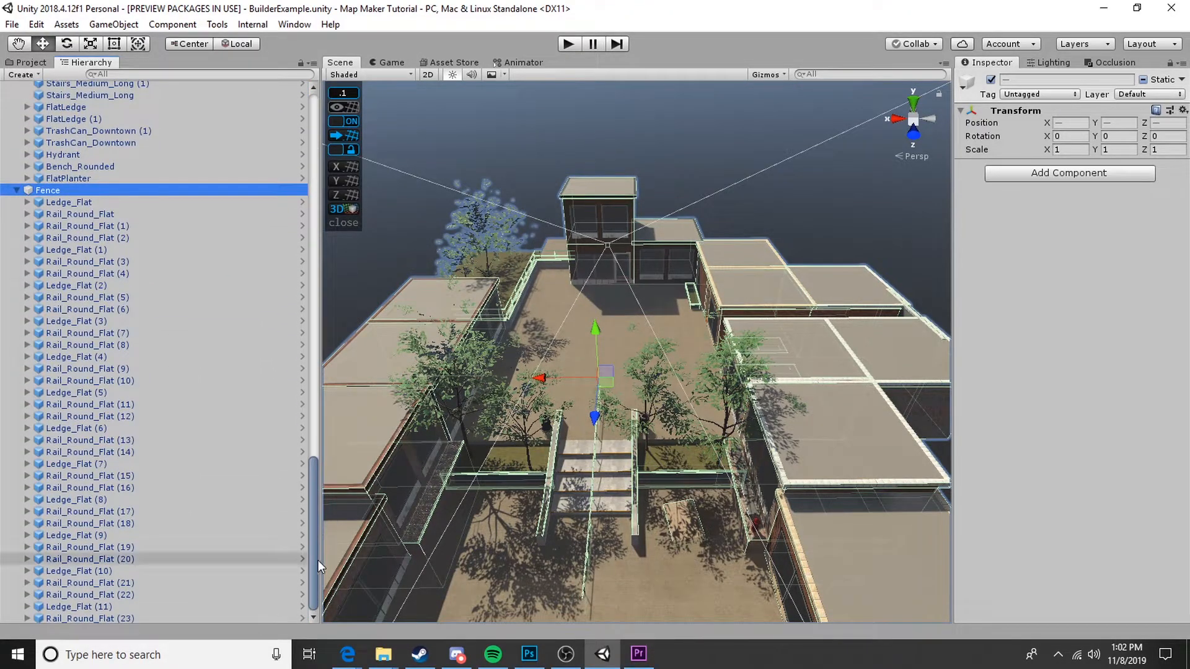
pyautogui.scroll(3)
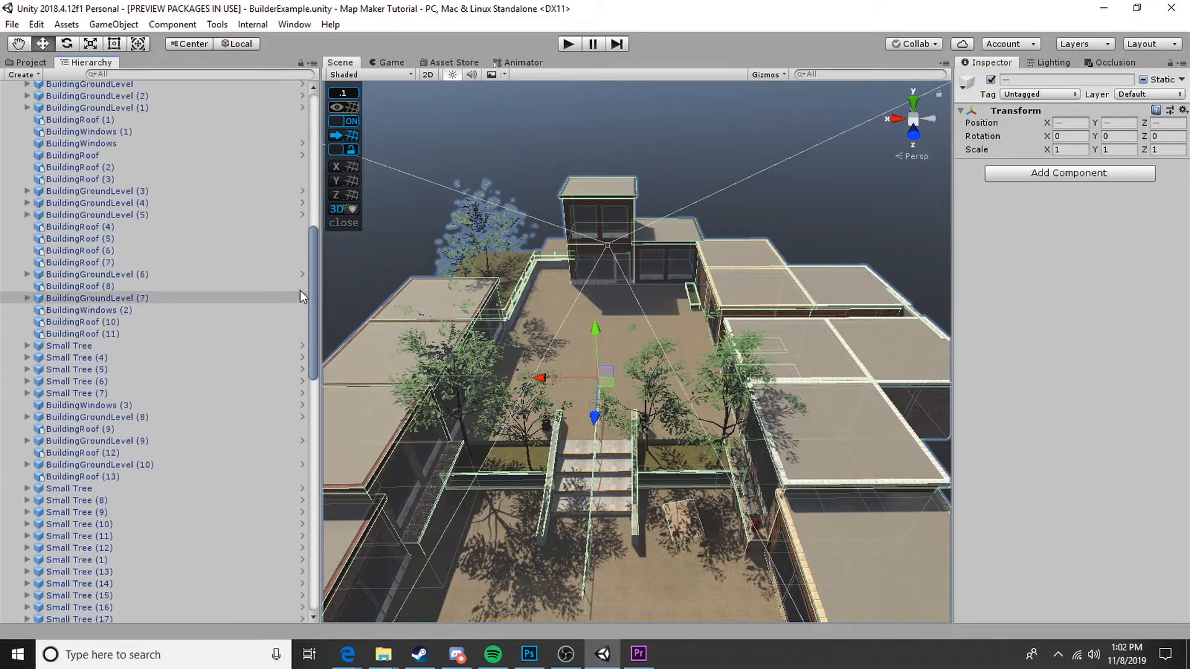
pyautogui.scroll(3)
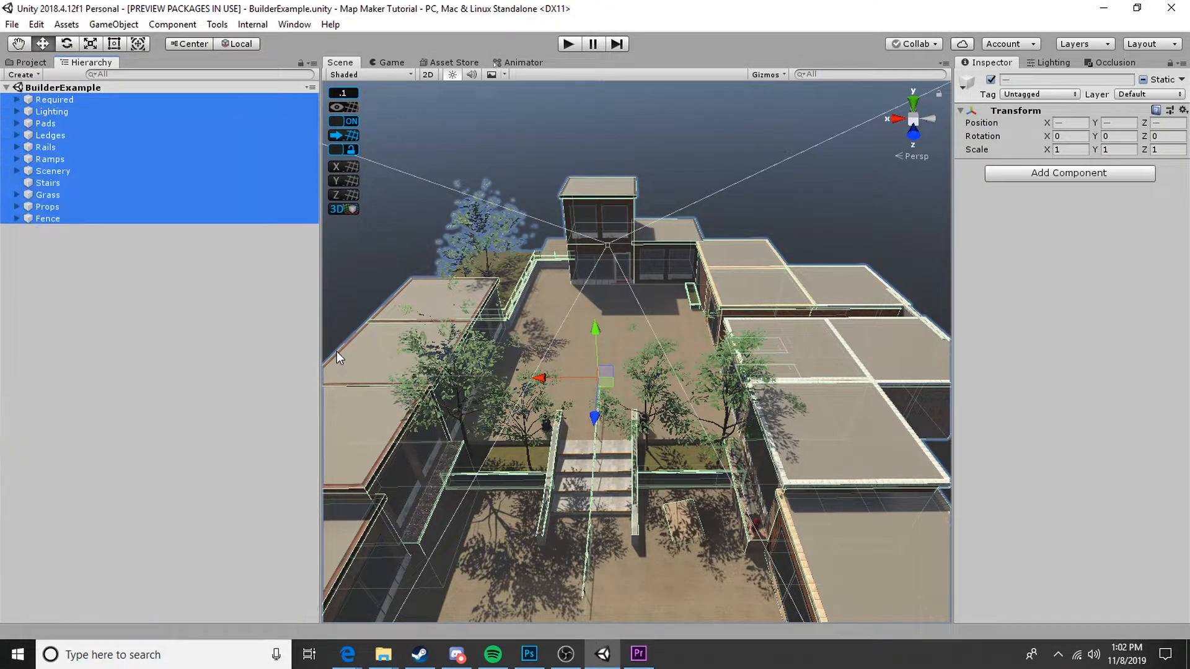
pyautogui.moveTo(204, 359)
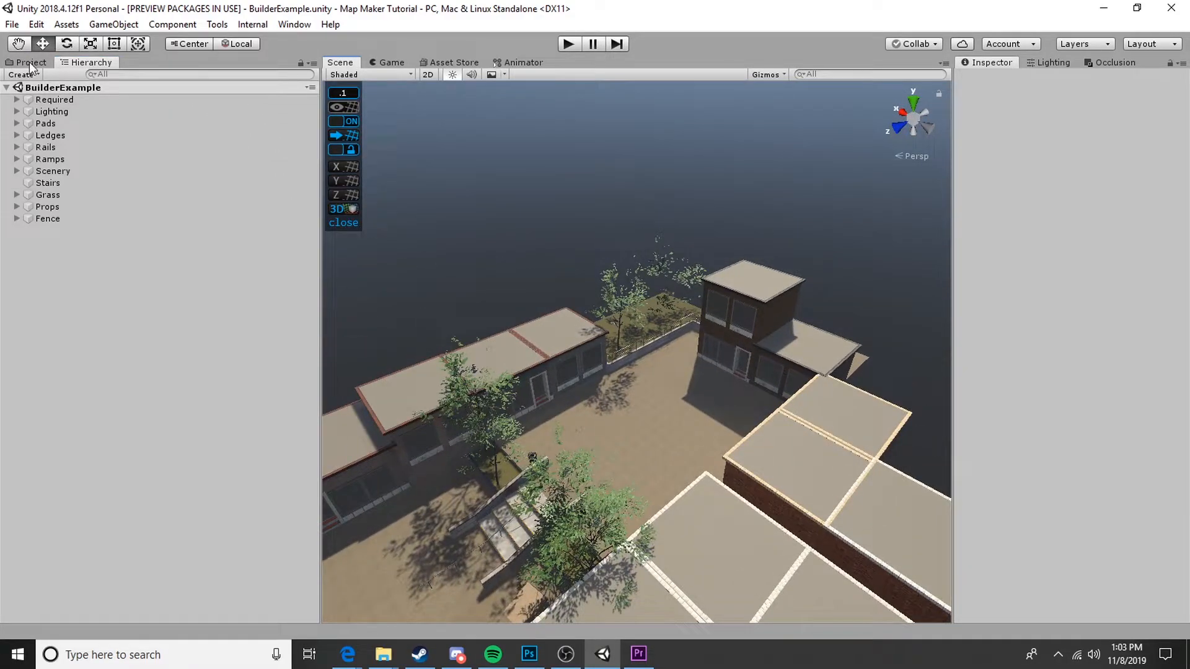
# Step: Reopen samplescene, select the stair handrail and view its Factory material in the Inspector
pyautogui.doubleClick(262, 232)
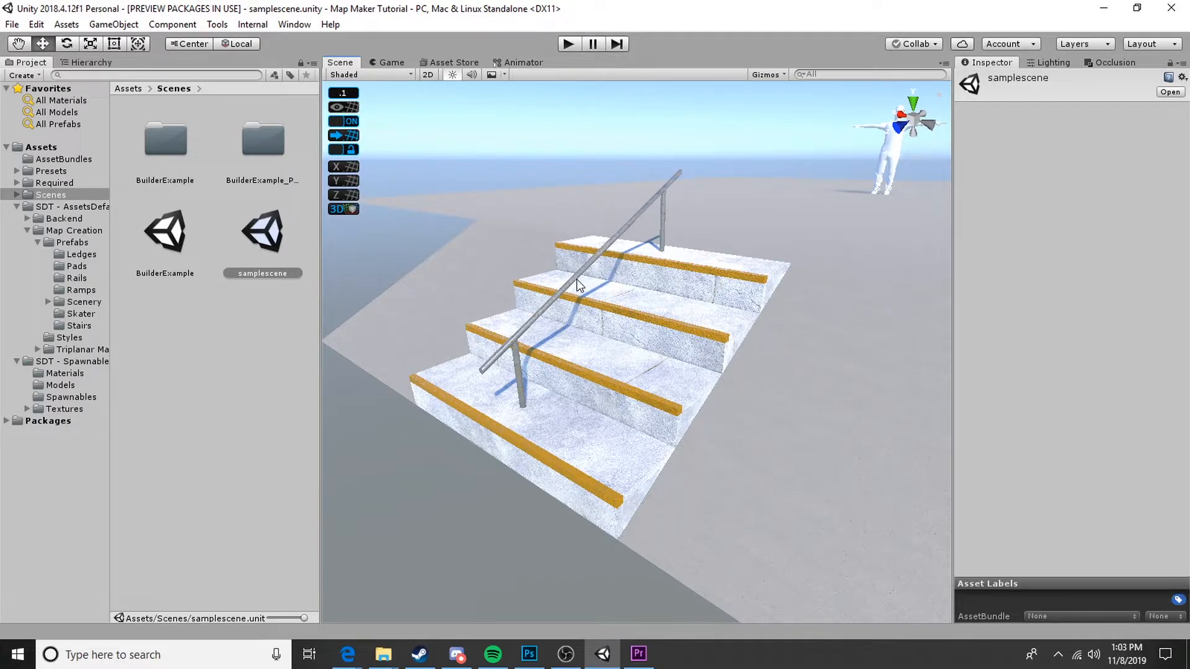
pyautogui.click(576, 286)
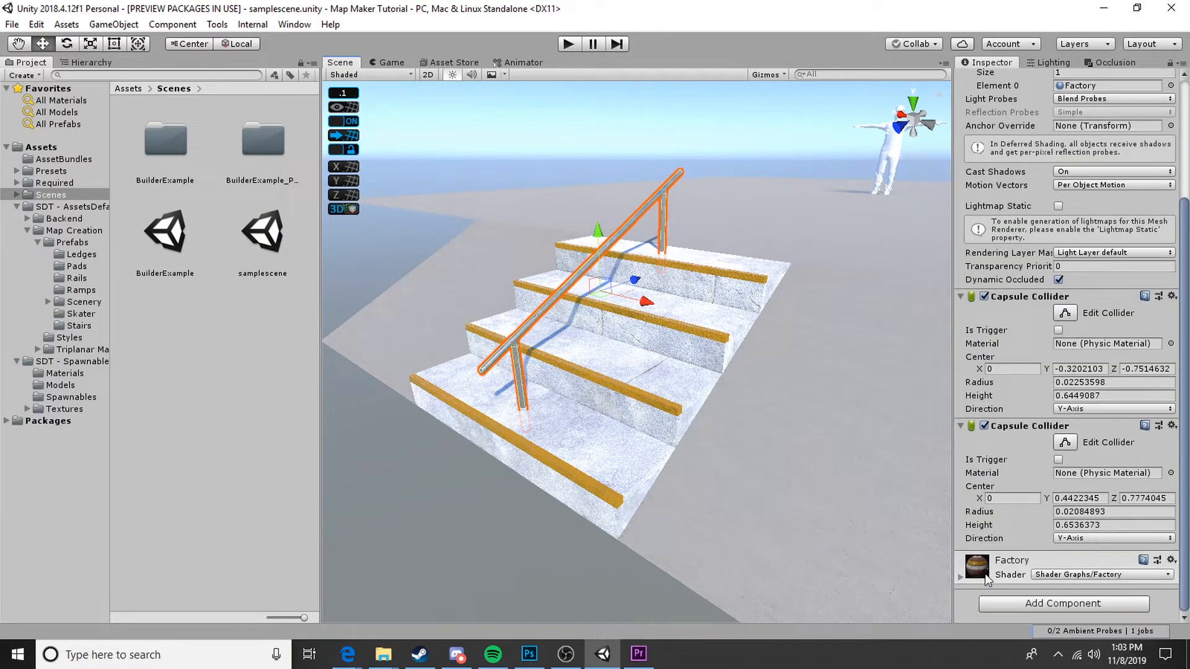
pyautogui.scroll(-3)
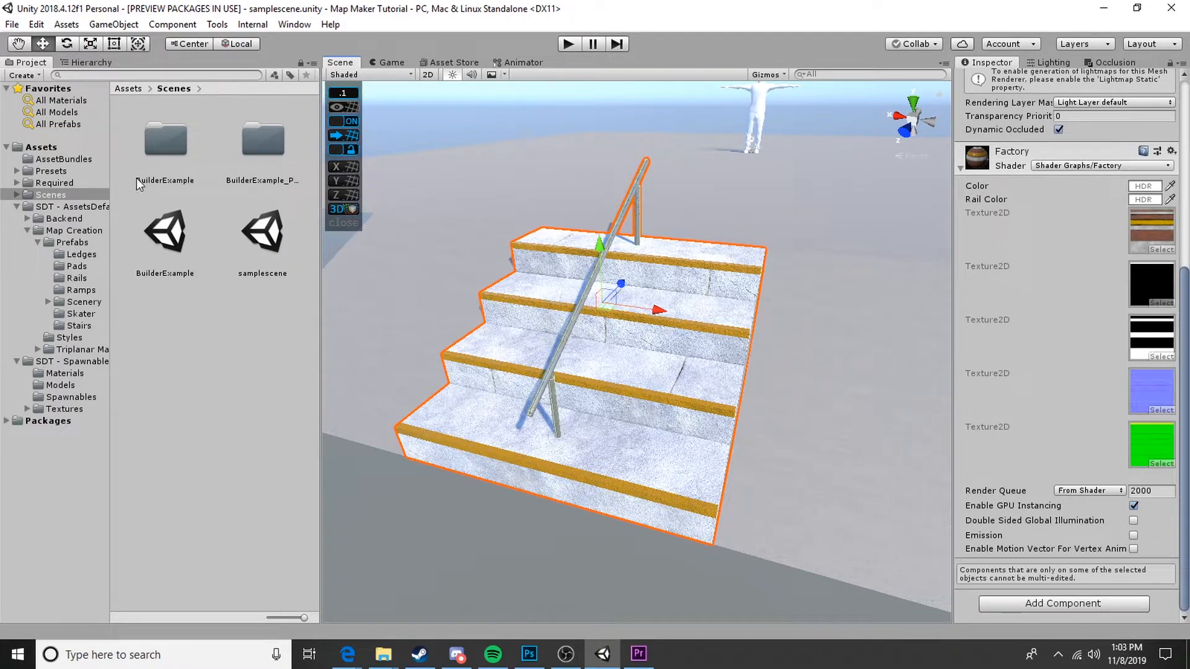
pyautogui.moveTo(169, 61)
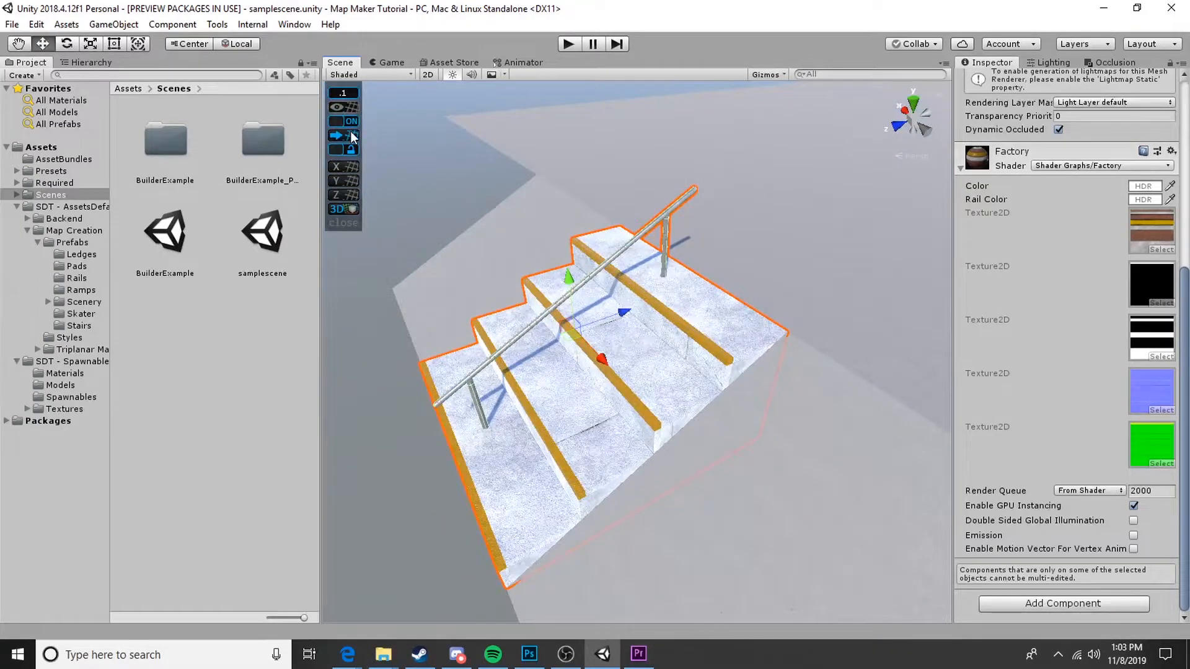
# Step: Use Tools > Assign Material to replace Factory with the City material on the stairs and rail
pyautogui.click(216, 25)
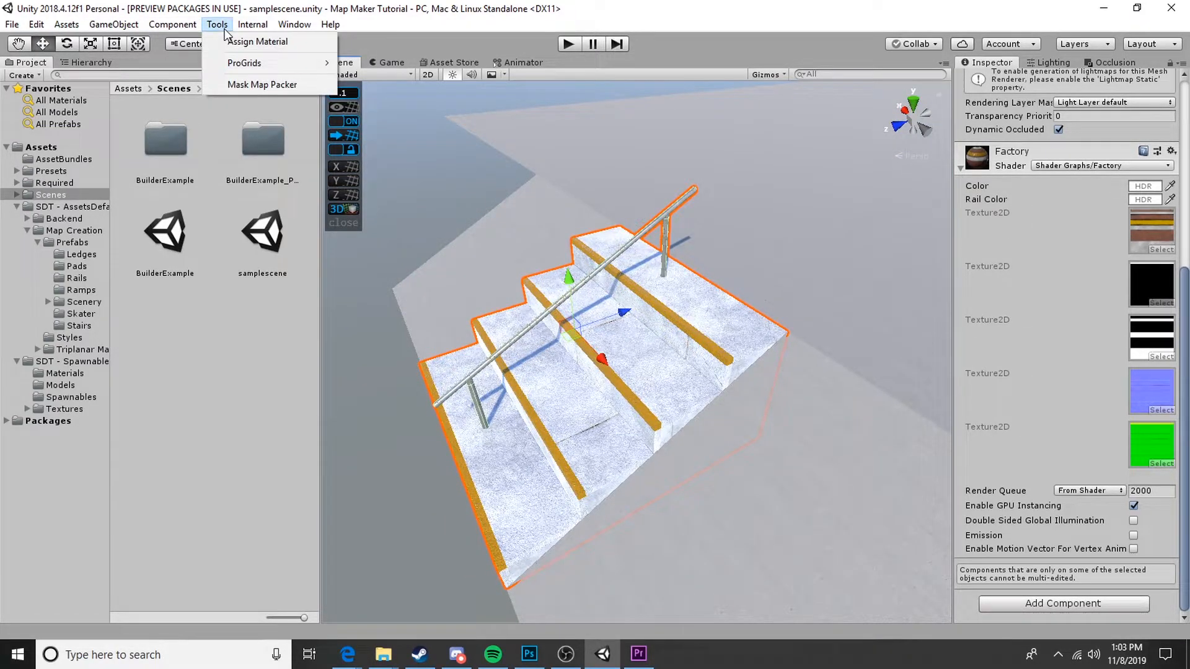
pyautogui.moveTo(258, 42)
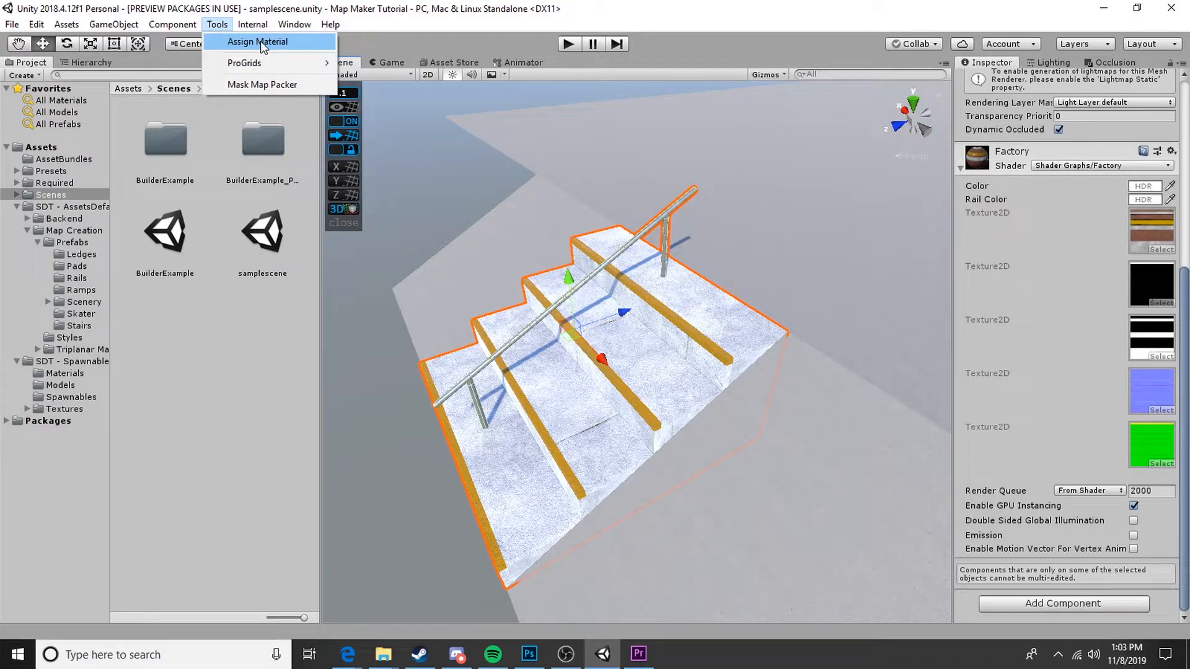
pyautogui.click(258, 42)
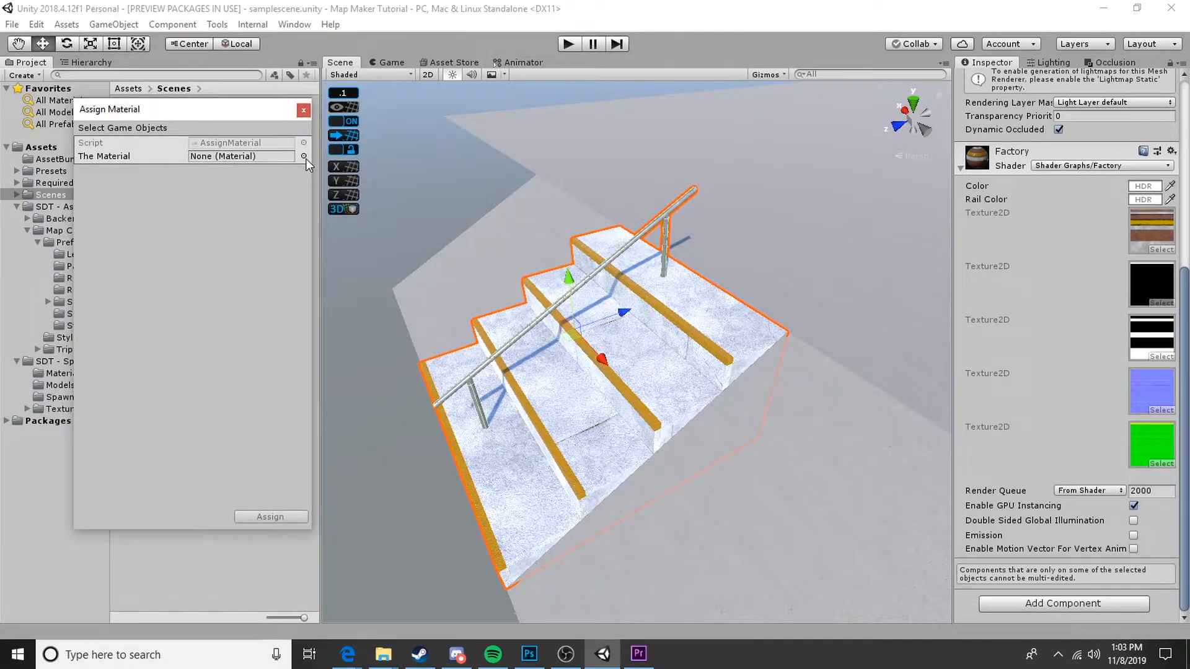
pyautogui.moveTo(174, 160)
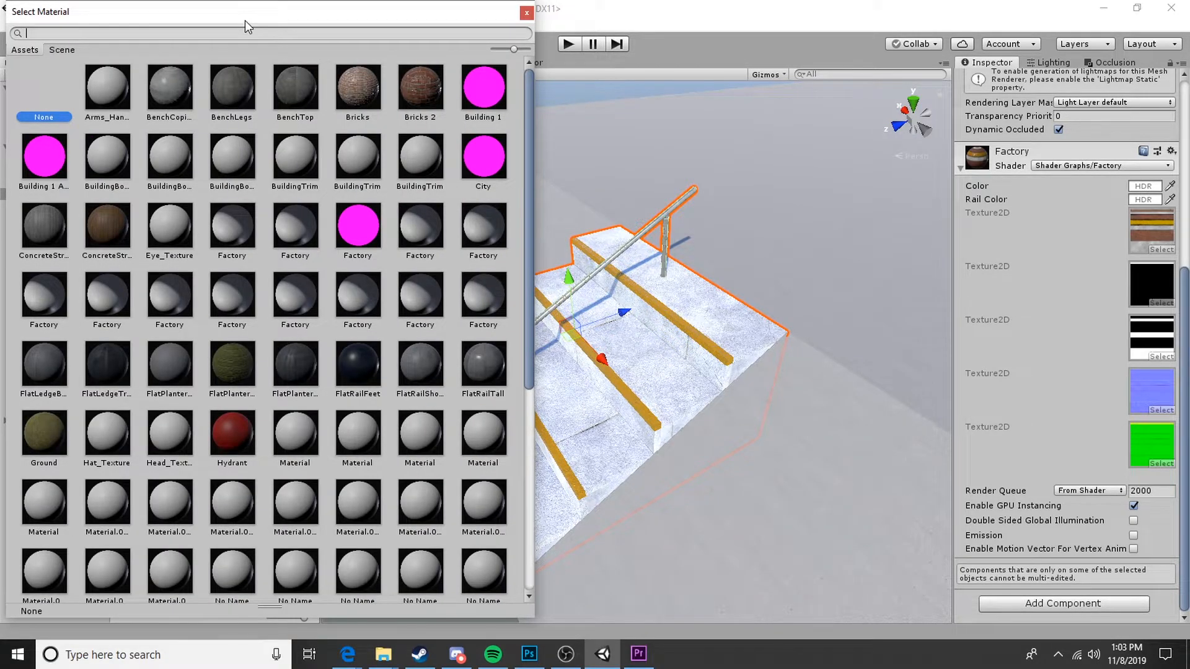
pyautogui.write('city')
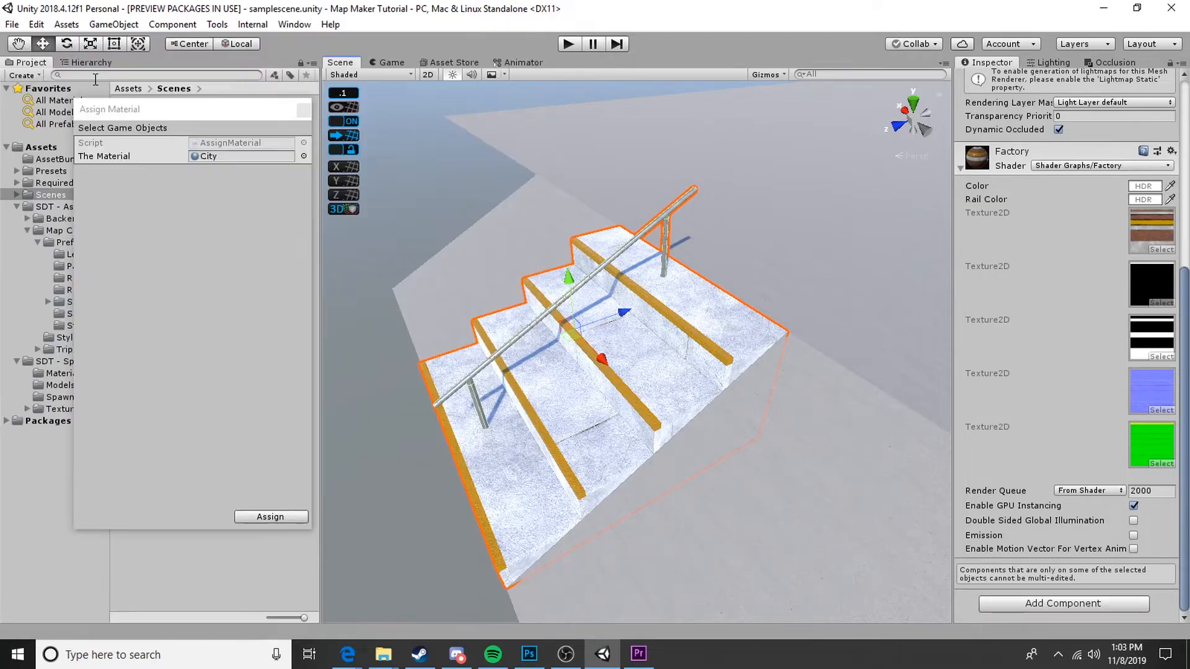
pyautogui.click(270, 517)
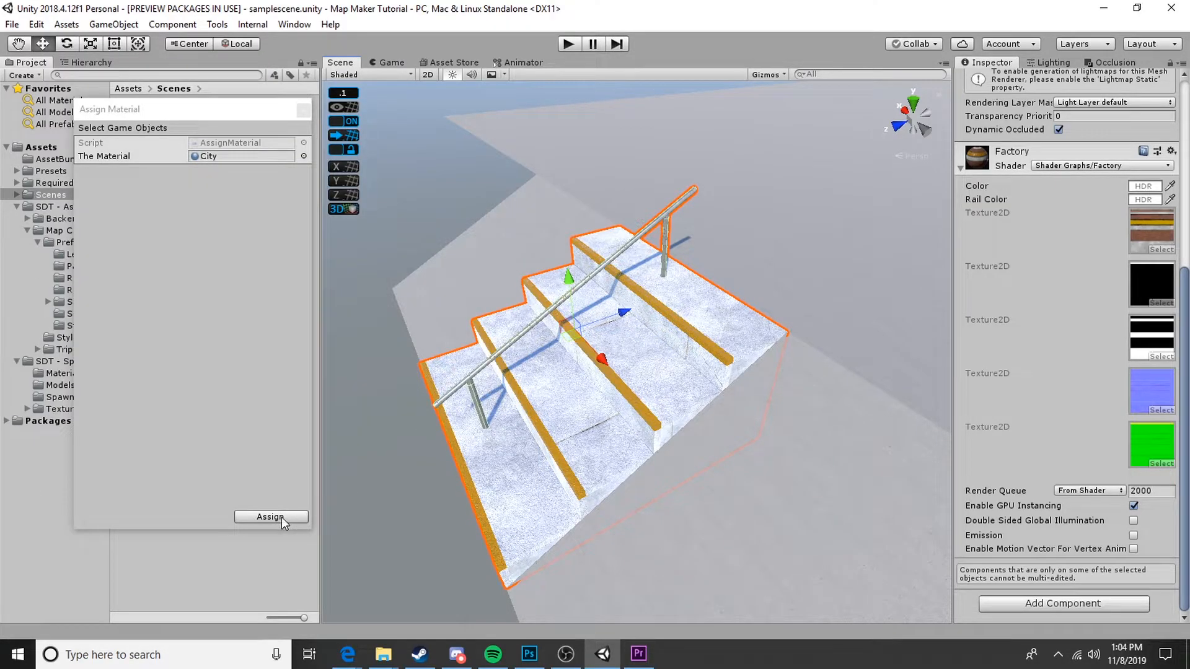
pyautogui.click(270, 517)
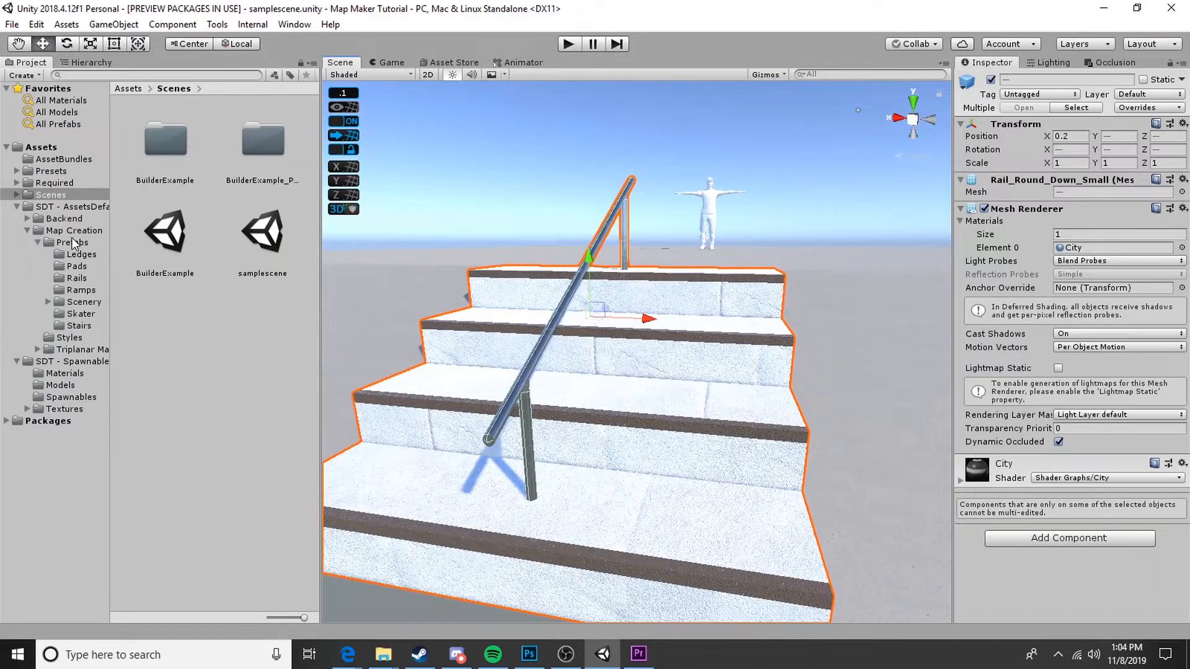
# Step: Set the City material's main colour to red and its Rail Color to green
pyautogui.click(964, 471)
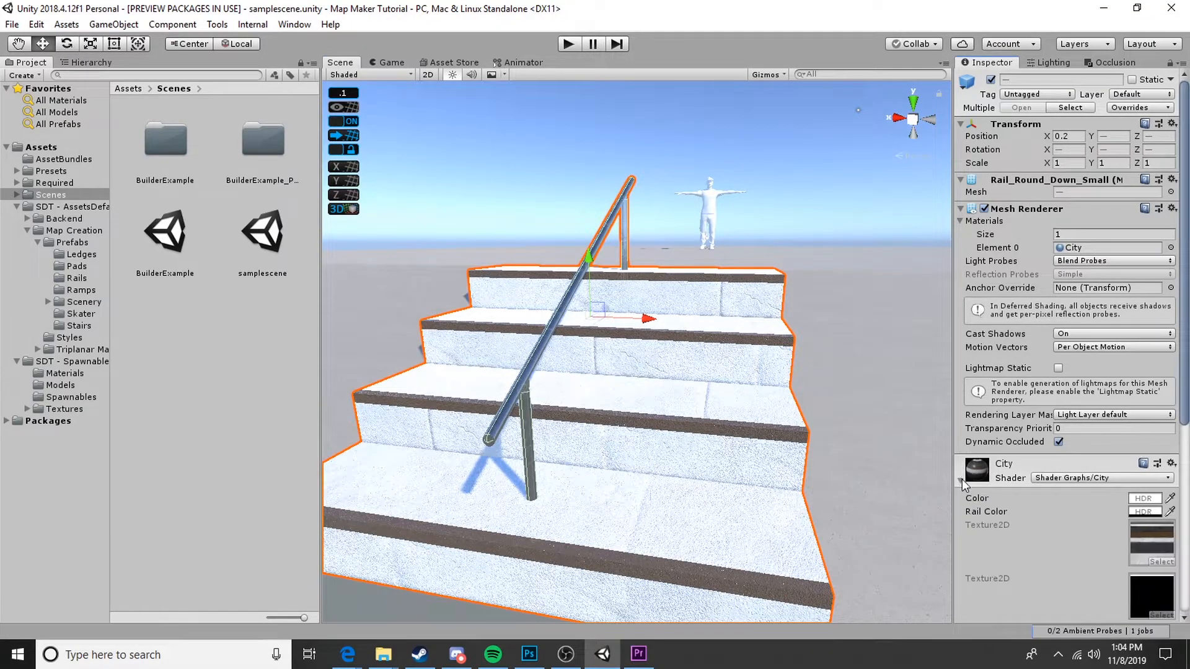
pyautogui.scroll(-3)
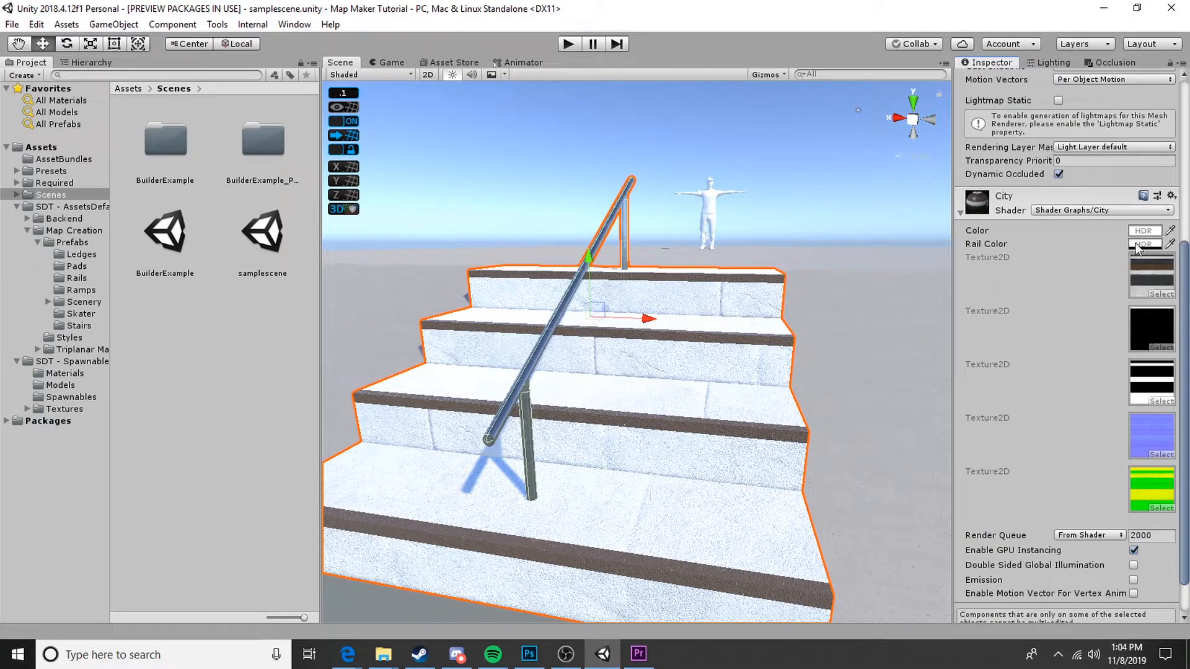
pyautogui.click(1147, 245)
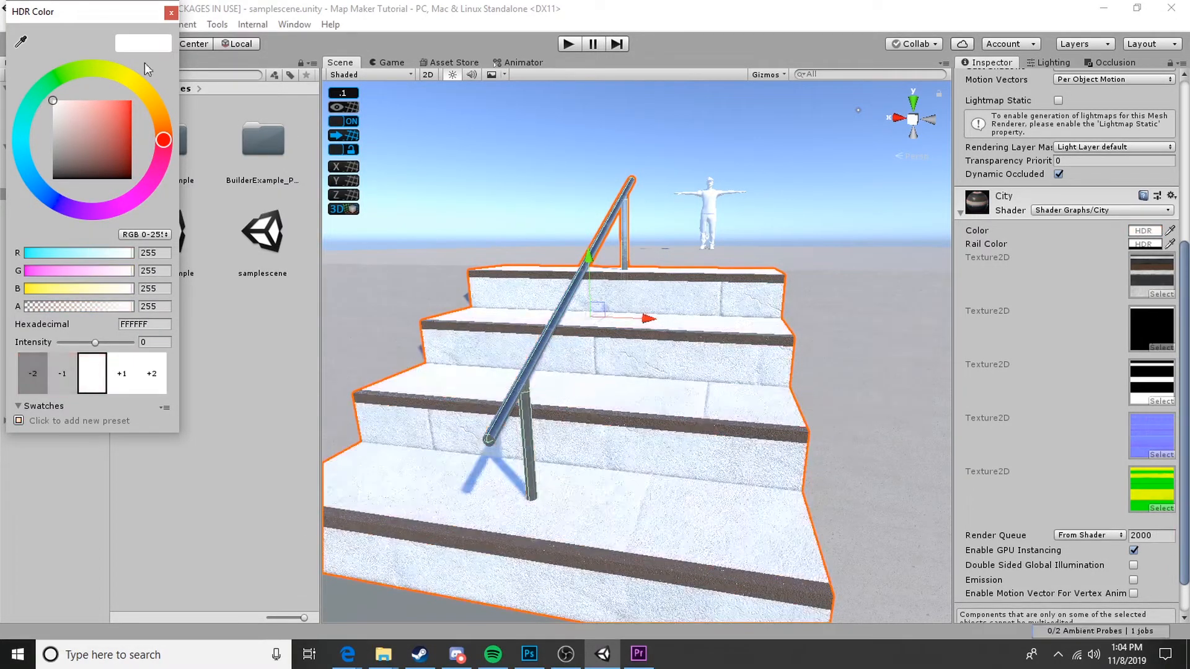
pyautogui.click(171, 11)
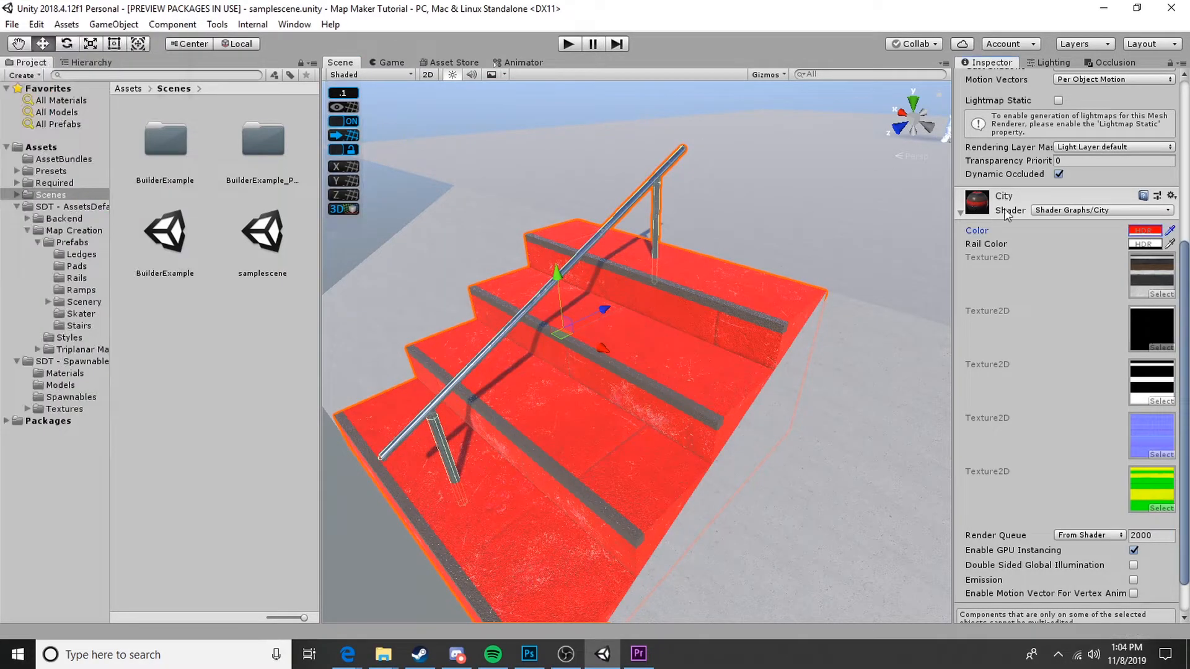
pyautogui.click(1150, 231)
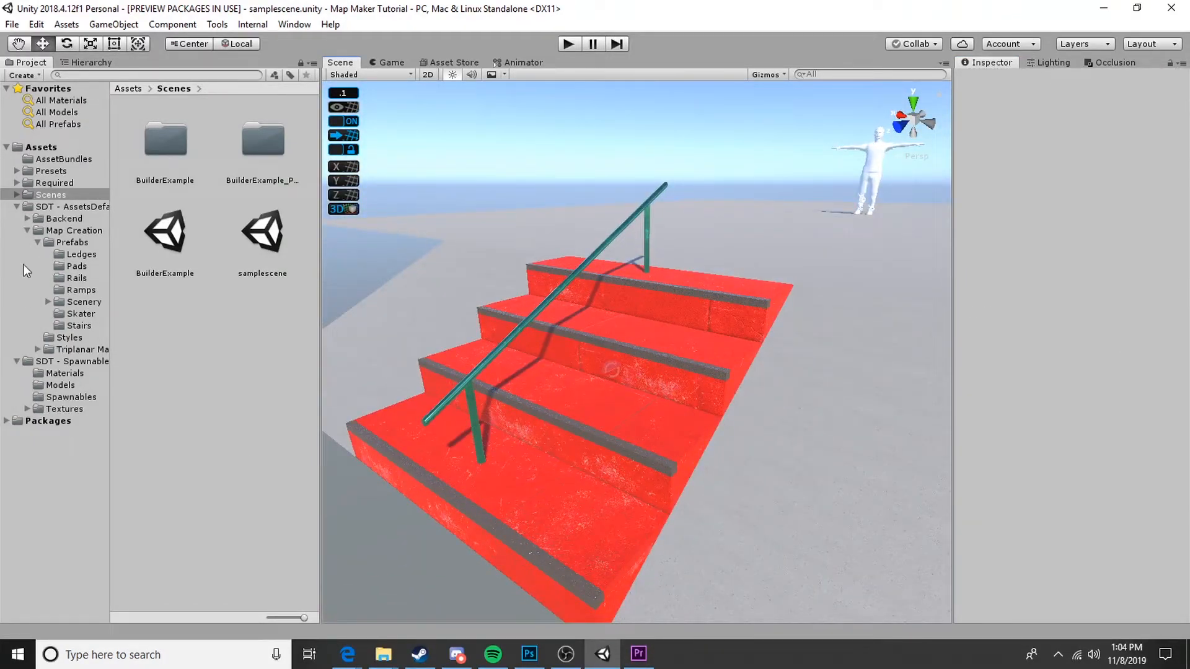
# Step: Browse the Styles materials, then drag Ledge_Flat from Prefabs > Ledges next to the stairs
pyautogui.click(69, 337)
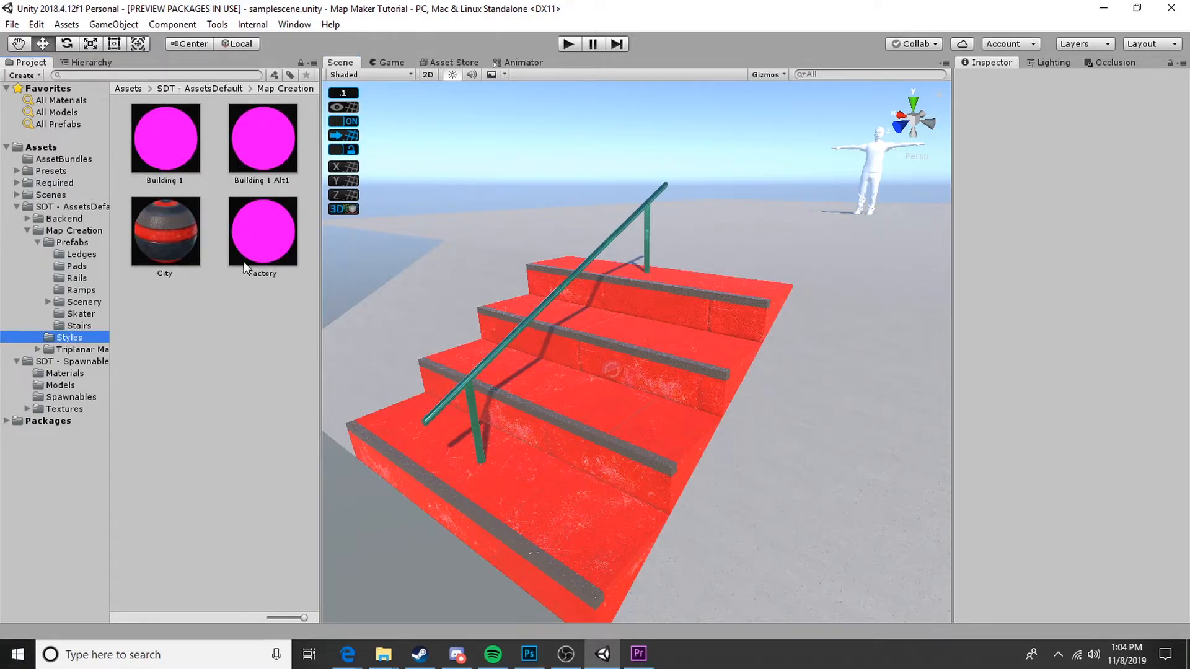
pyautogui.click(164, 232)
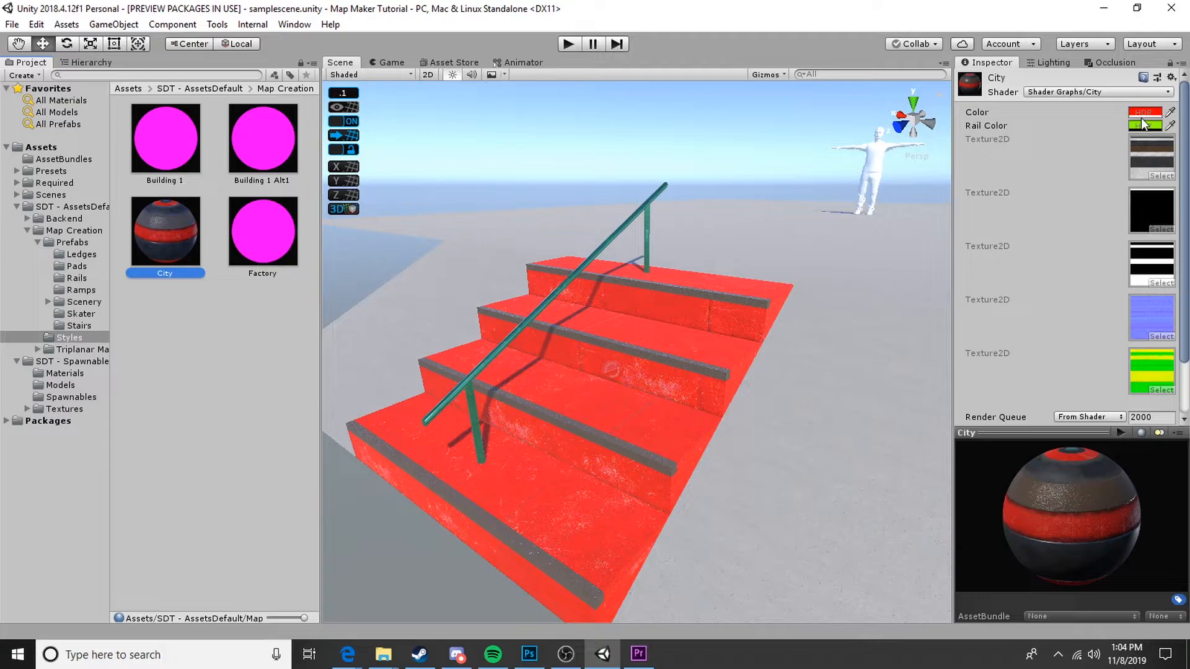
pyautogui.click(1146, 125)
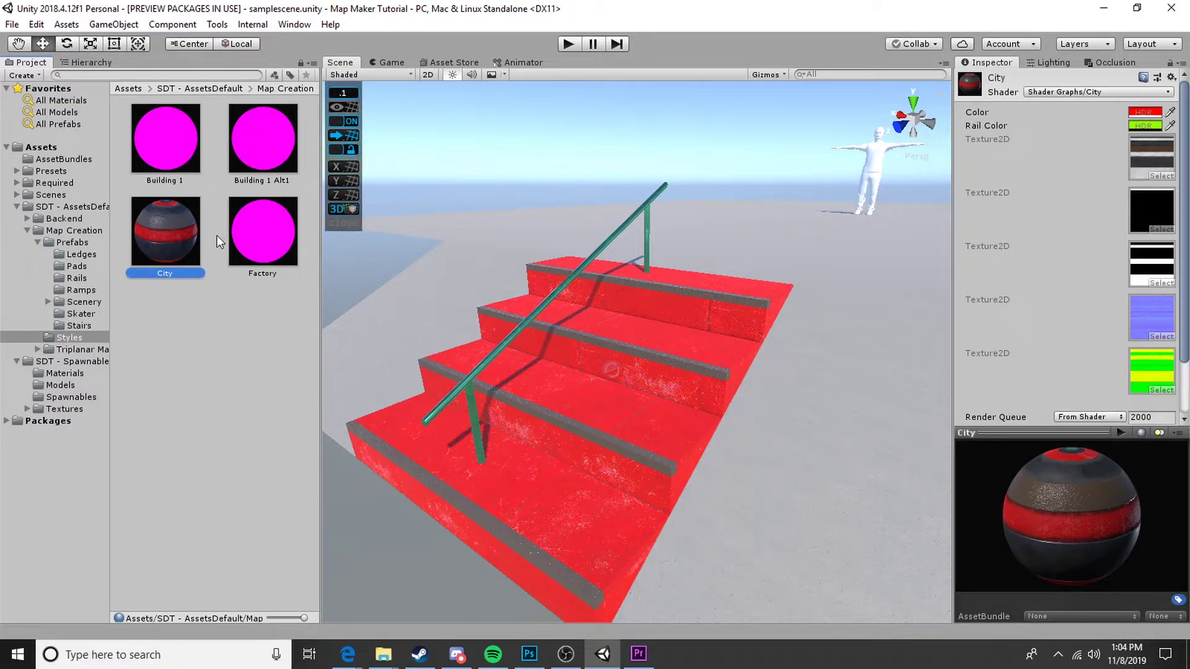
pyautogui.moveTo(156, 247)
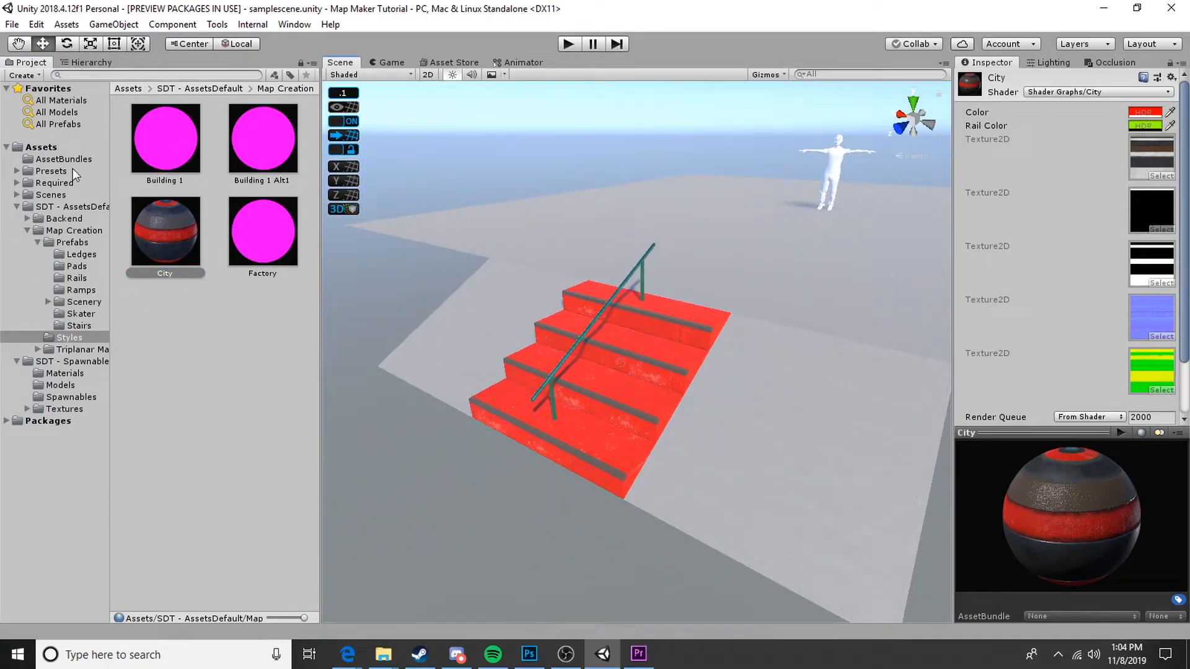
pyautogui.click(73, 242)
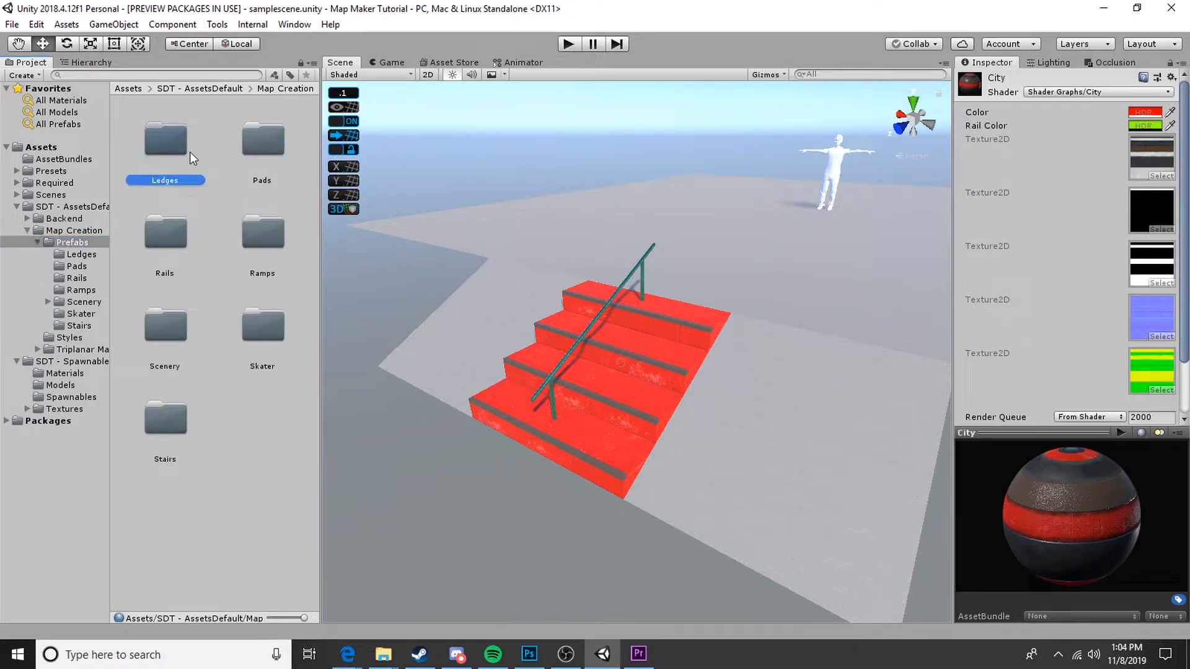
pyautogui.doubleClick(165, 141)
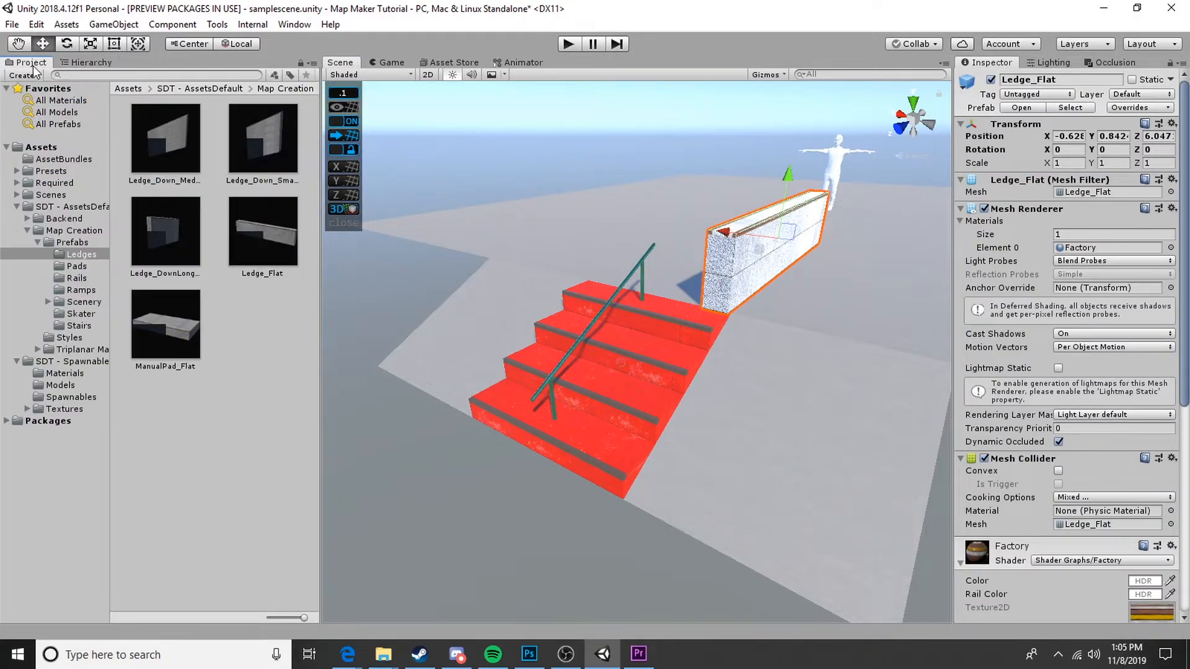
# Step: Duplicate City as City 1, colour it white, assign it to the ledge and confirm the stairs keep red City
pyautogui.click(70, 337)
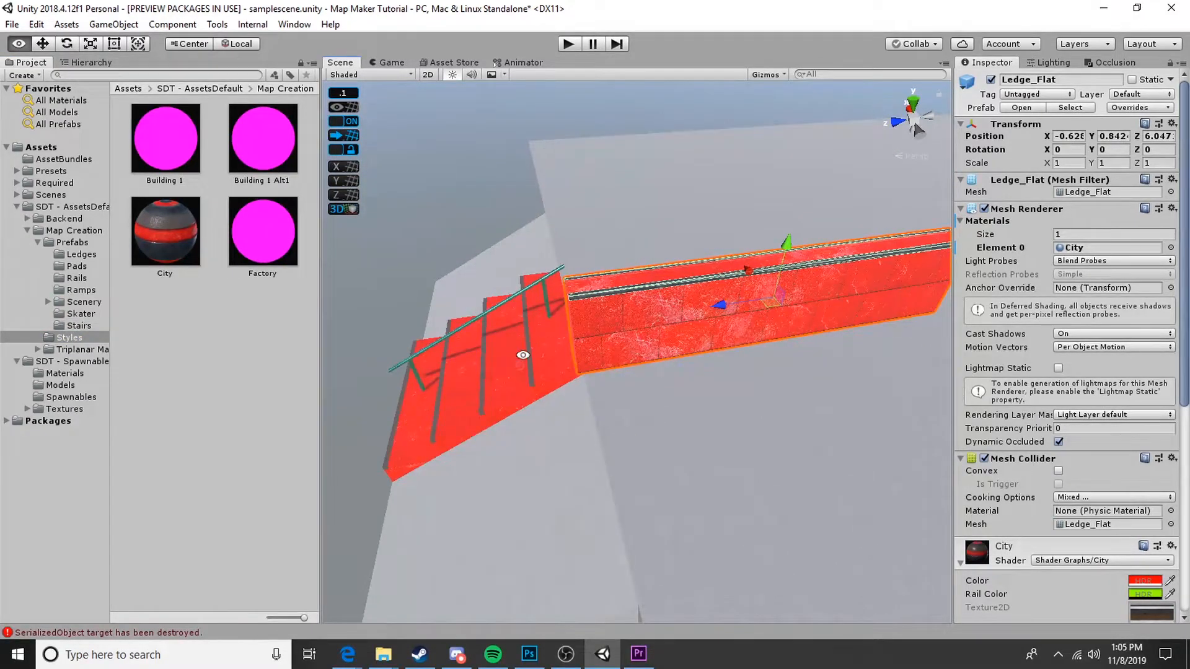
pyautogui.click(165, 231)
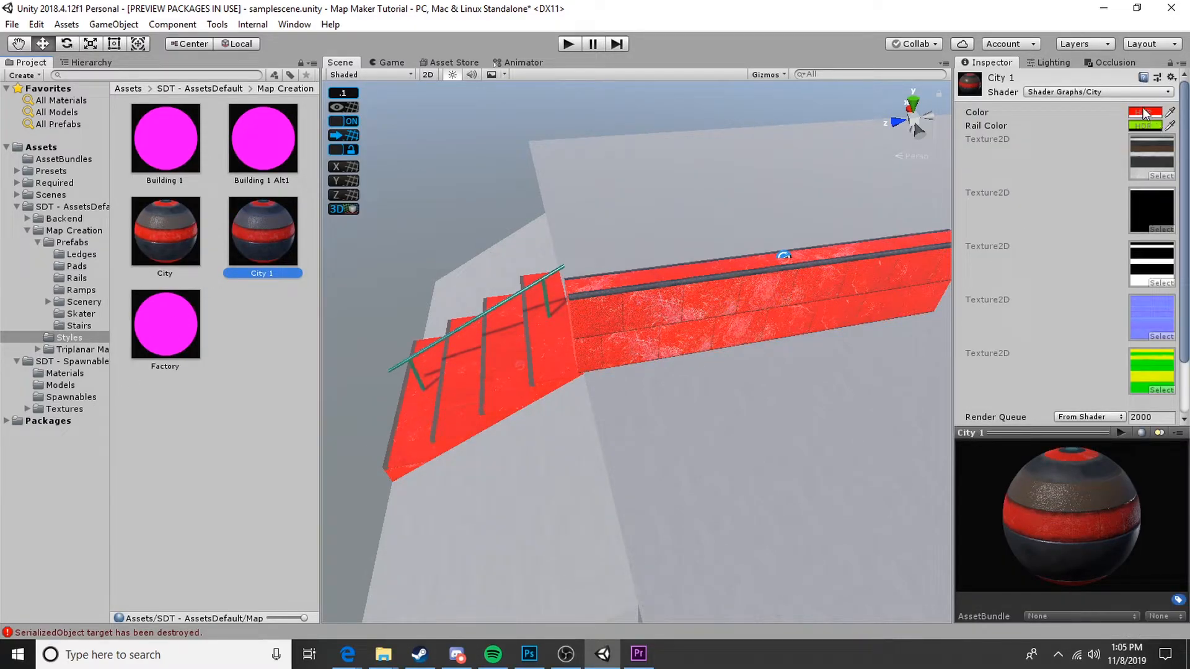
pyautogui.click(1150, 114)
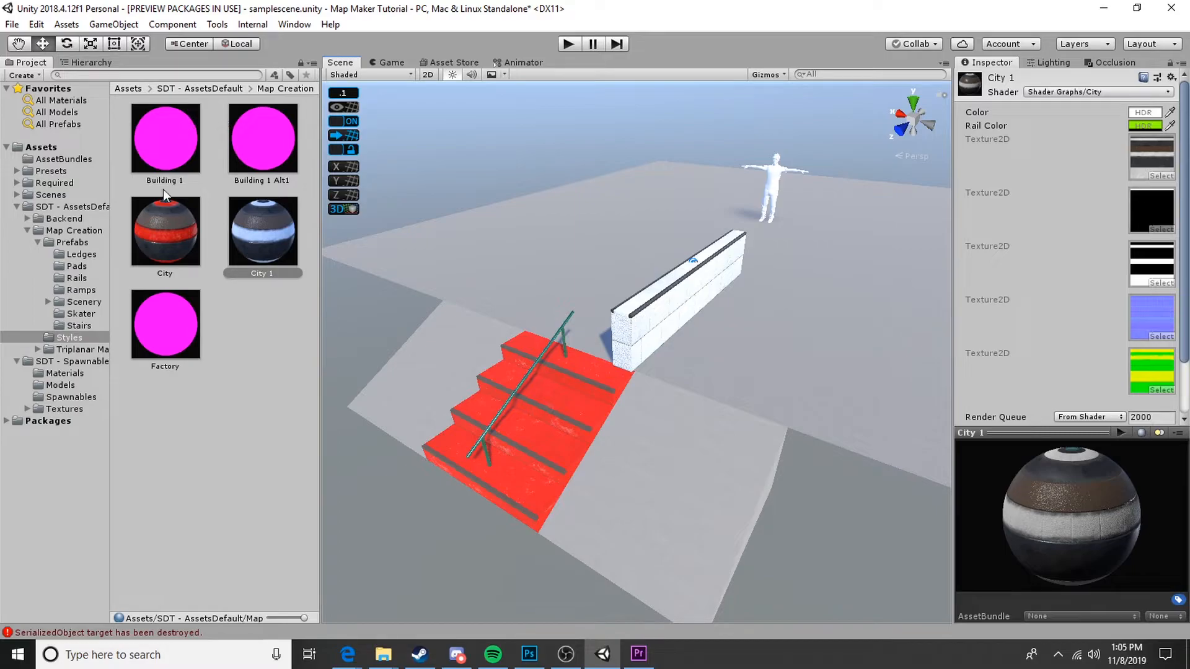
pyautogui.click(676, 304)
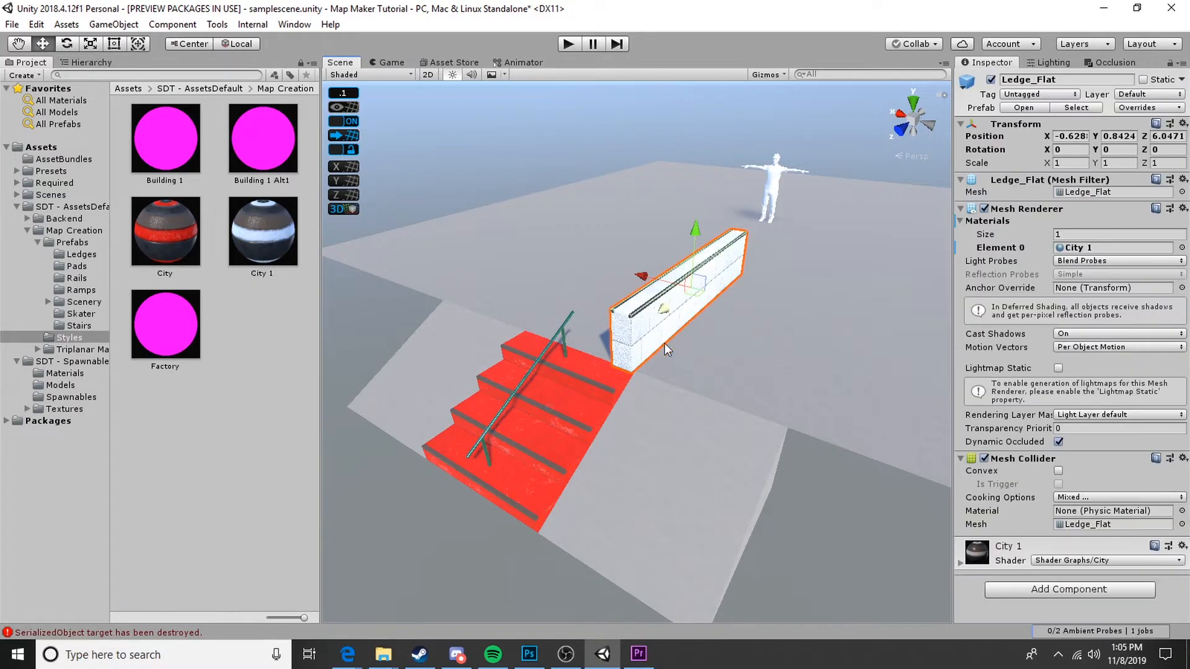
pyautogui.click(516, 411)
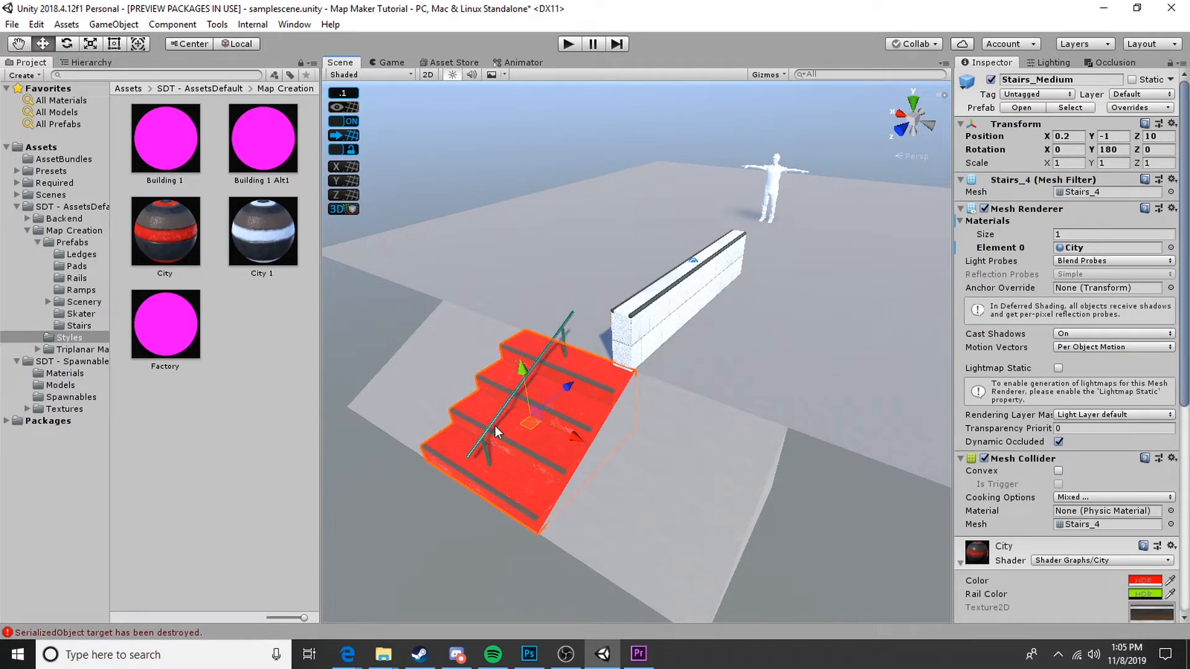
pyautogui.moveTo(176, 356)
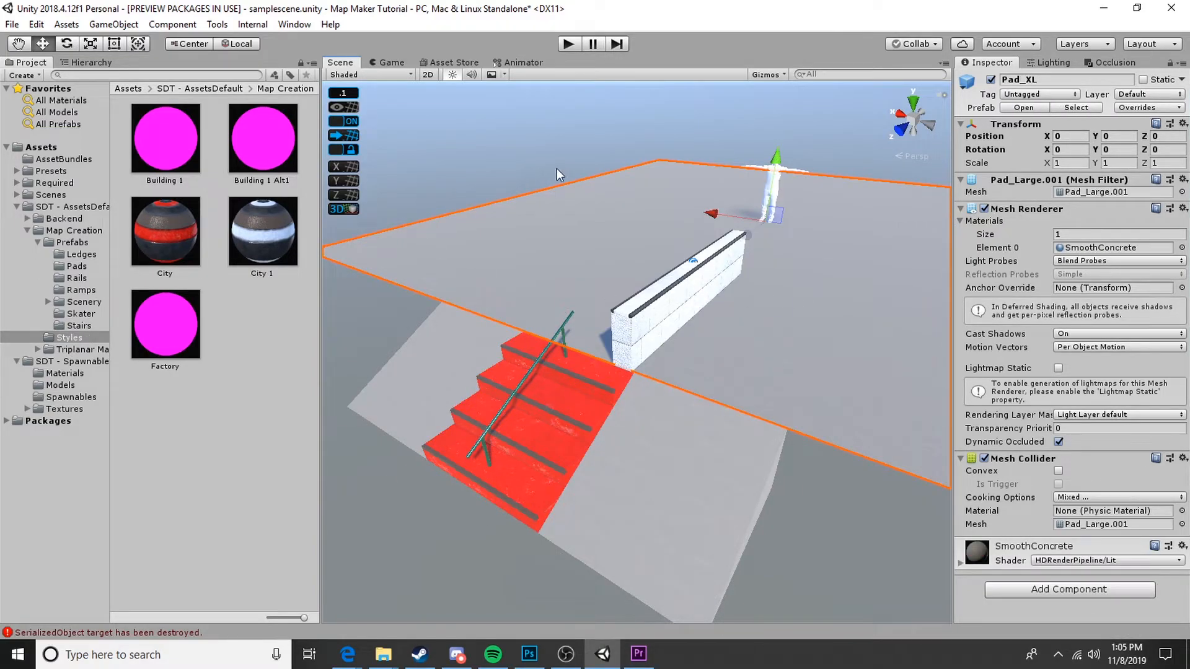
pyautogui.moveTo(623, 307)
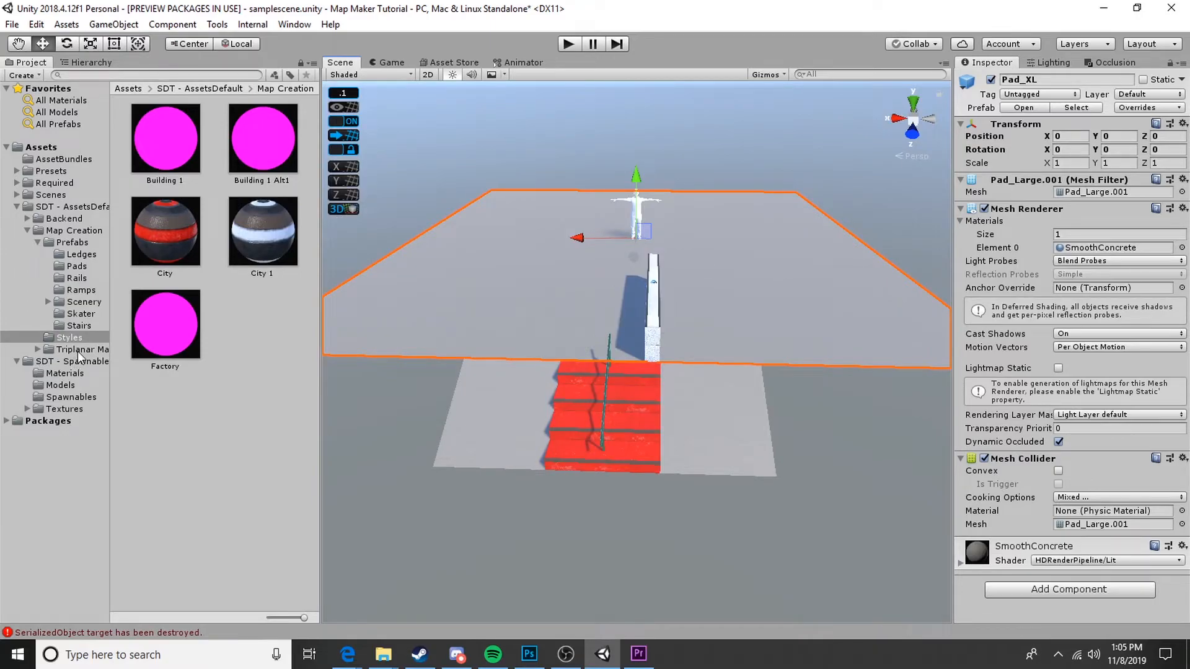
# Step: Apply Tiles_1 from Triplanar Materials > Tiles to Pad_XL and browse the Buildings materials
pyautogui.click(81, 349)
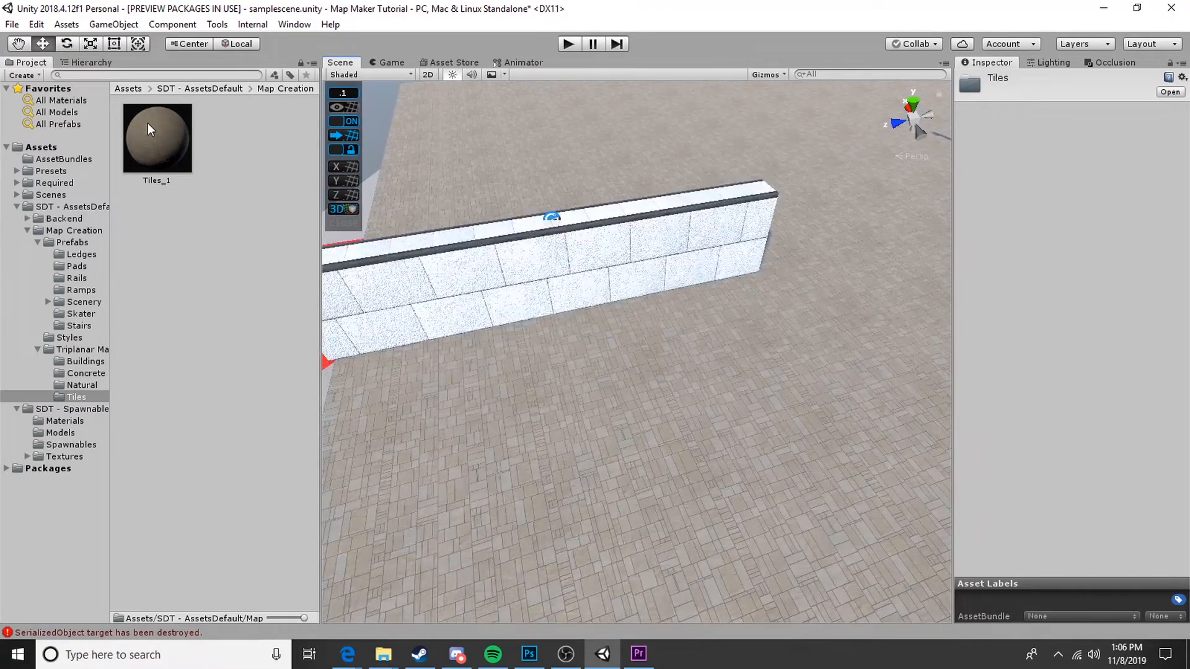
pyautogui.click(156, 137)
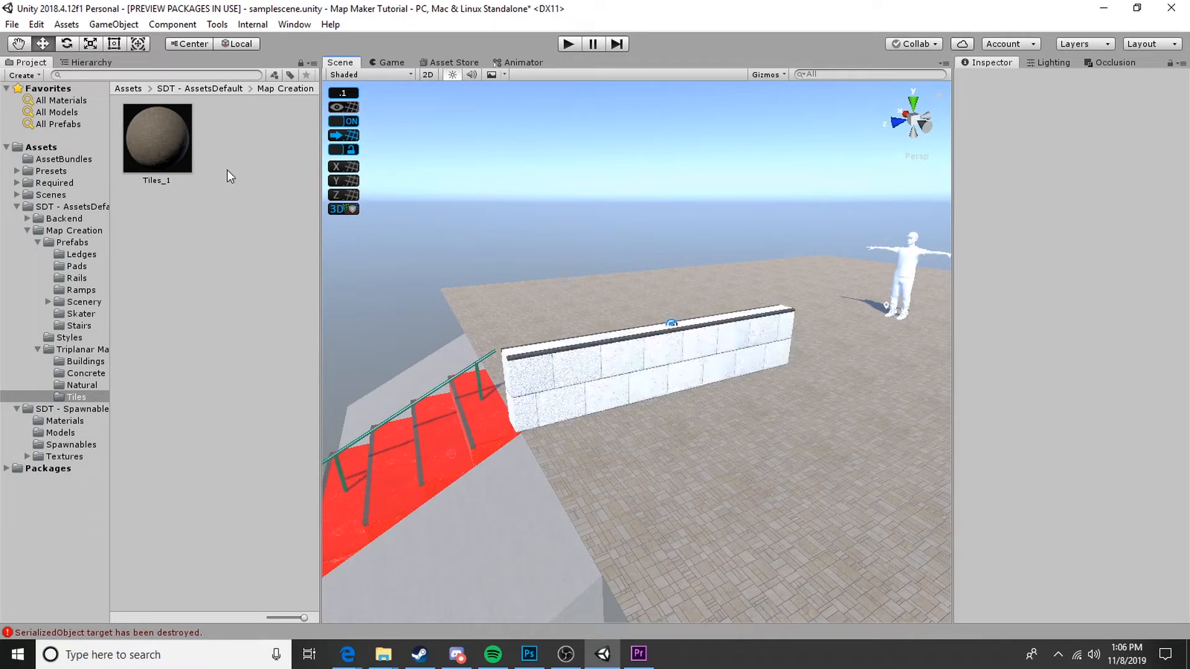
pyautogui.click(82, 350)
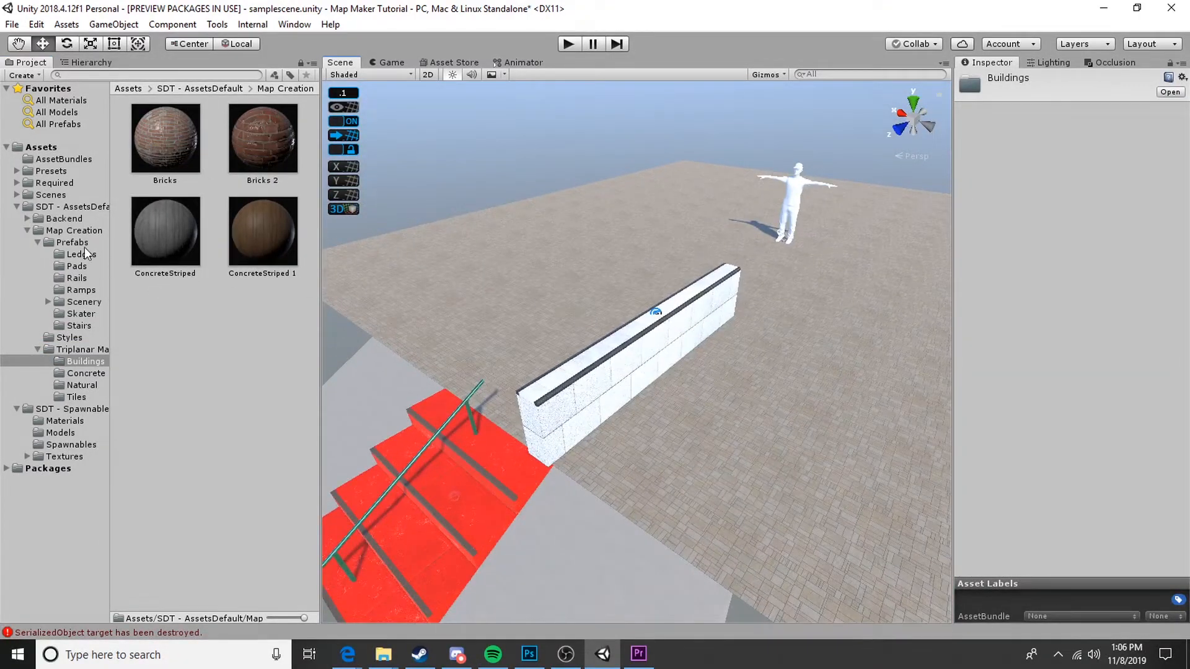
# Step: Drag in the brick building prefabs and fill the untextured wall's Element 1 slot with Building 1 Alt1
pyautogui.click(73, 242)
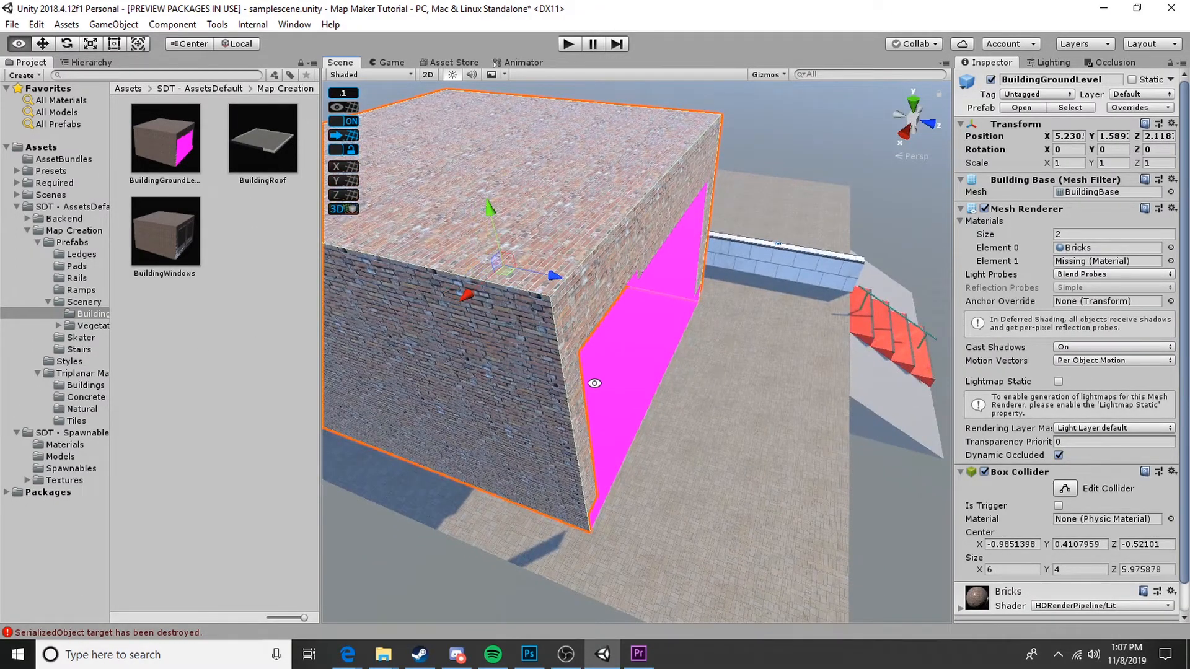
pyautogui.click(68, 361)
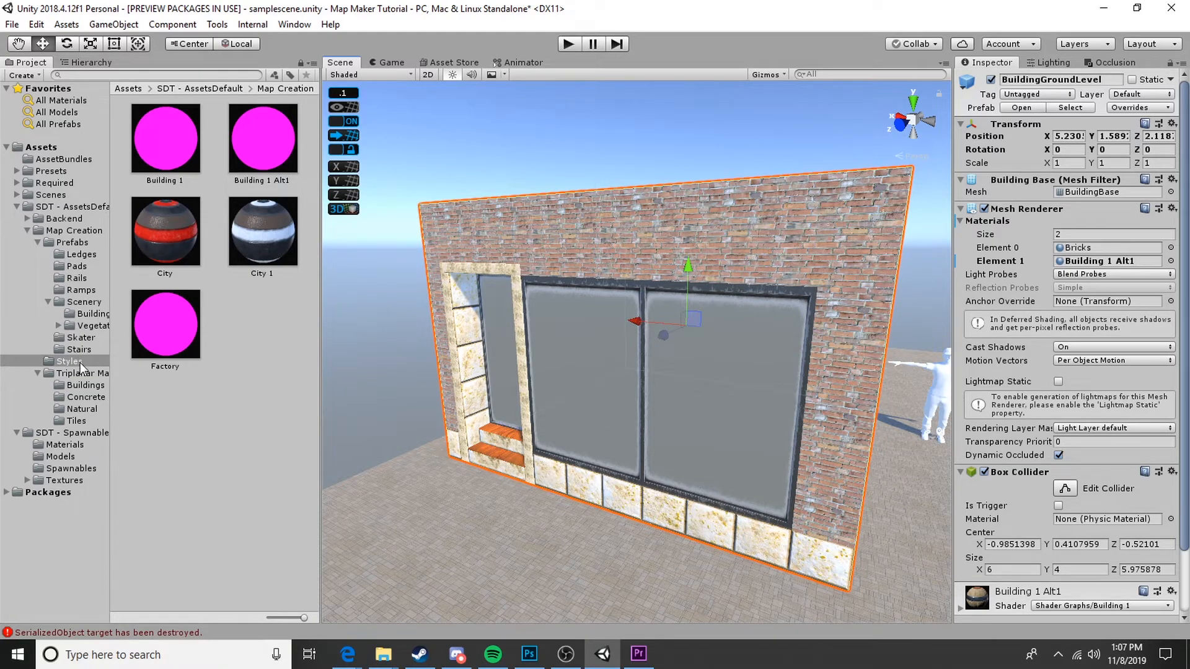
pyautogui.click(85, 397)
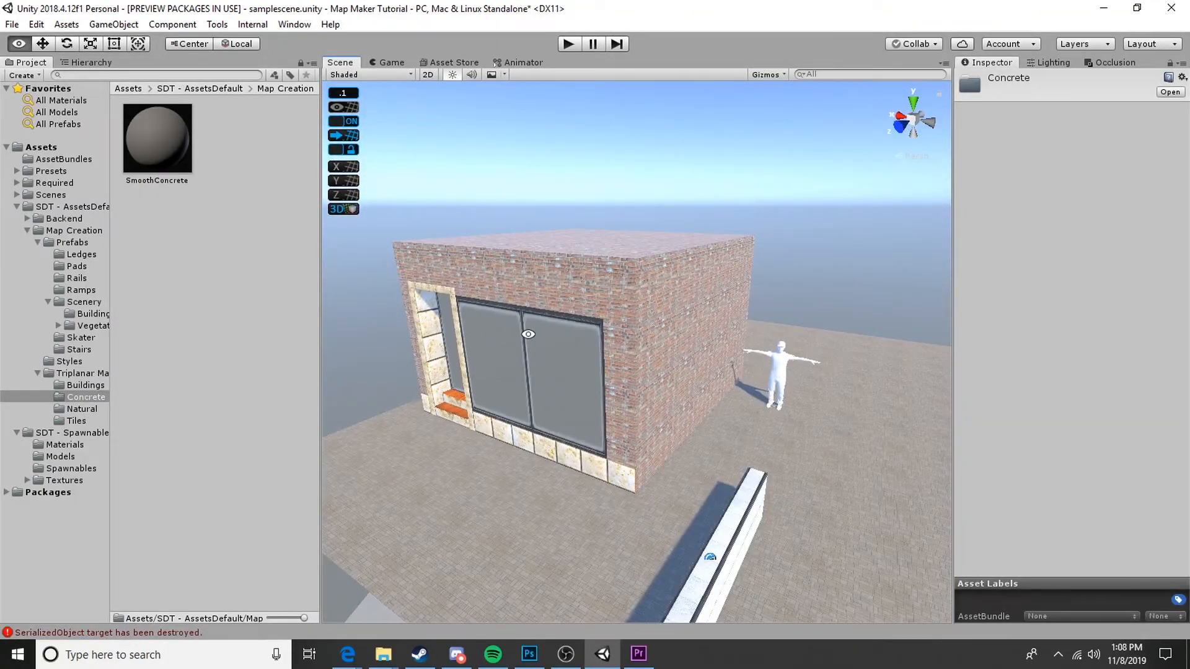
pyautogui.click(85, 384)
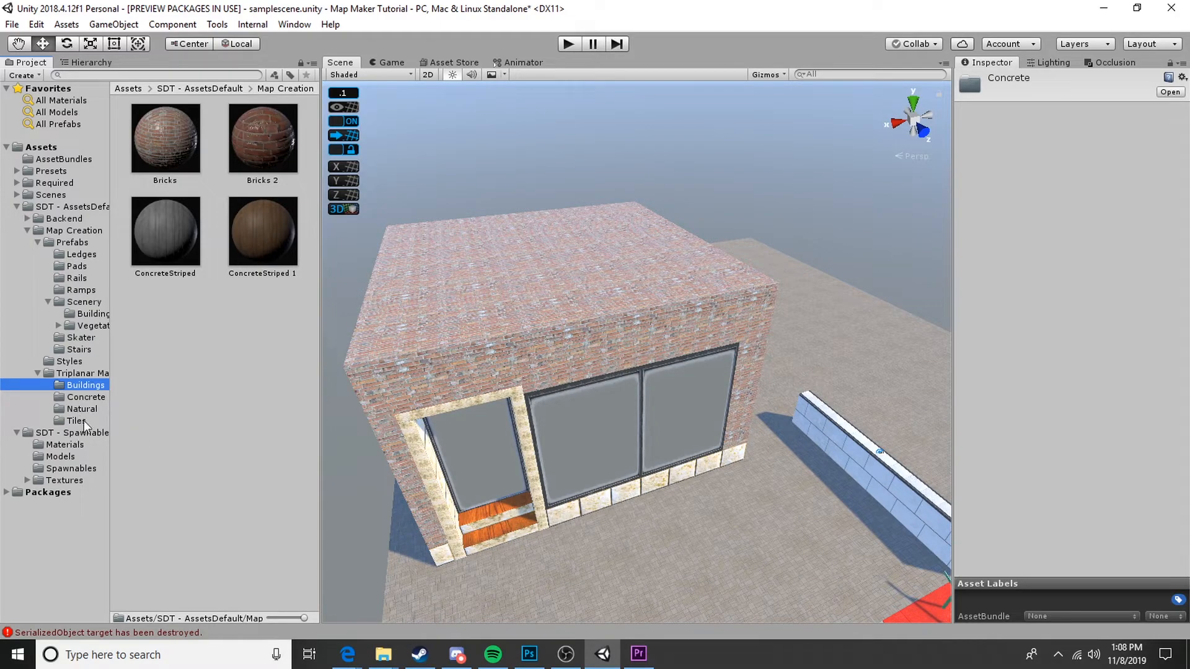
# Step: Give the Building 1 Alt1 material a darker pinkish-red stonework colour via the HDR picker
pyautogui.click(69, 361)
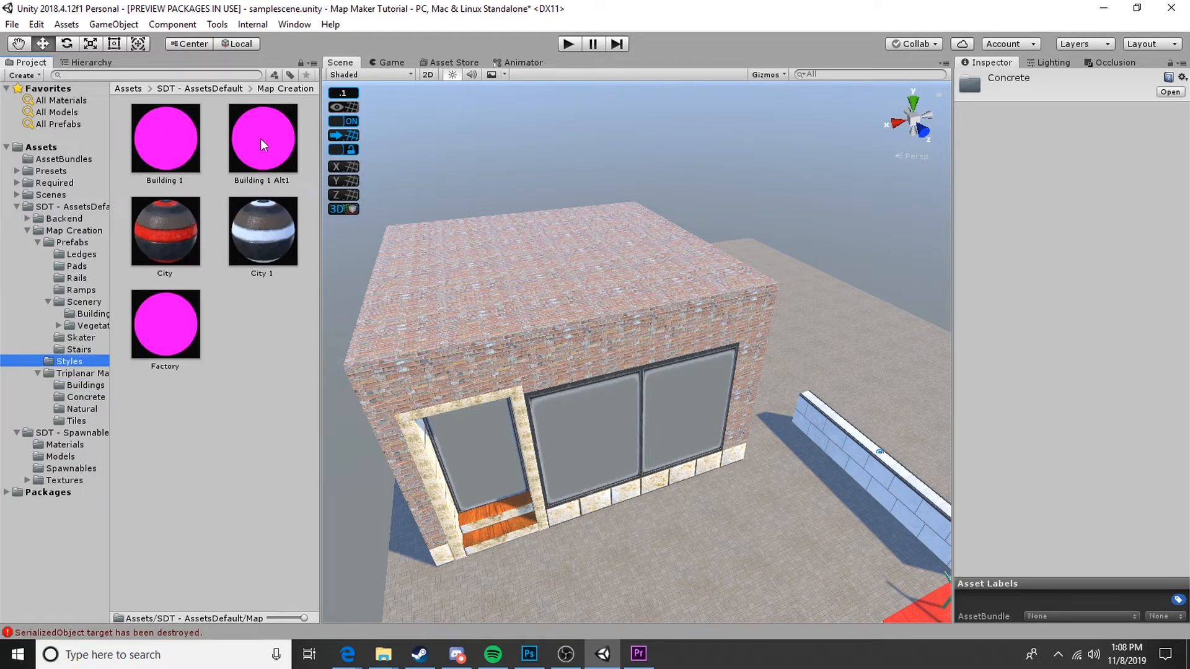
pyautogui.click(165, 137)
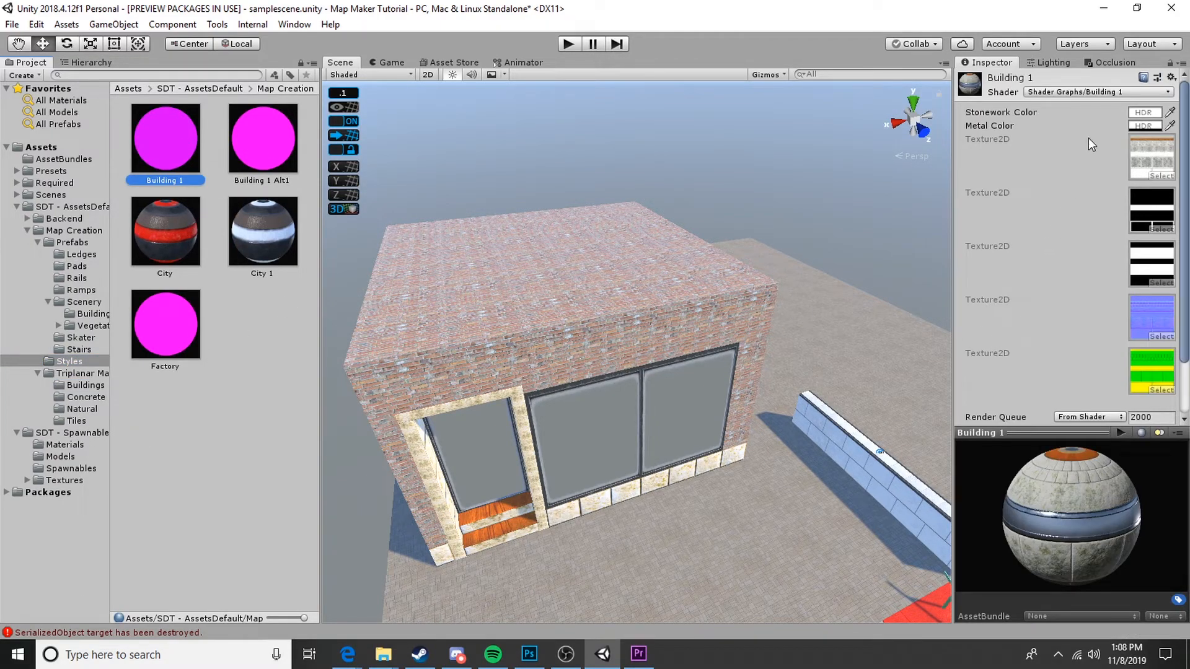
pyautogui.click(262, 136)
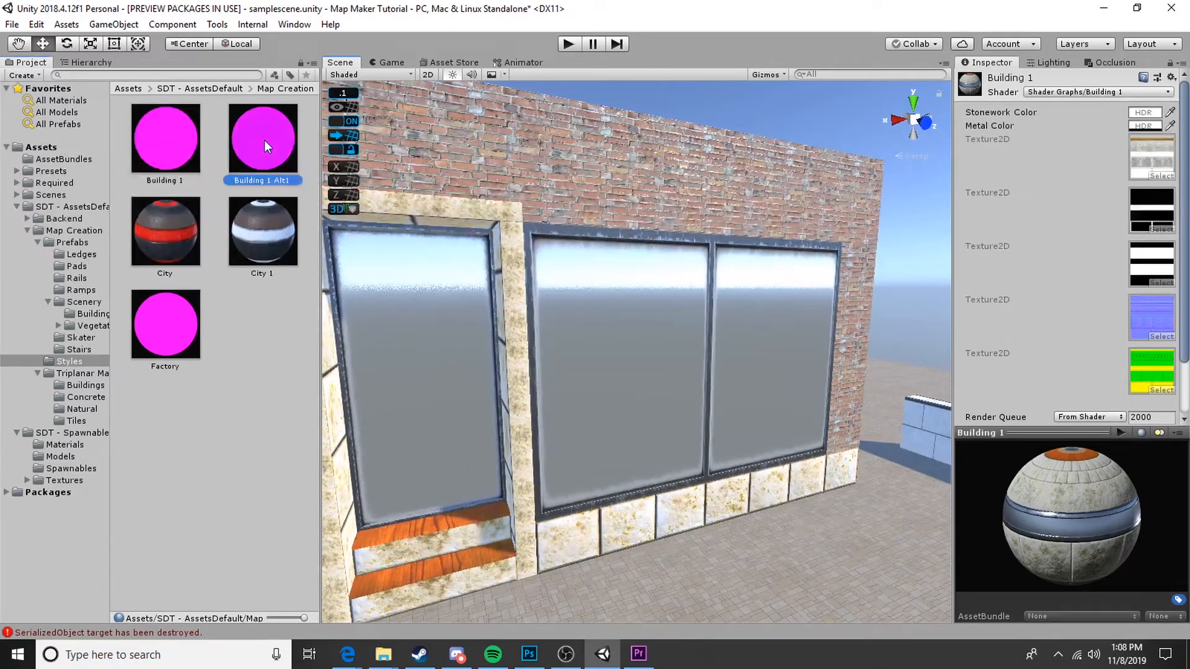
pyautogui.click(262, 137)
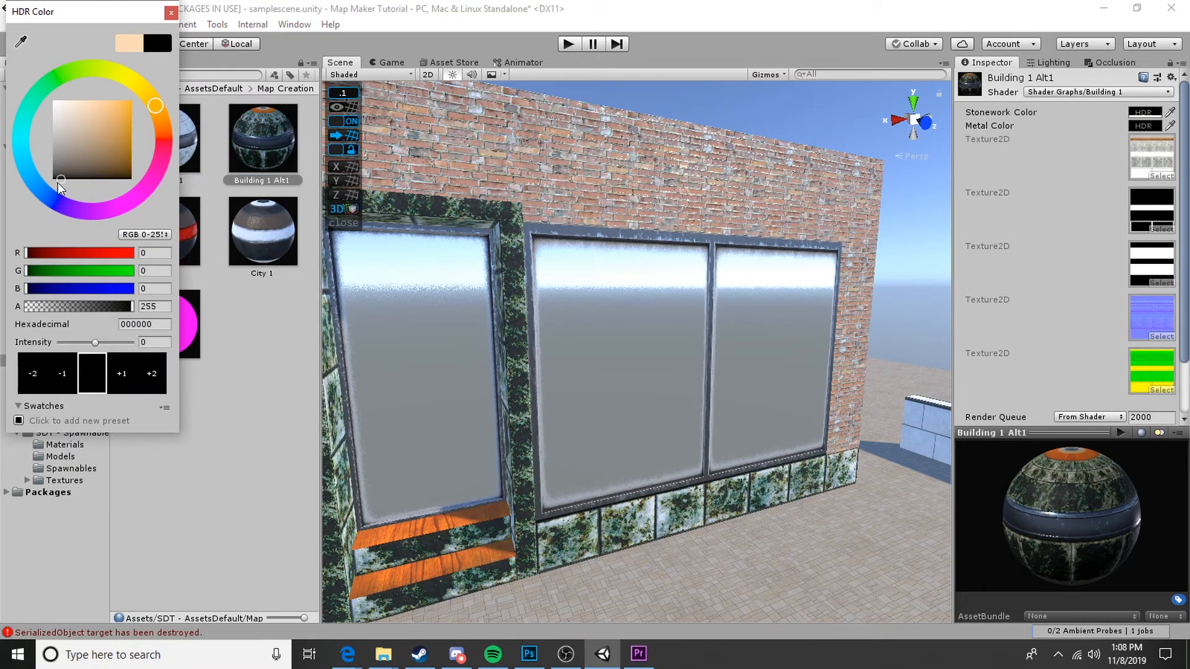
pyautogui.click(131, 100)
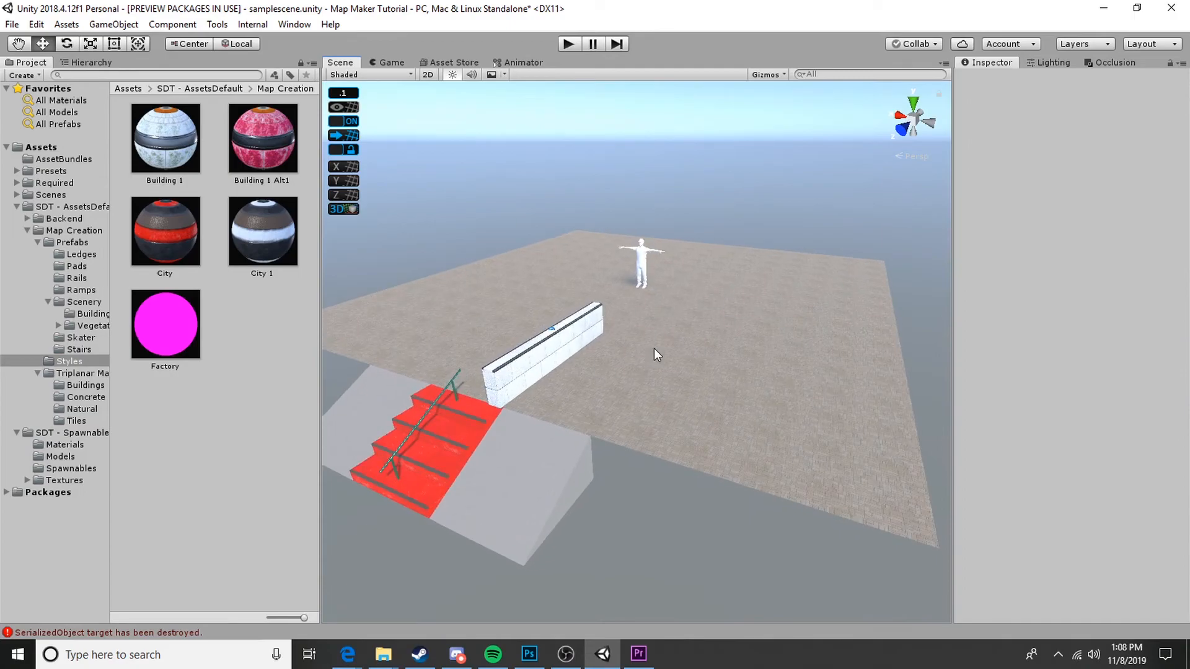
pyautogui.moveTo(691, 363)
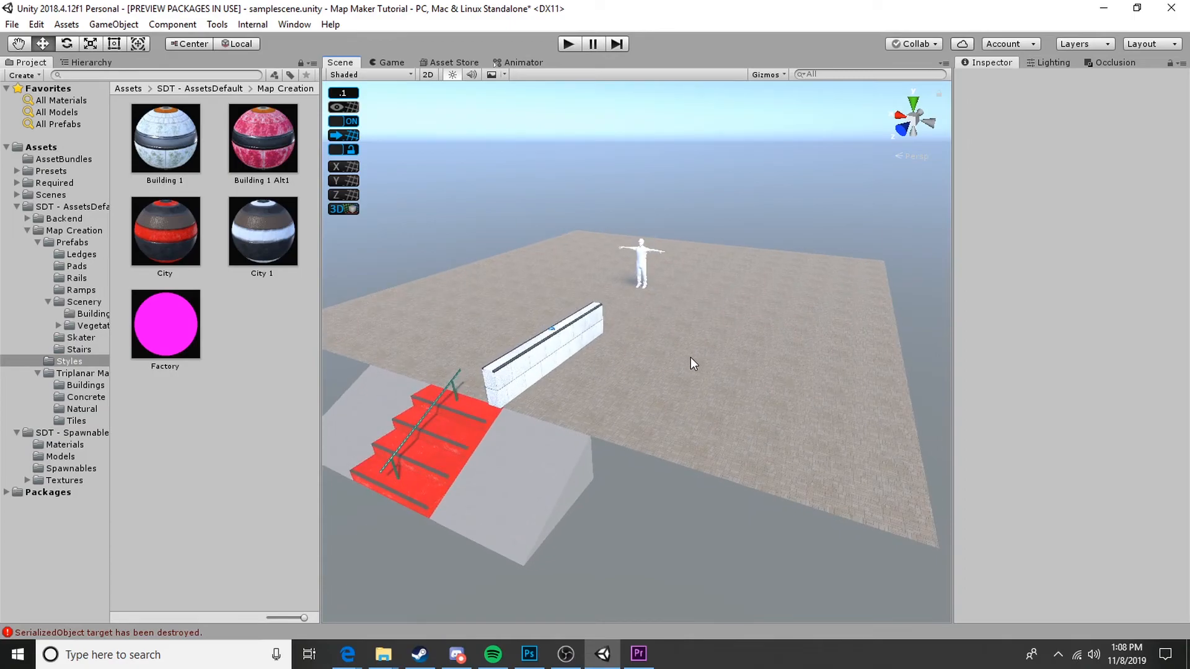